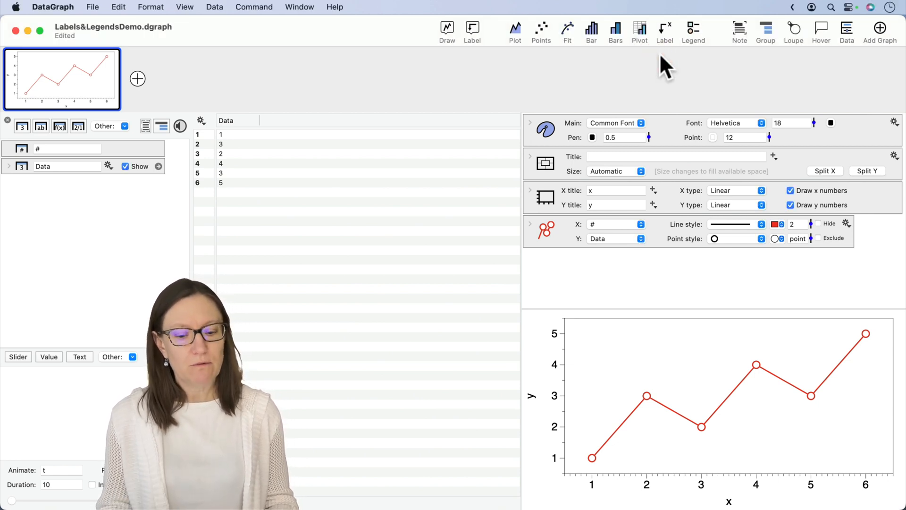
# - Check the plot's x and y columns, then add a 'My Data' label at the last point
pyautogui.click(226, 120)
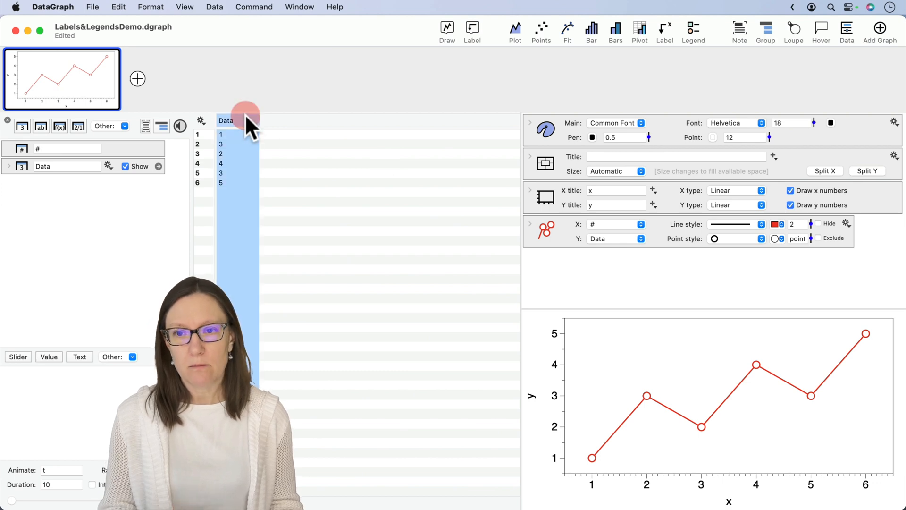
pyautogui.moveTo(572, 243)
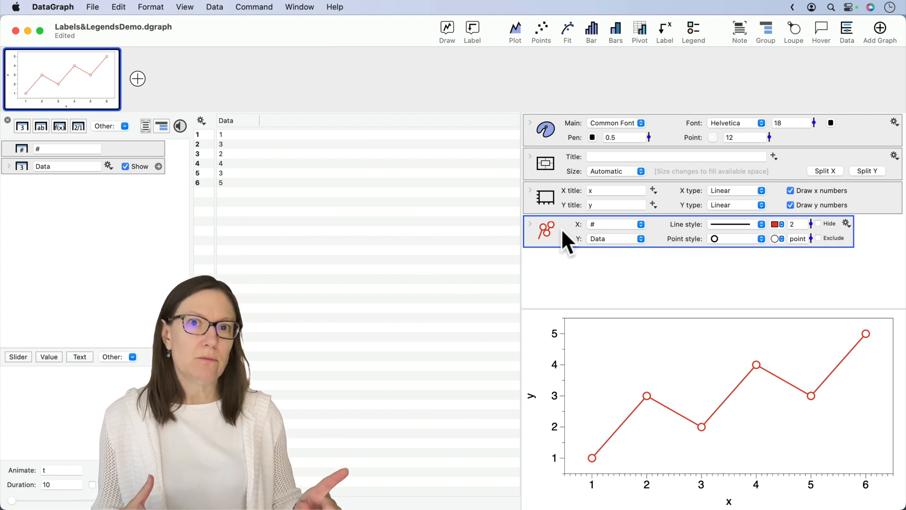
pyautogui.click(616, 224)
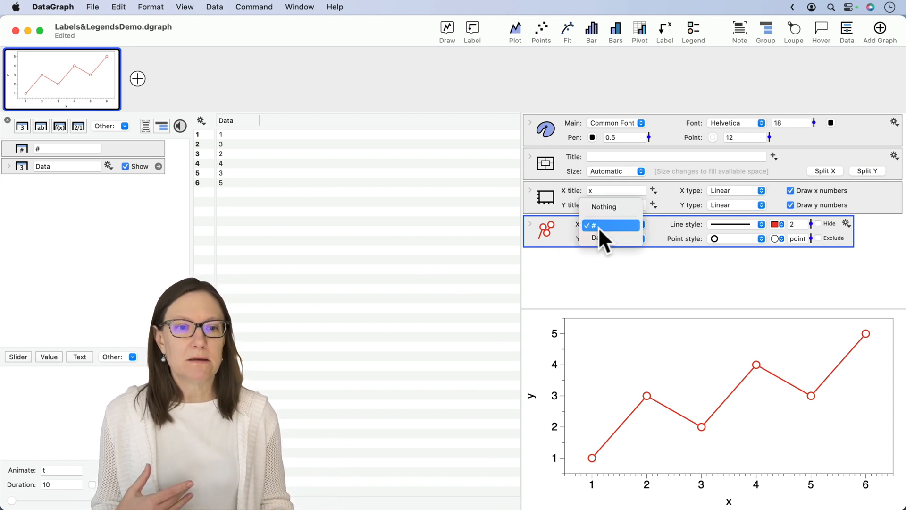
pyautogui.click(597, 239)
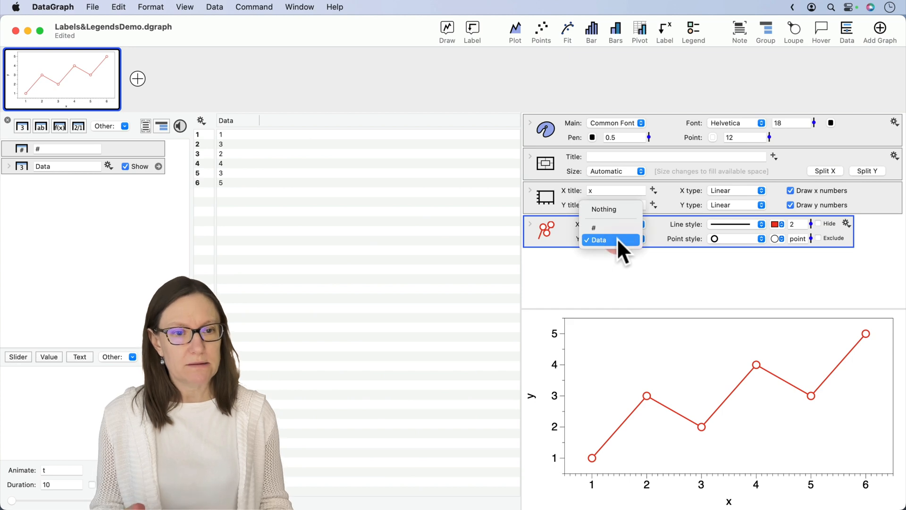
pyautogui.click(597, 239)
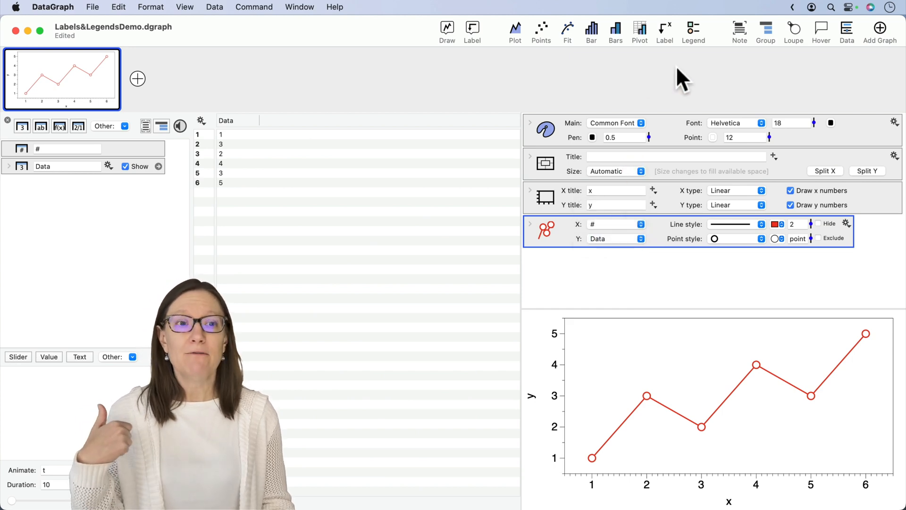
pyautogui.click(664, 32)
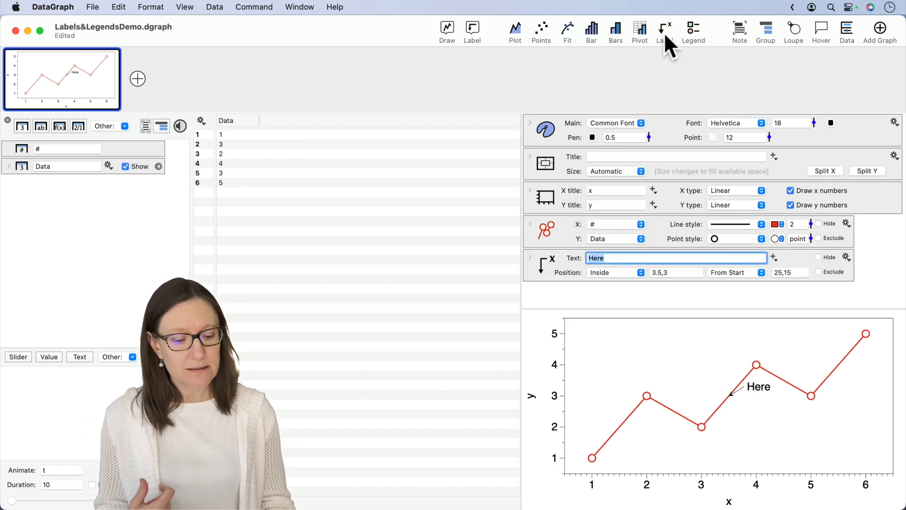
pyautogui.moveTo(763, 399)
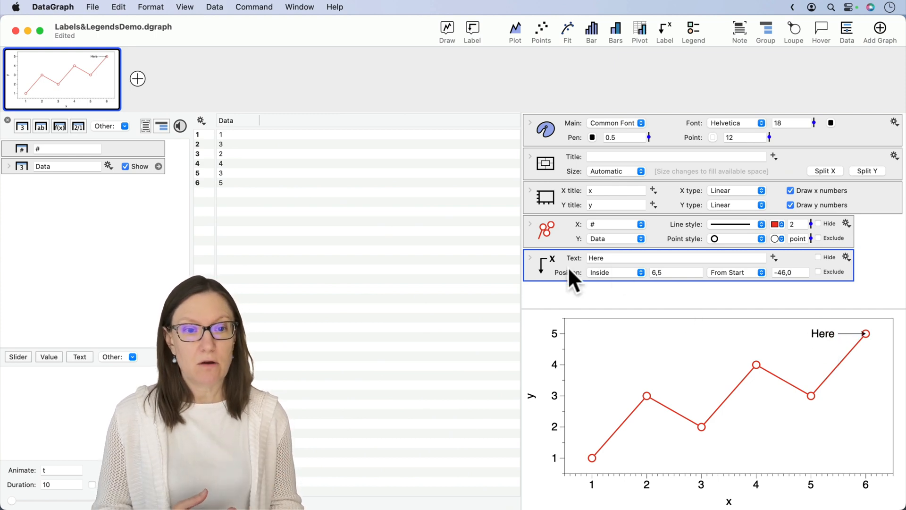
pyautogui.moveTo(827, 344)
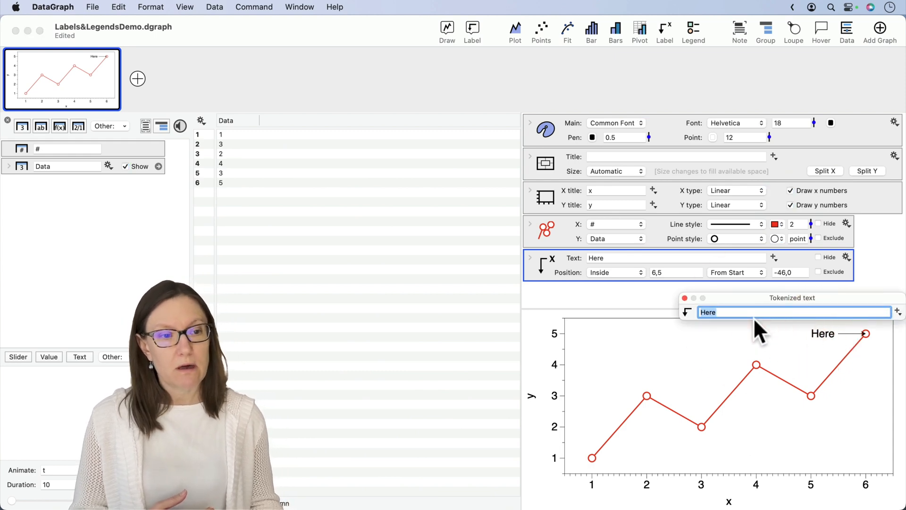
pyautogui.write('My Data')
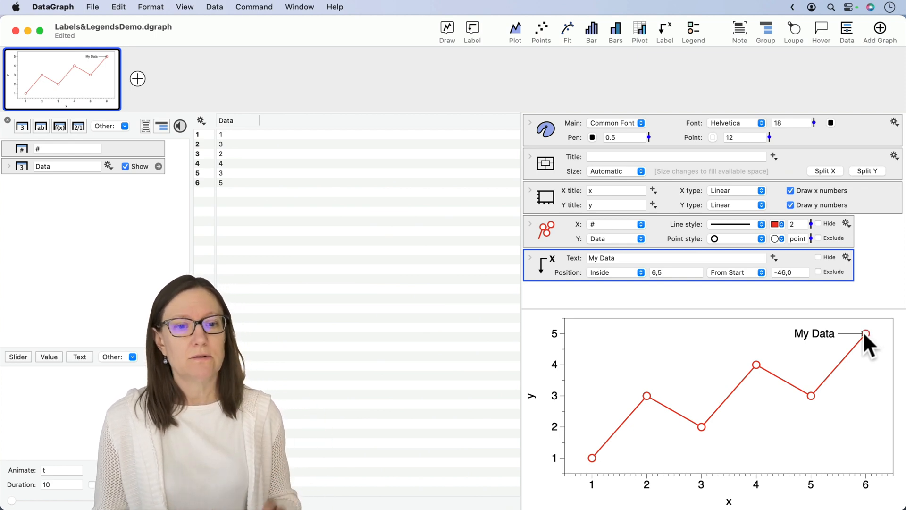
pyautogui.moveTo(548, 281)
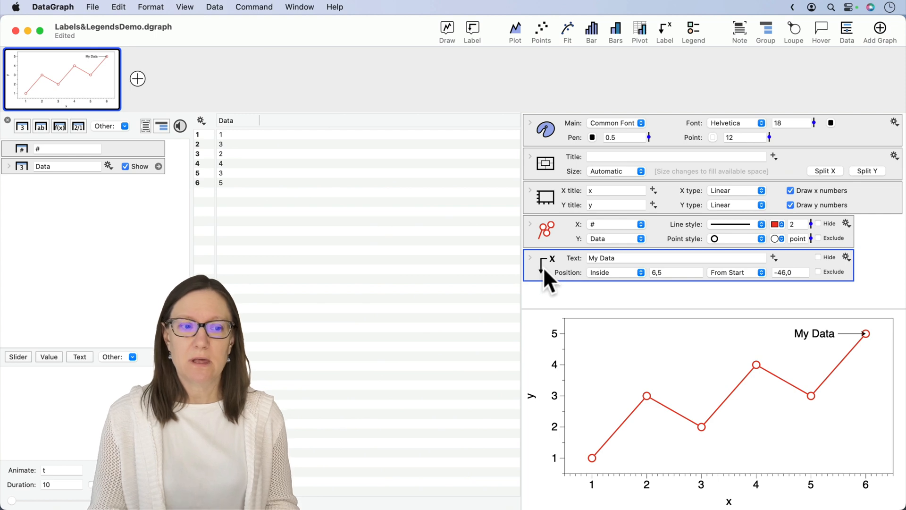
pyautogui.moveTo(821, 344)
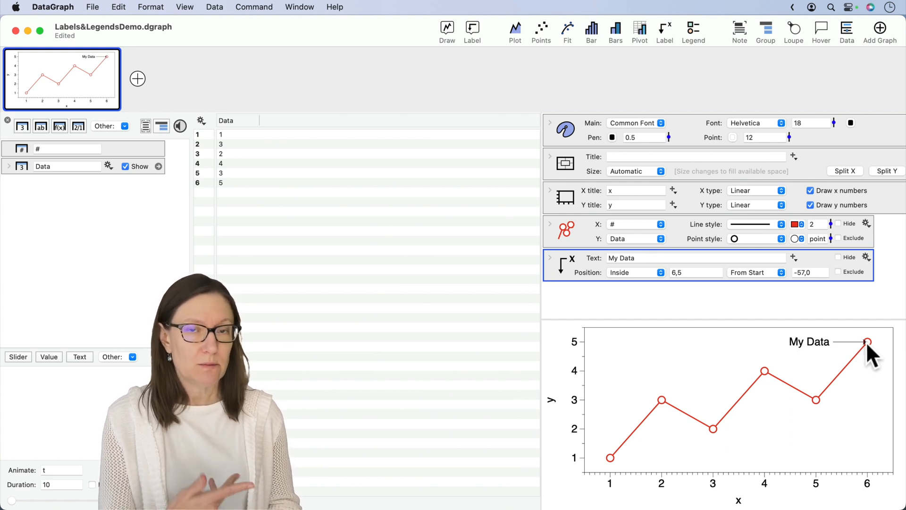
pyautogui.moveTo(873, 396)
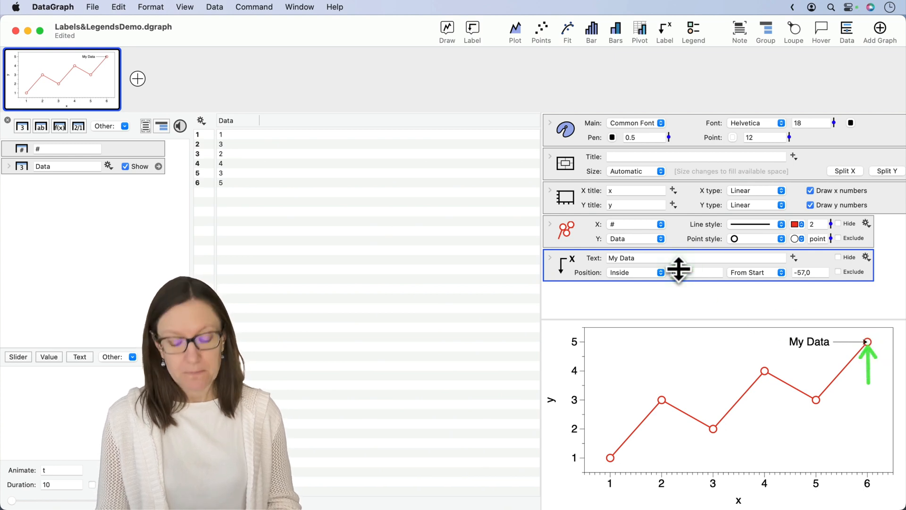
# - Select the My Data label's offset field, currently -57,0, for editing
pyautogui.click(687, 272)
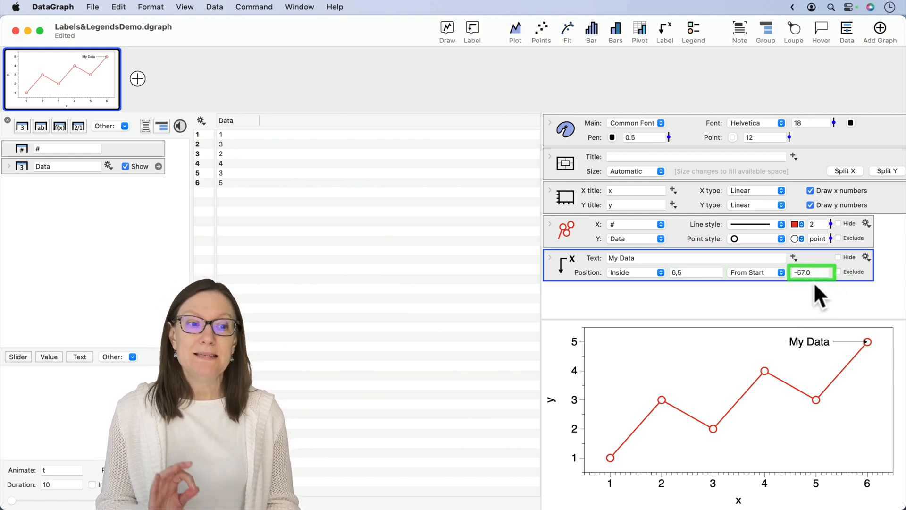
pyautogui.moveTo(811, 321)
pyautogui.write('-36')
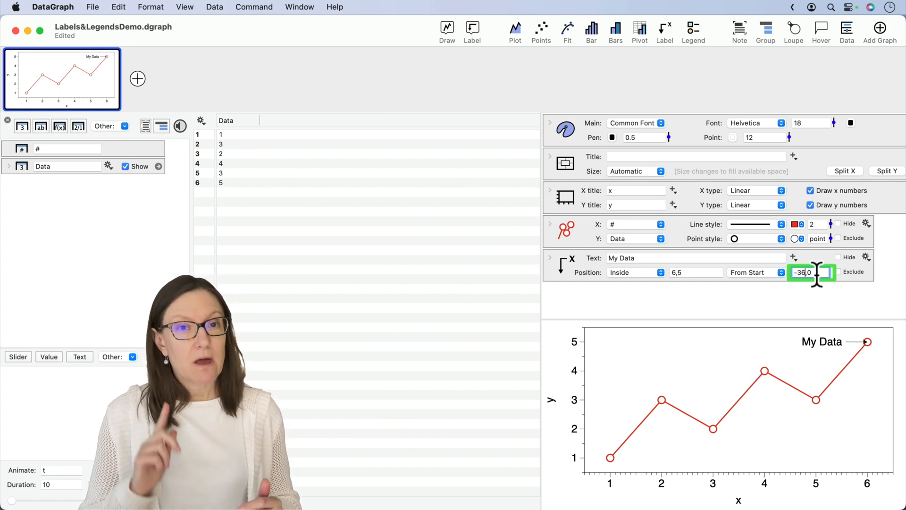
pyautogui.moveTo(711, 309)
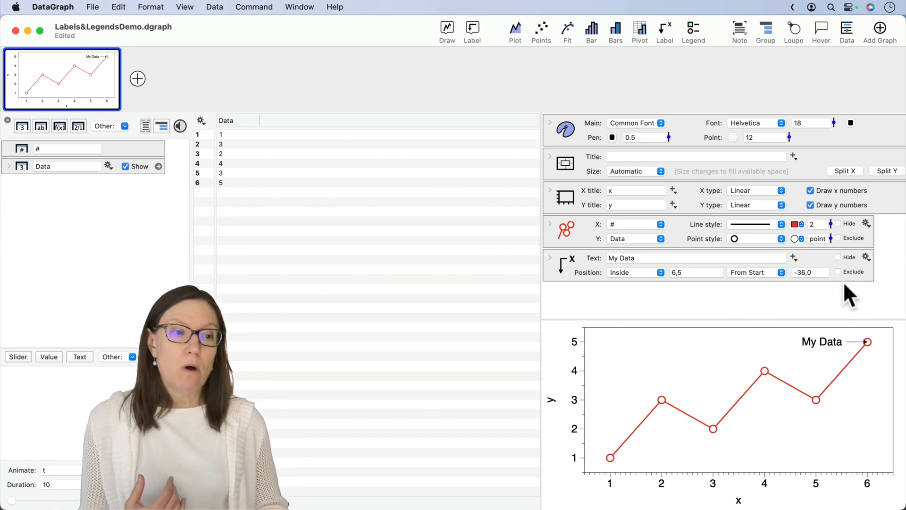
# - Hide the My Data label and expand the Plot command's full options
pyautogui.click(839, 257)
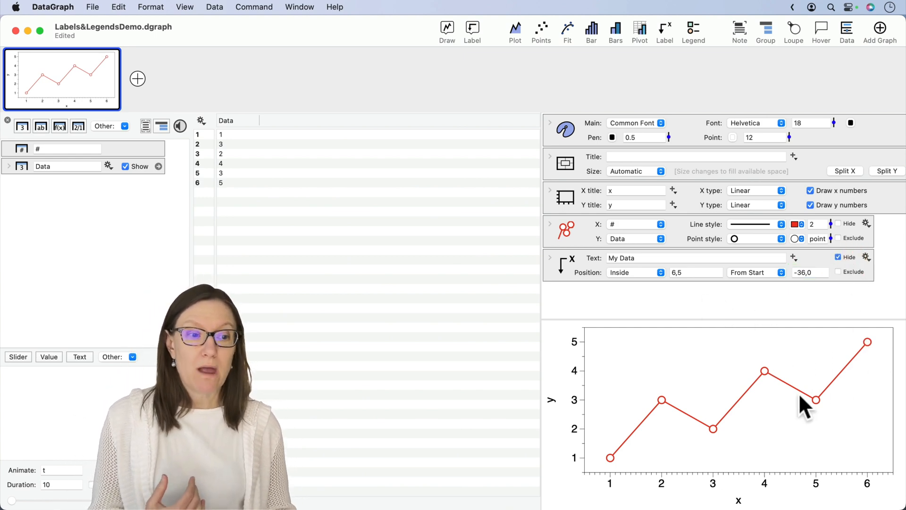
pyautogui.moveTo(630, 393)
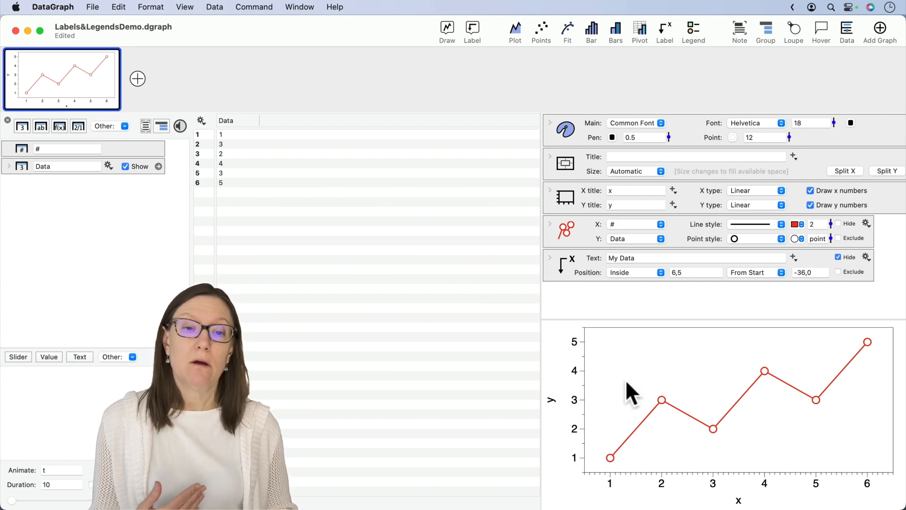
pyautogui.moveTo(628, 317)
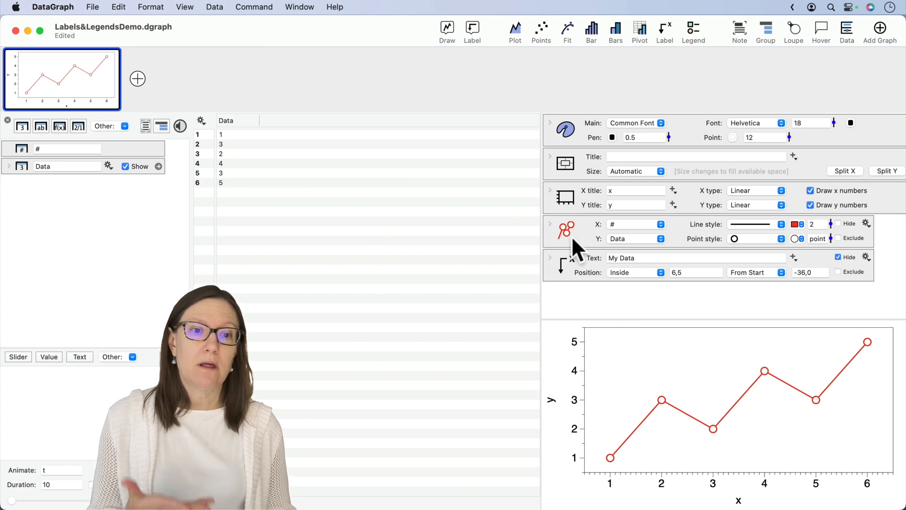
pyautogui.click(566, 230)
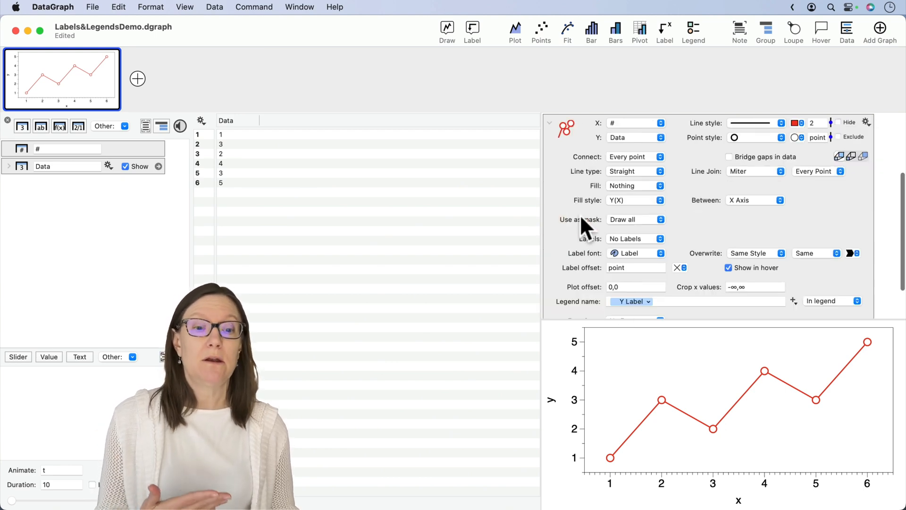
pyautogui.moveTo(582, 265)
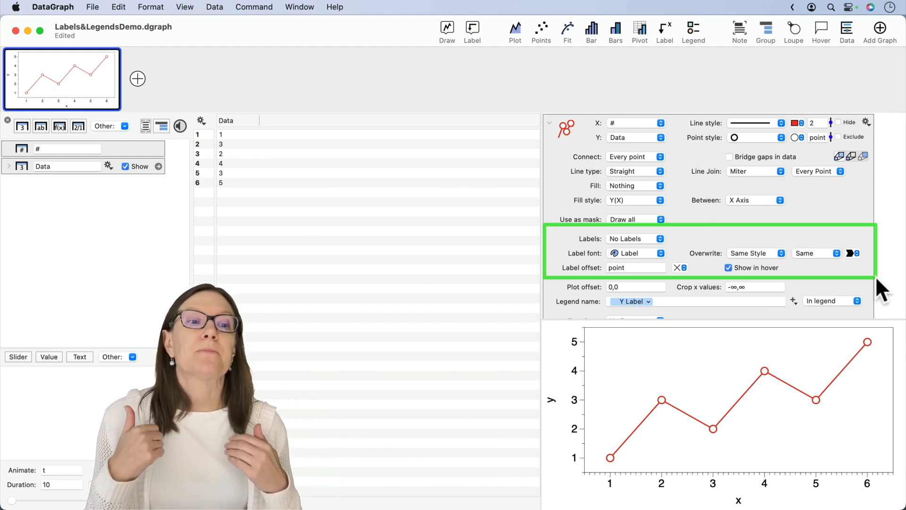
pyautogui.moveTo(881, 283)
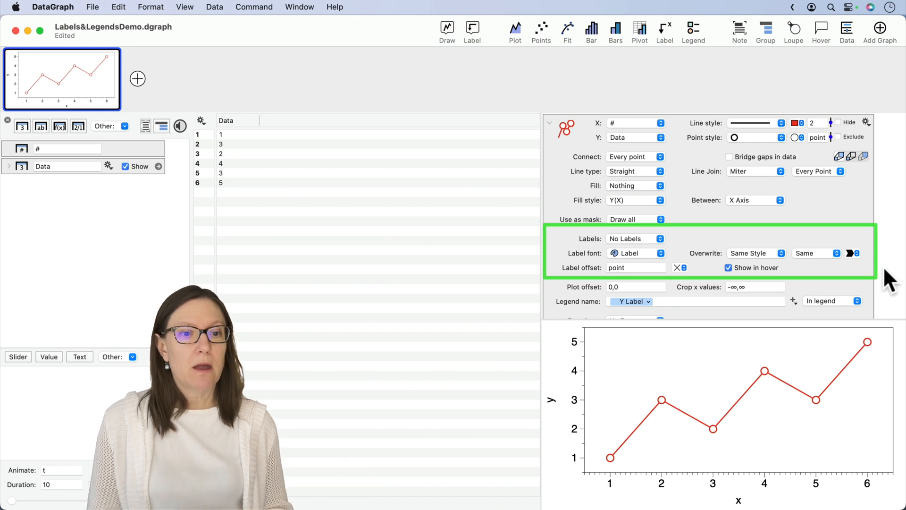
pyautogui.moveTo(630, 245)
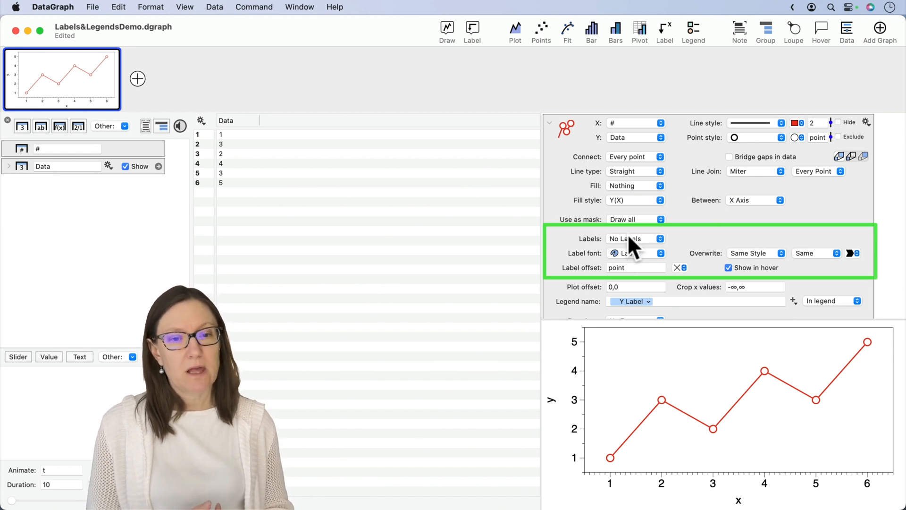
pyautogui.moveTo(629, 253)
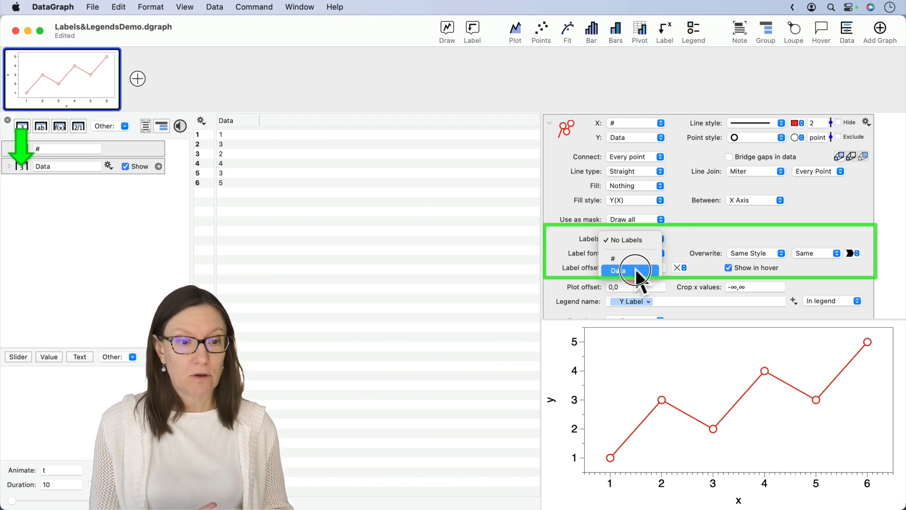
# - Set the plot's Labels option to Data so each point shows its value
pyautogui.click(622, 271)
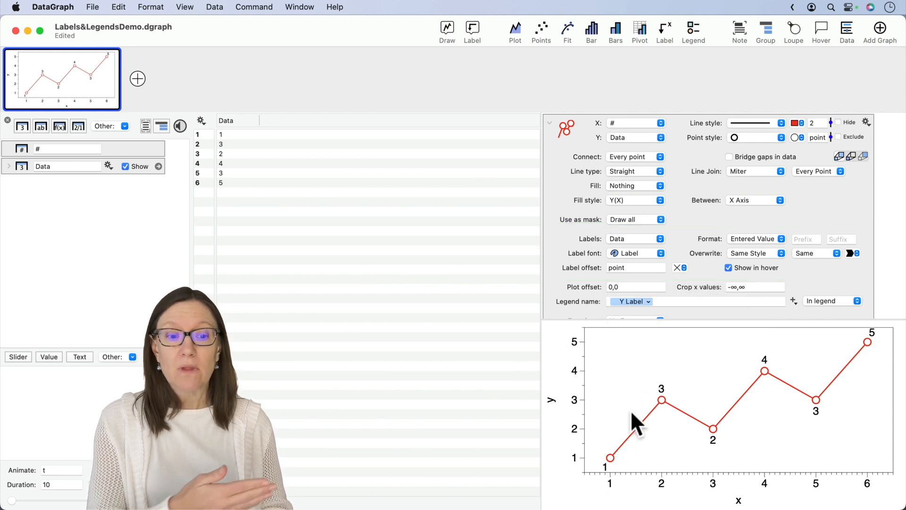
pyautogui.moveTo(679, 459)
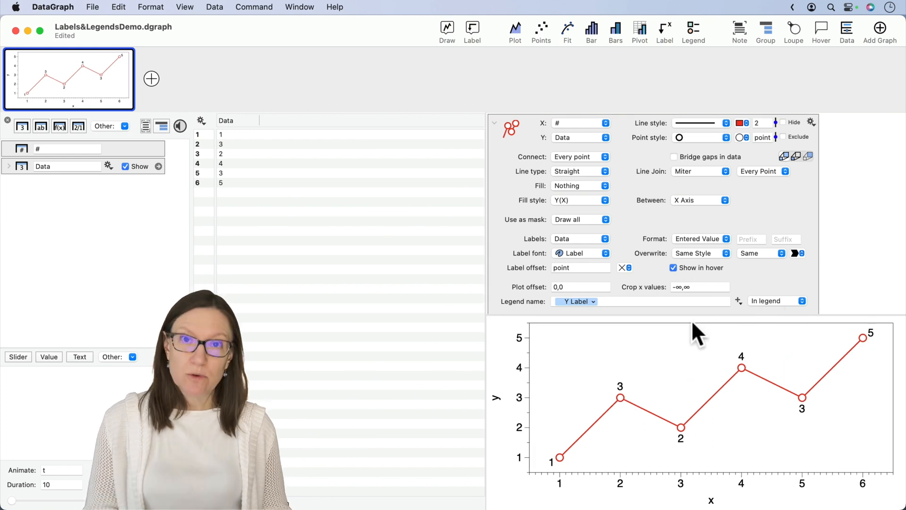
pyautogui.moveTo(656, 355)
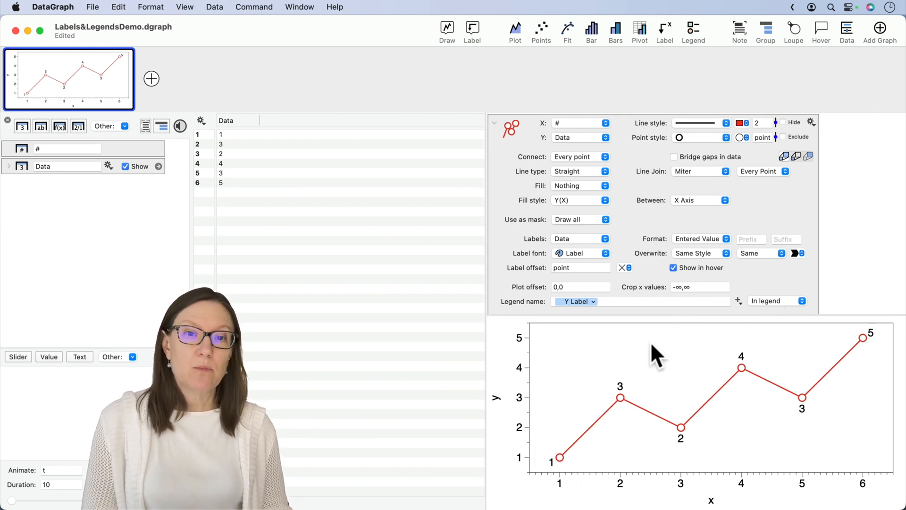
pyautogui.moveTo(653, 357)
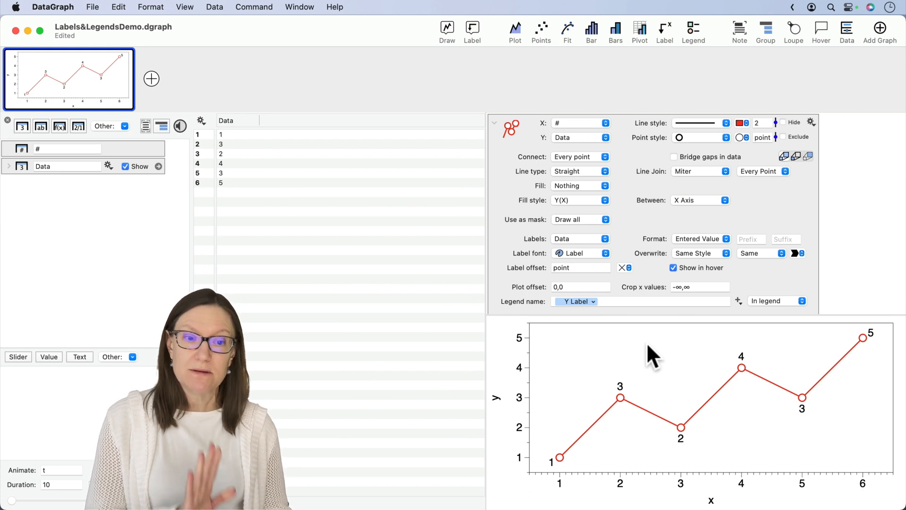
pyautogui.moveTo(650, 364)
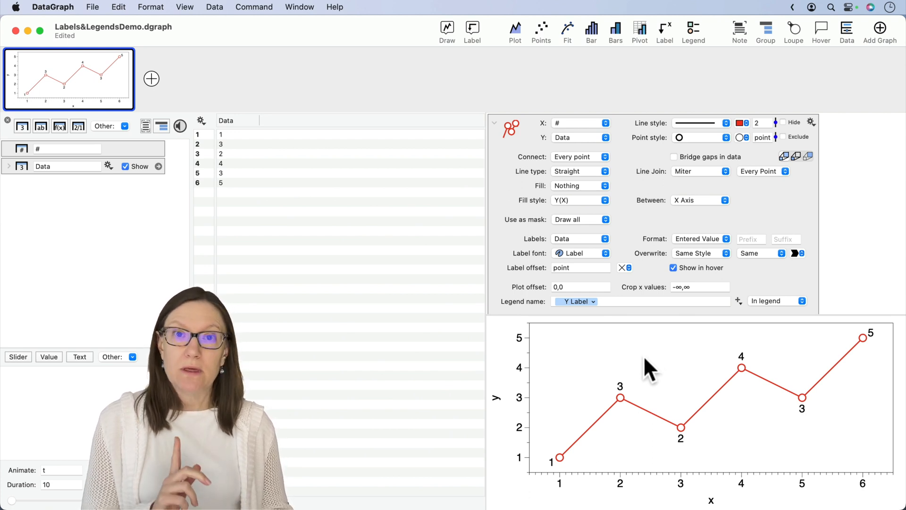
pyautogui.moveTo(749, 413)
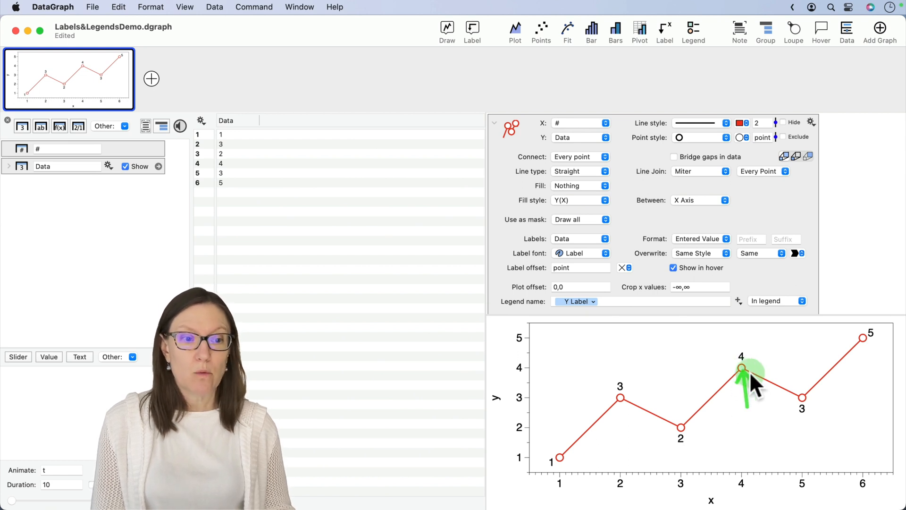
pyautogui.moveTo(774, 387)
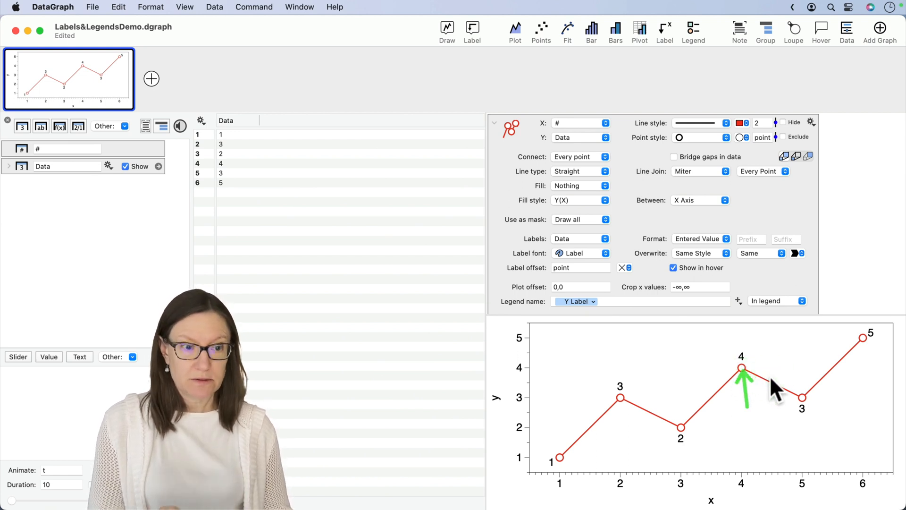
pyautogui.moveTo(486, 280)
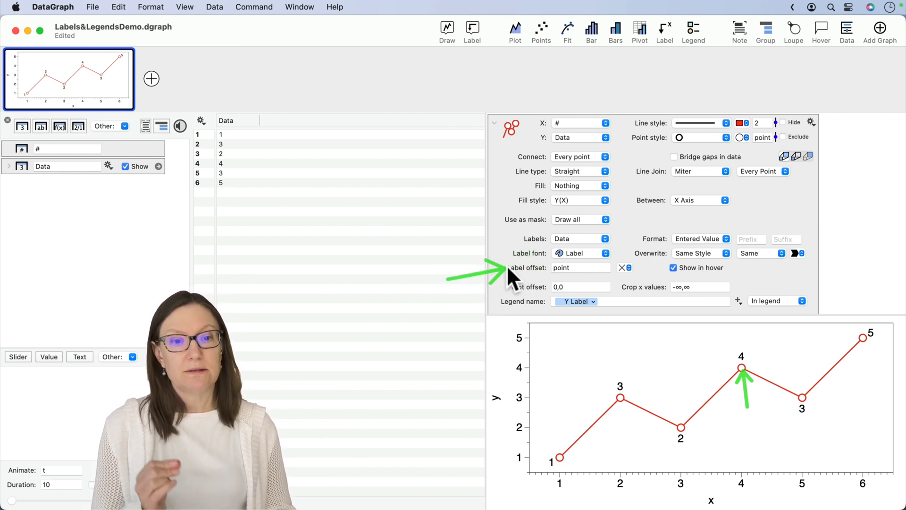
pyautogui.moveTo(578, 277)
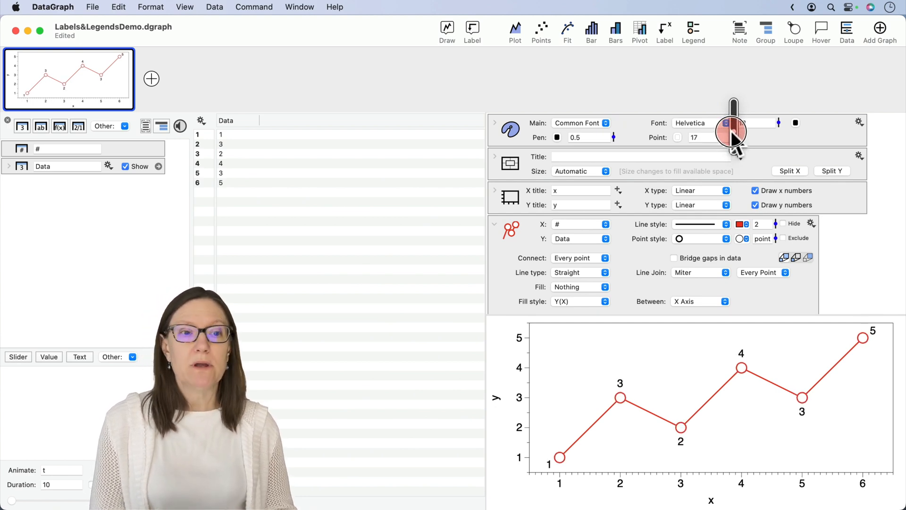
# - Scroll down the settings and reduce the common point size to 11
pyautogui.scroll(-3)
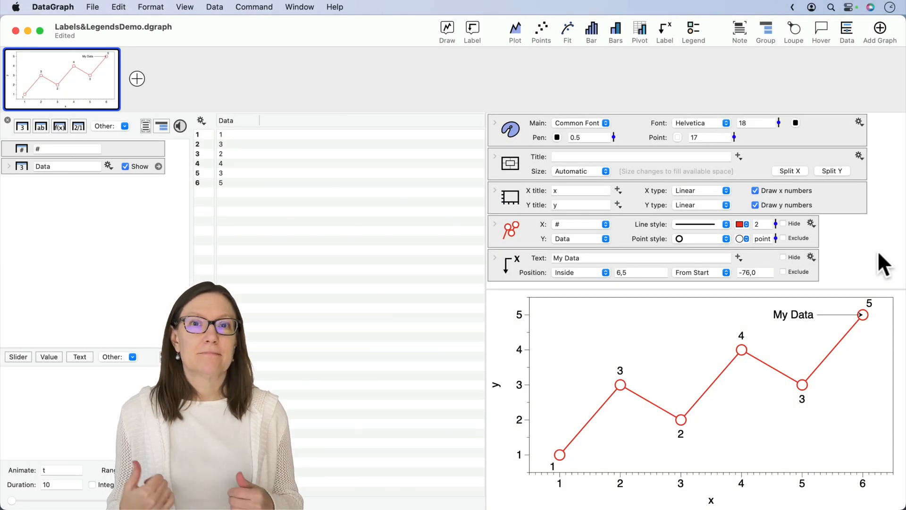
pyautogui.moveTo(679, 294)
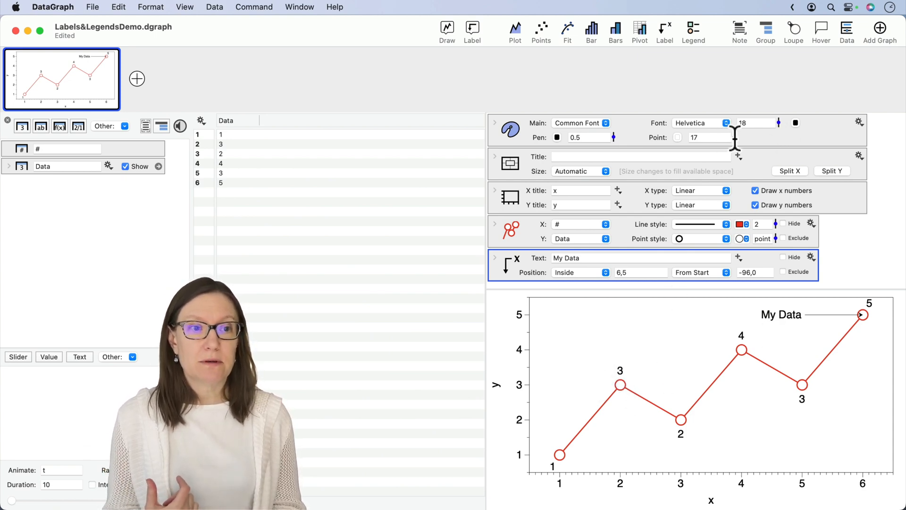
pyautogui.click(734, 139)
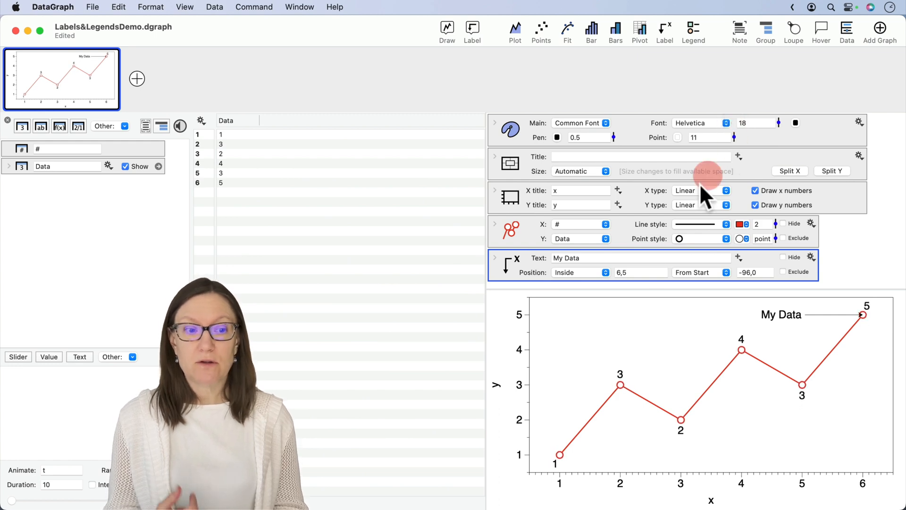
pyautogui.moveTo(410, 254)
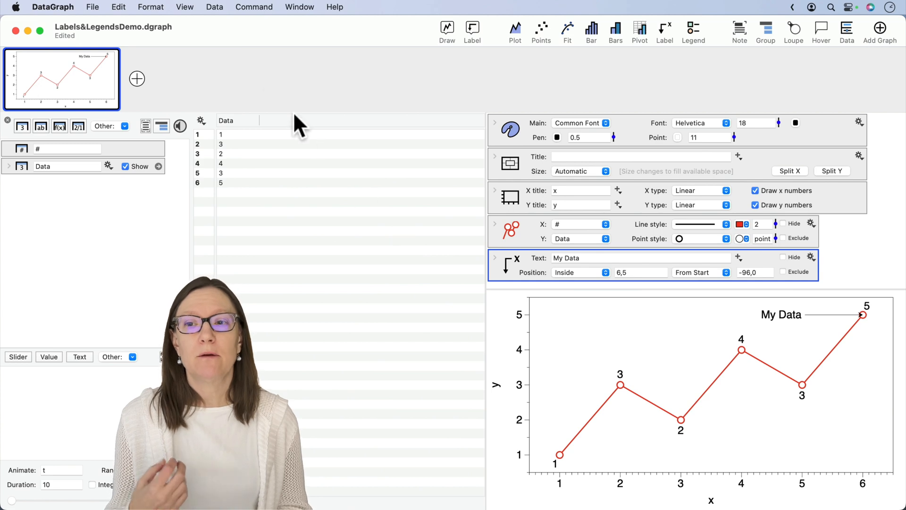
# - Add a new graph plotting the Data column as a thick red line with open circles
pyautogui.click(137, 79)
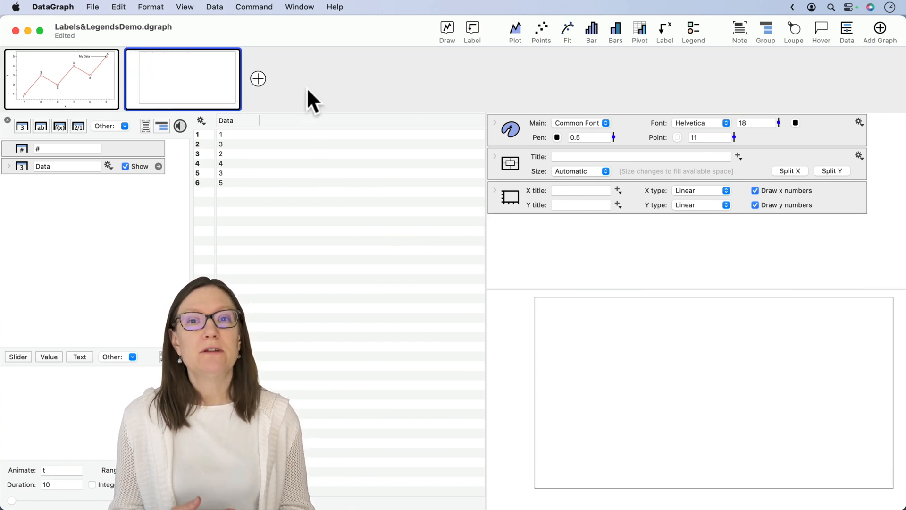
pyautogui.moveTo(494, 78)
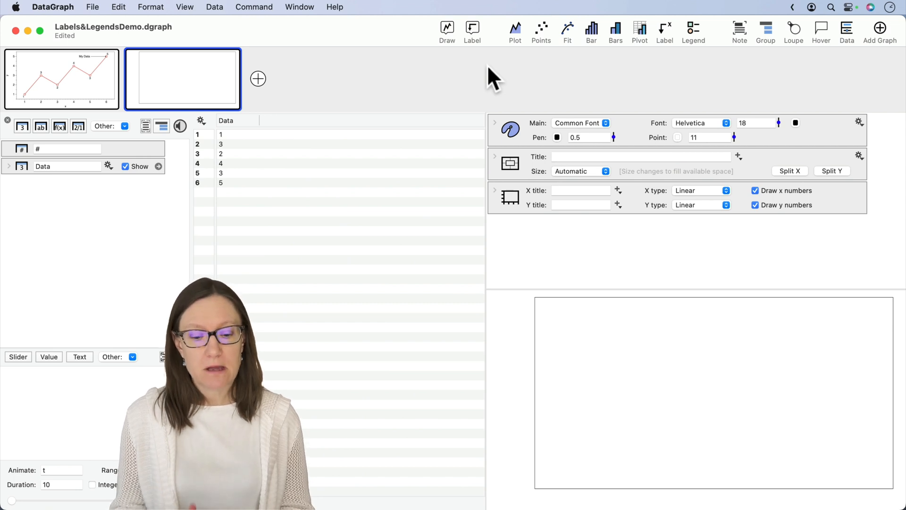
pyautogui.click(234, 121)
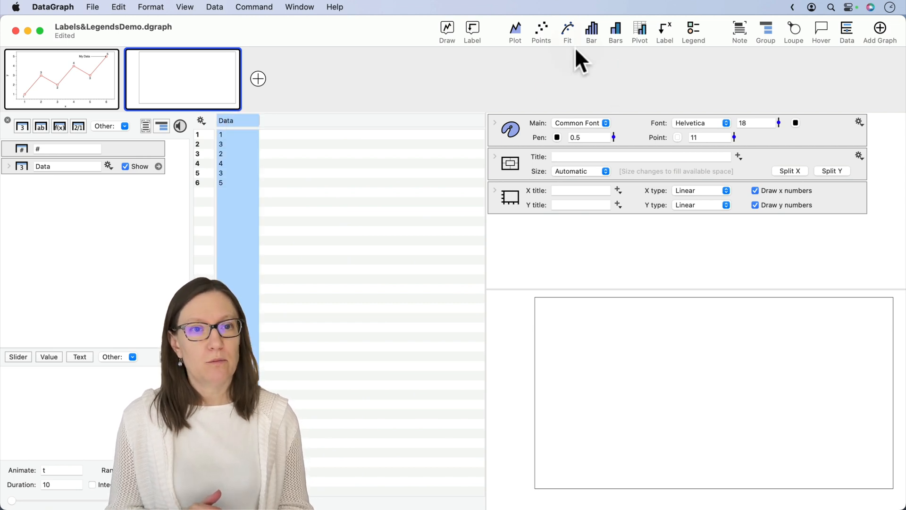
pyautogui.click(514, 31)
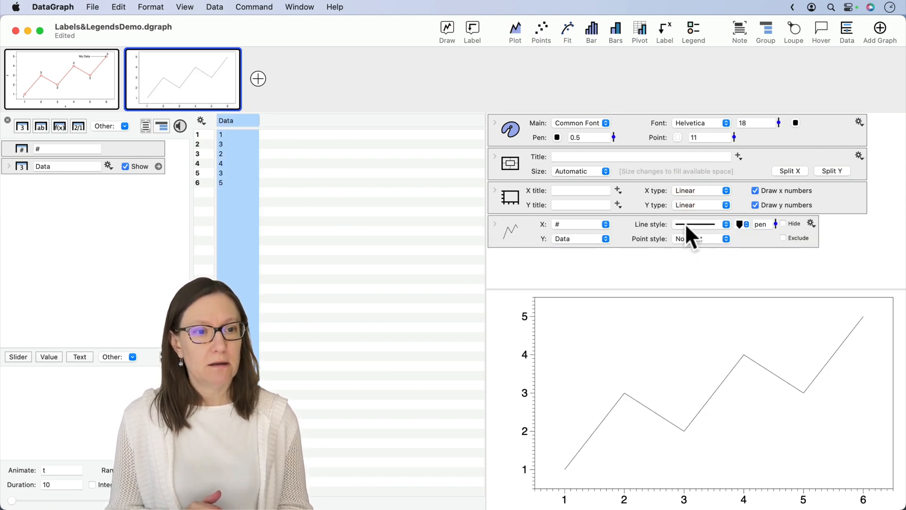
pyautogui.click(741, 224)
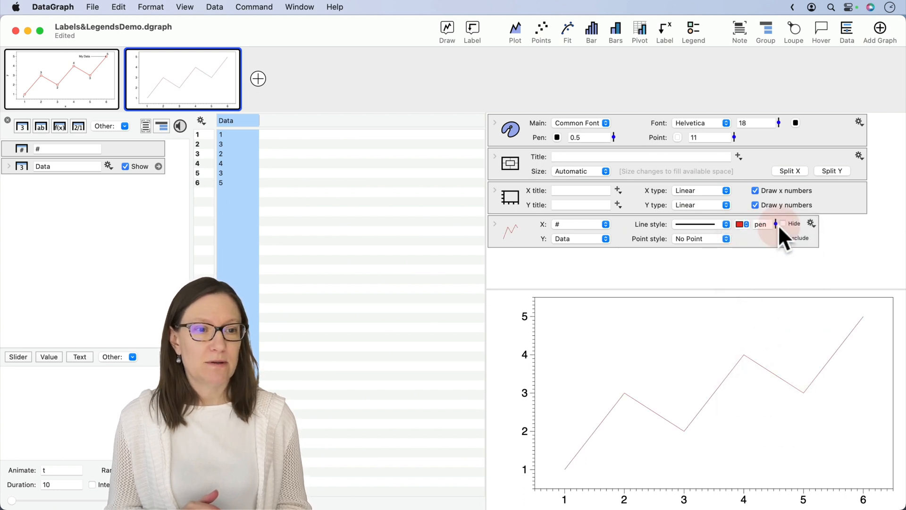
pyautogui.click(760, 224)
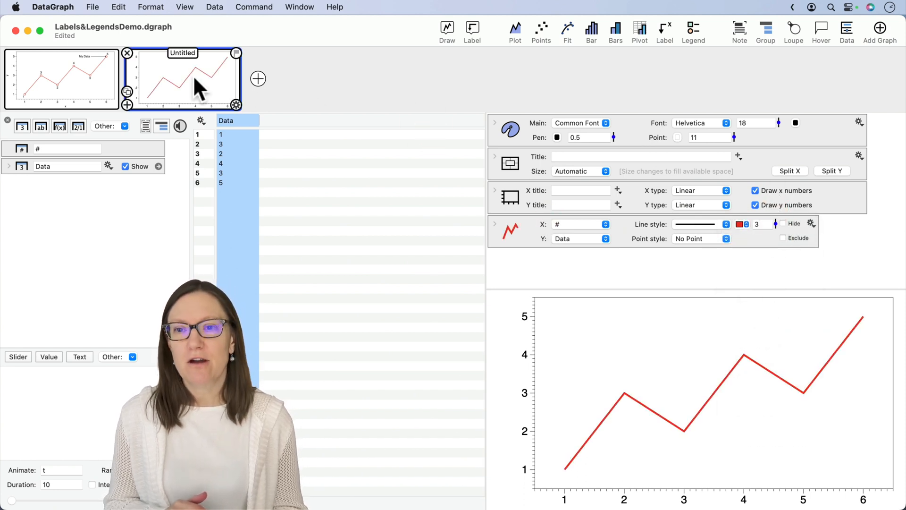
pyautogui.click(700, 238)
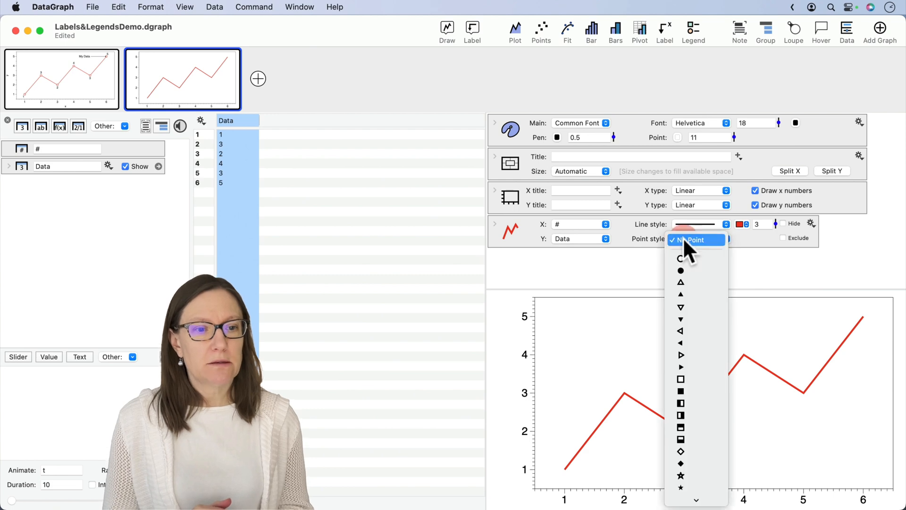
pyautogui.click(680, 270)
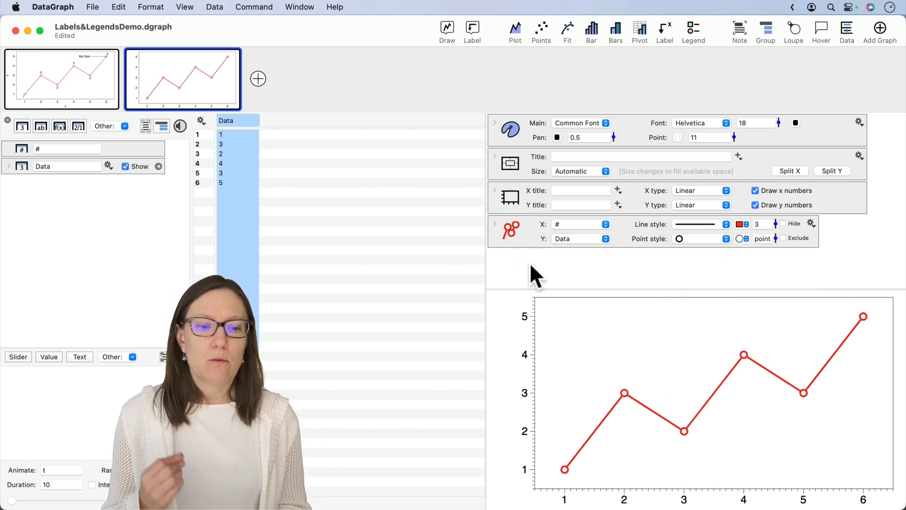
pyautogui.moveTo(618, 358)
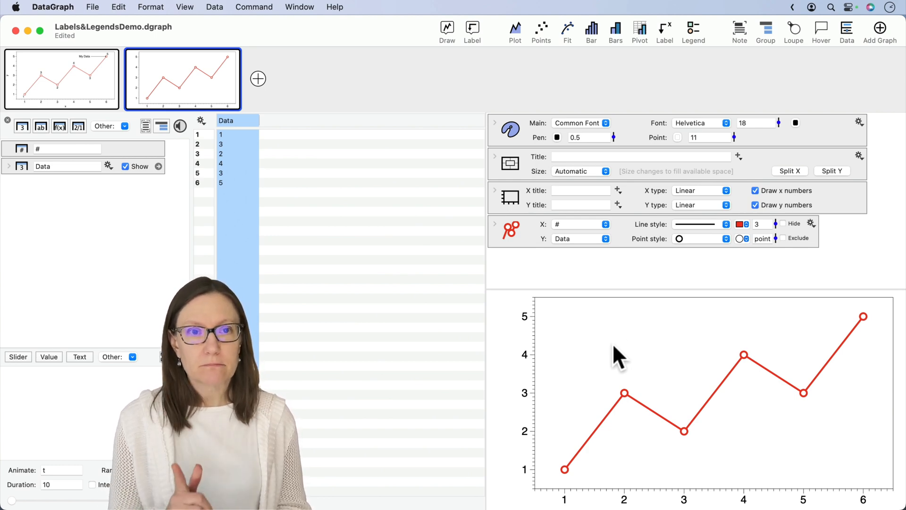
pyautogui.moveTo(507, 75)
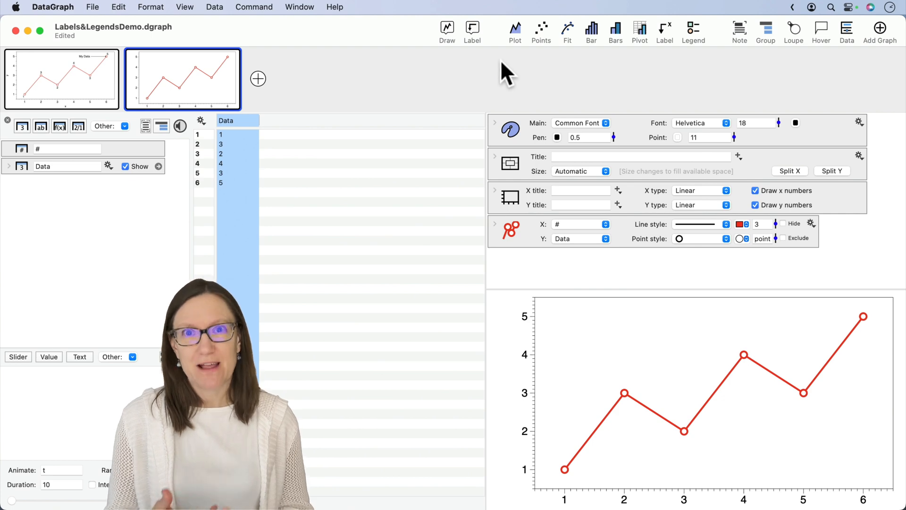
# - Add a Text label from the annotation list to the second graph's upper-left corner
pyautogui.click(472, 30)
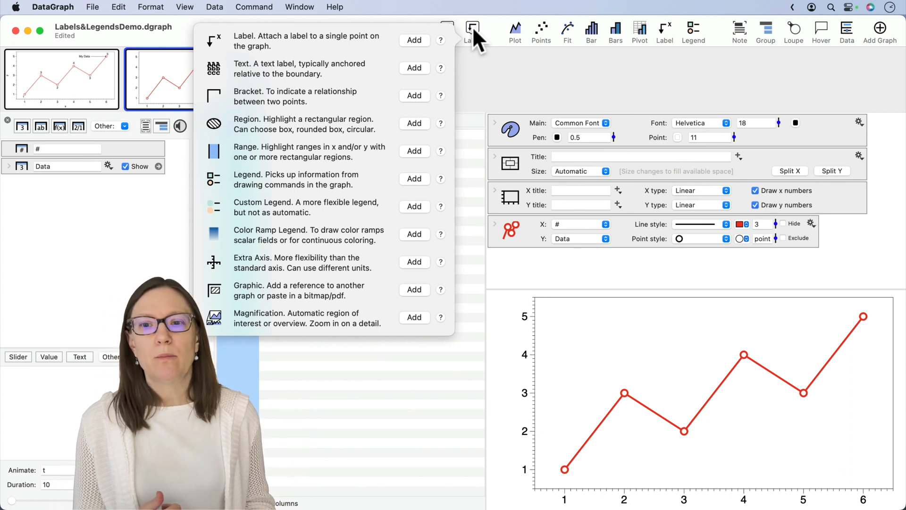
pyautogui.moveTo(276, 78)
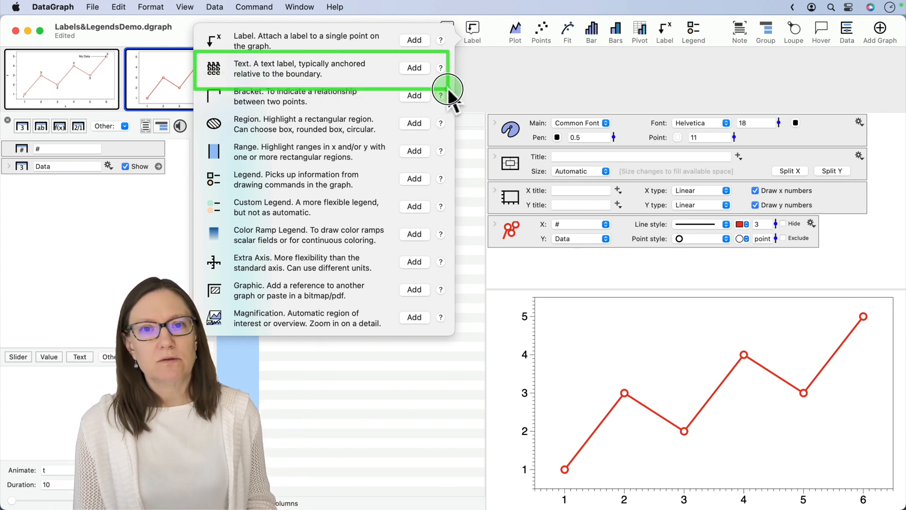
pyautogui.moveTo(266, 69)
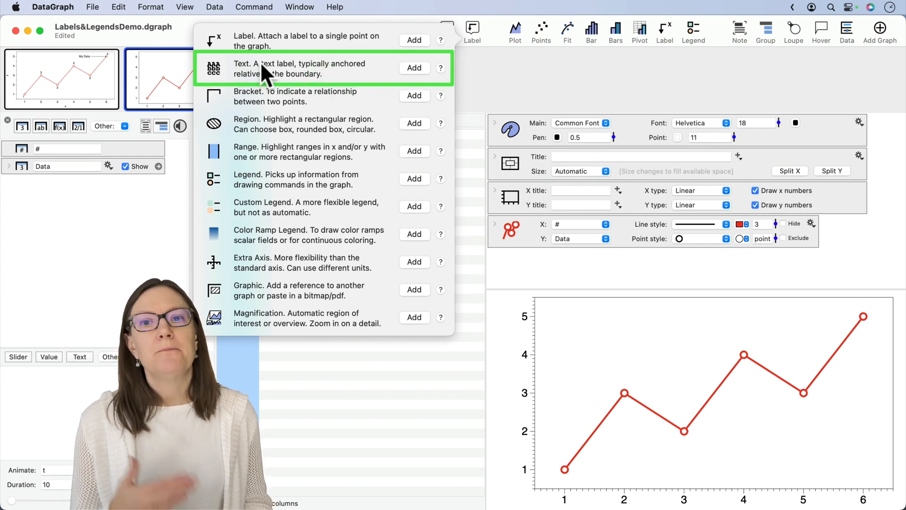
pyautogui.moveTo(329, 99)
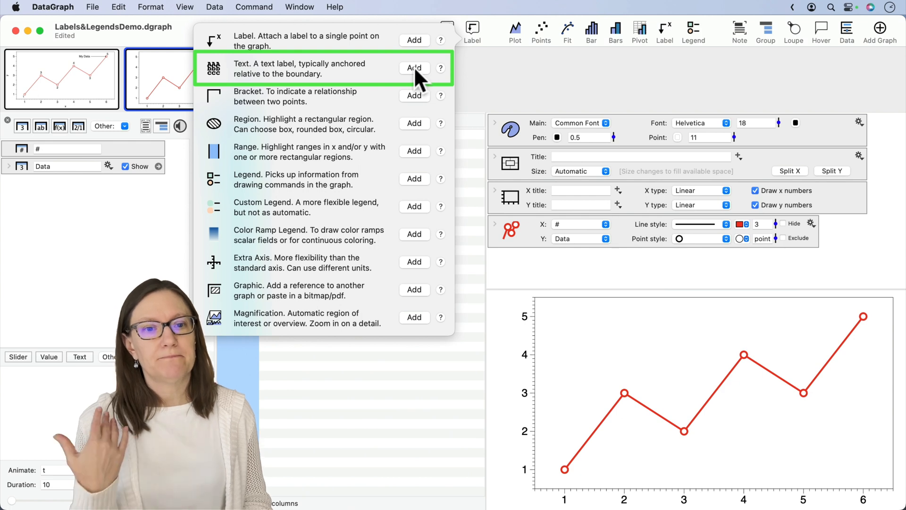
pyautogui.click(414, 68)
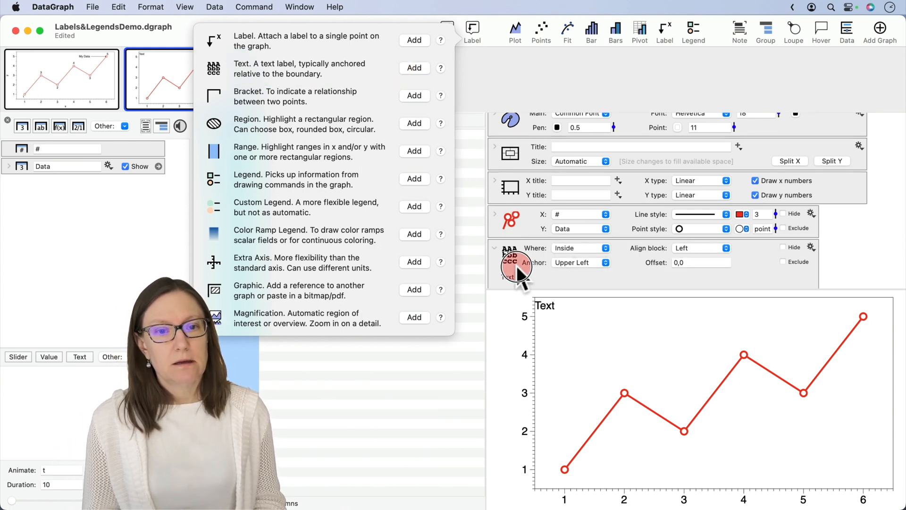
# - Expand the Text label's settings and drag the label to offset 58,35
pyautogui.click(414, 68)
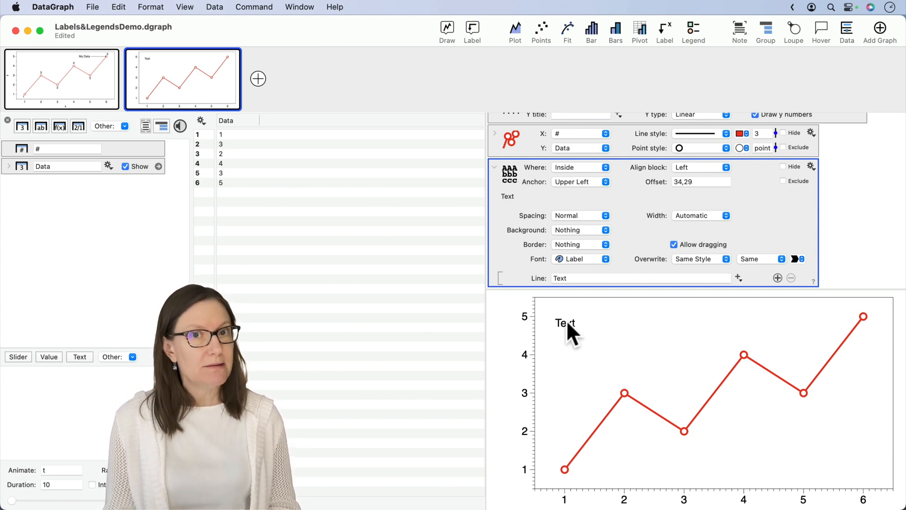
pyautogui.click(565, 323)
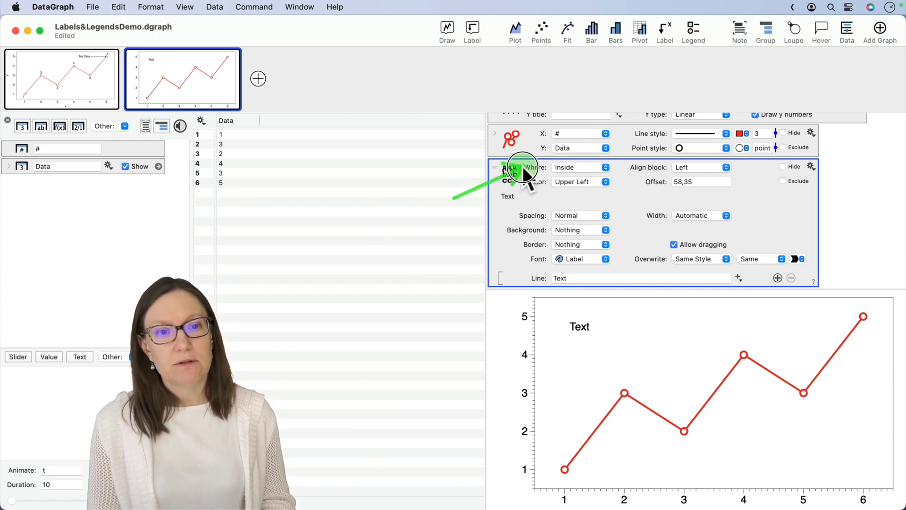
pyautogui.moveTo(531, 286)
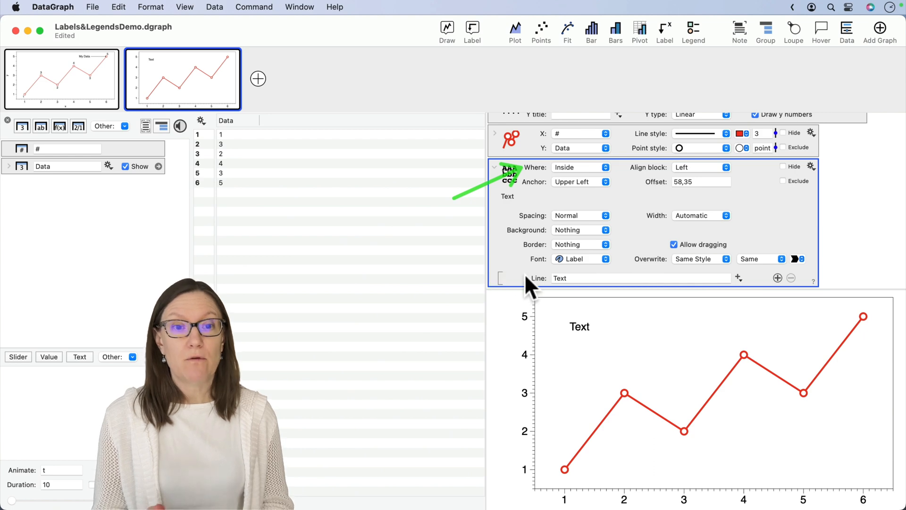
pyautogui.moveTo(540, 310)
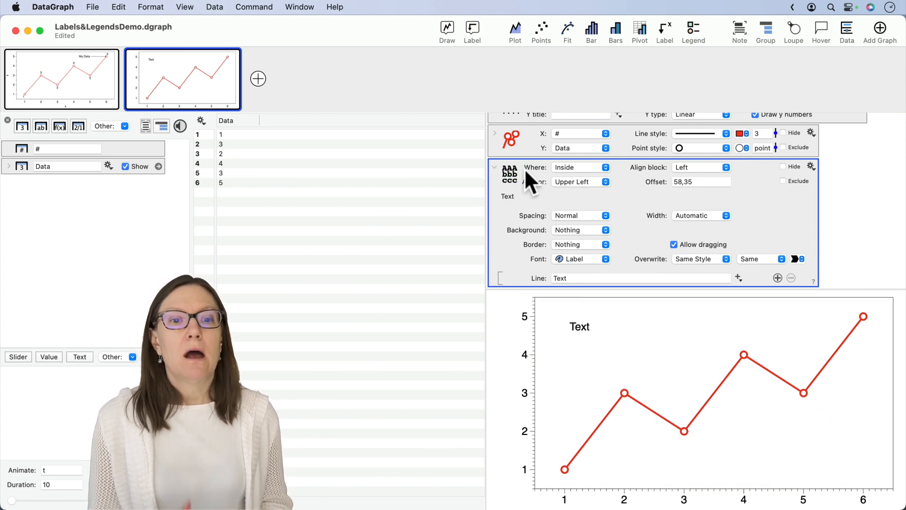
pyautogui.moveTo(577, 190)
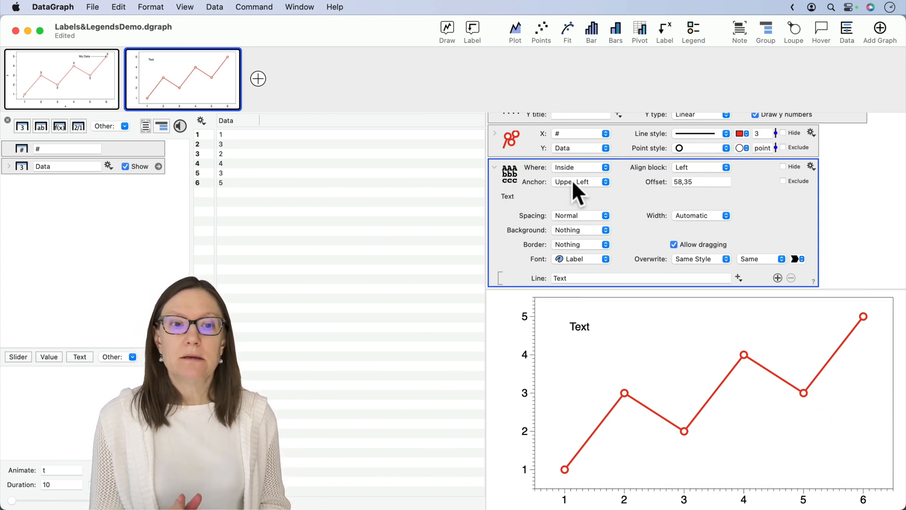
# - Keep the Text label anchored at Upper Left while moving it toward the top centre
pyautogui.click(581, 182)
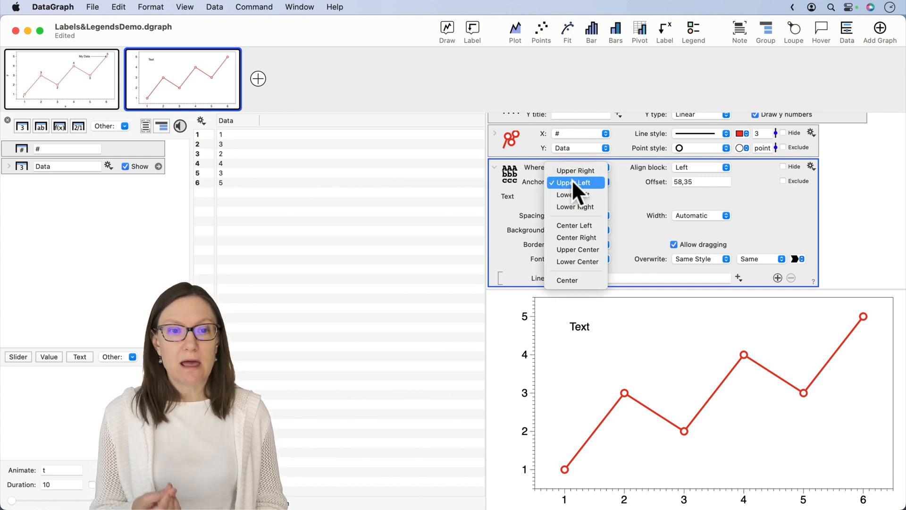
pyautogui.click(575, 170)
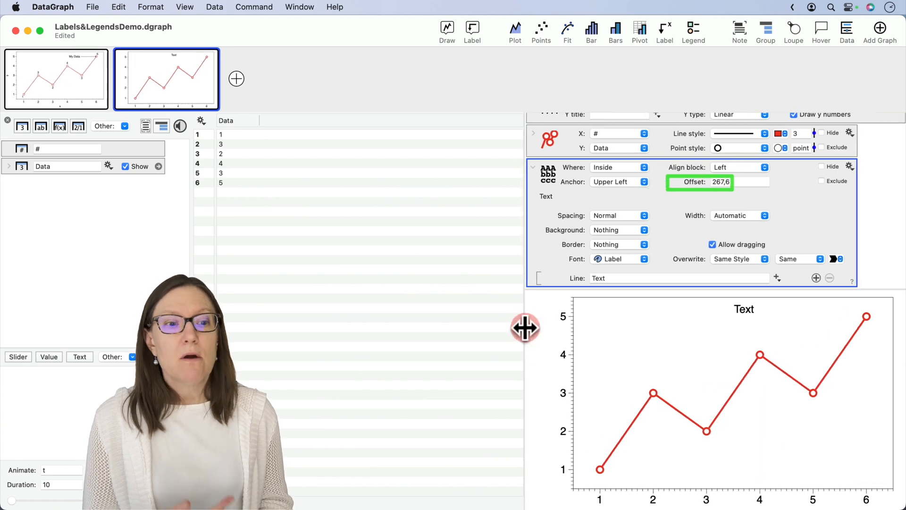
pyautogui.moveTo(527, 355)
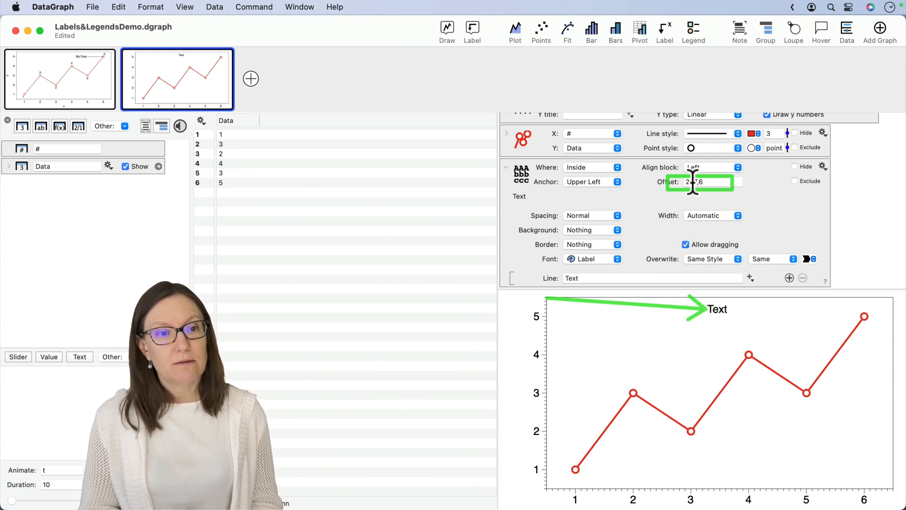
# - Edit the label's offset, anchor it at Upper Center, and center-align its block
pyautogui.write('267,6')
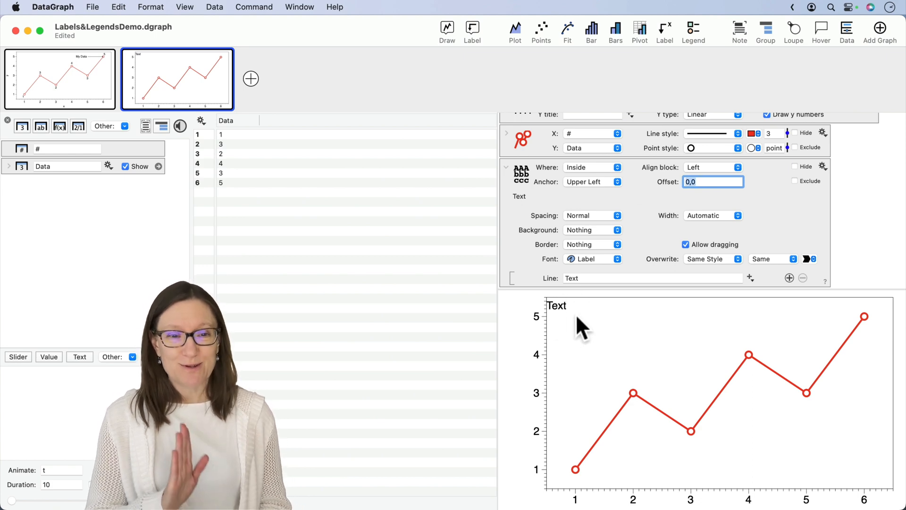
pyautogui.write('12,7')
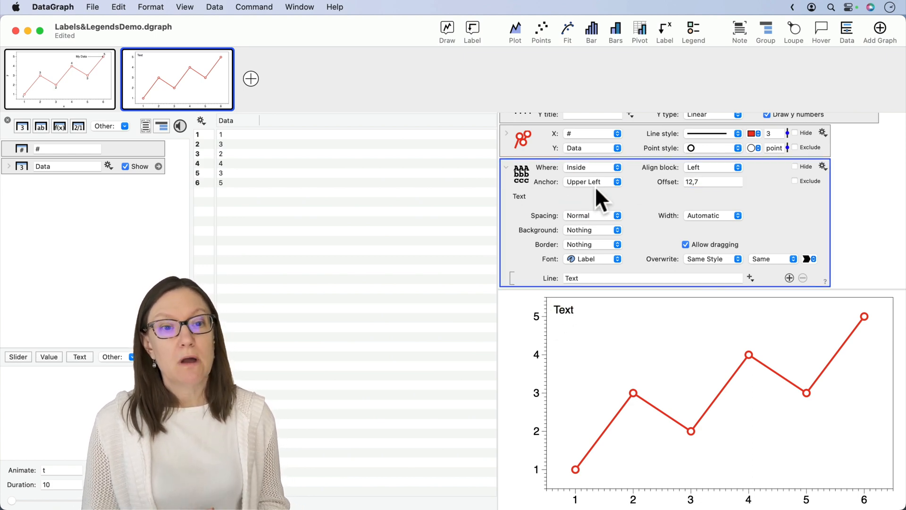
pyautogui.click(592, 181)
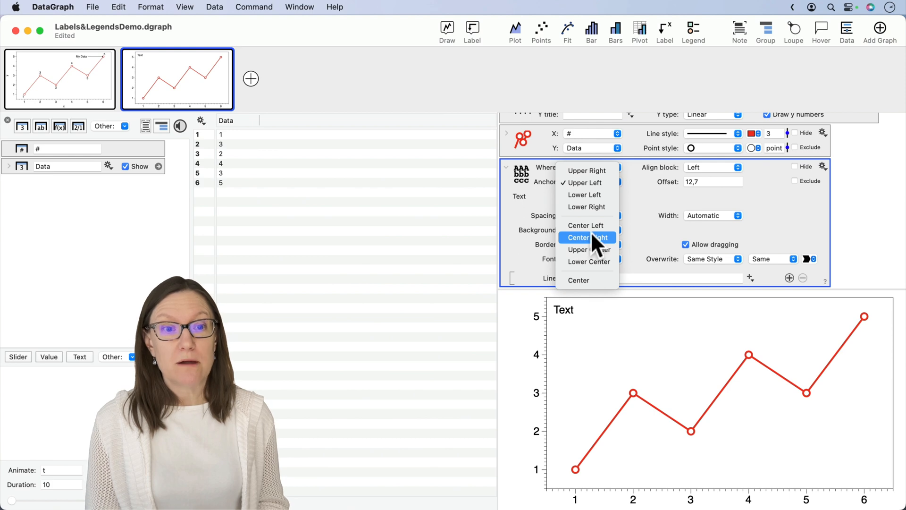
pyautogui.moveTo(595, 249)
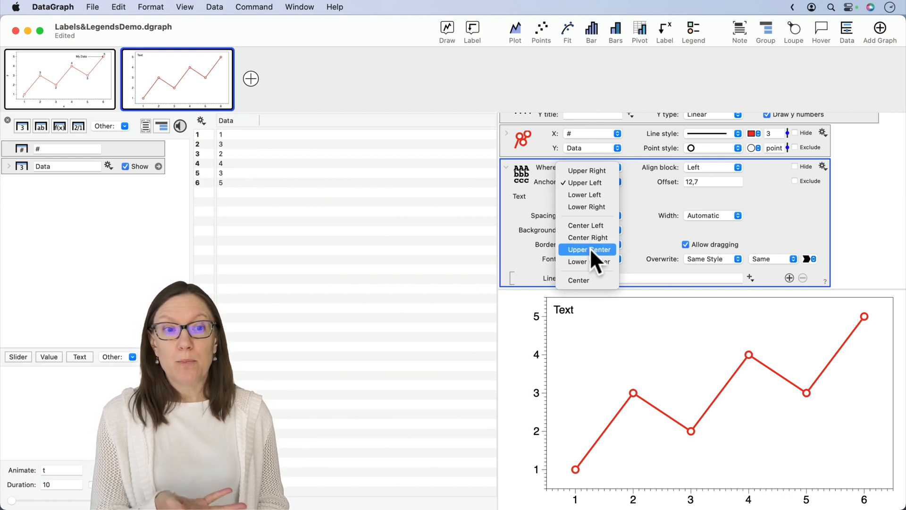
pyautogui.click(588, 249)
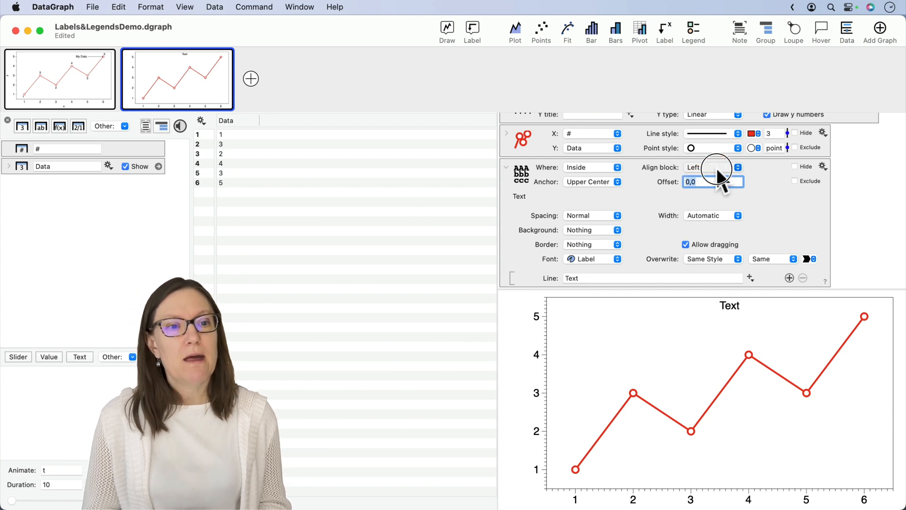
pyautogui.click(714, 167)
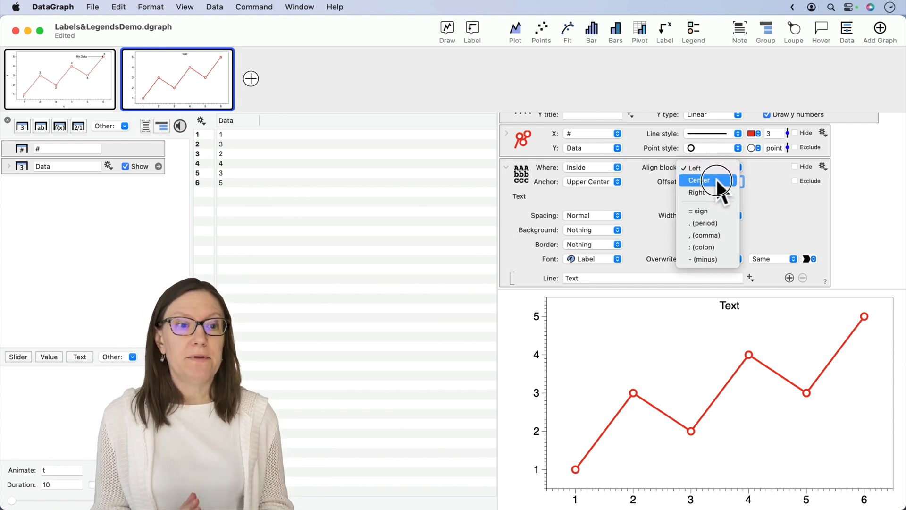
pyautogui.click(700, 180)
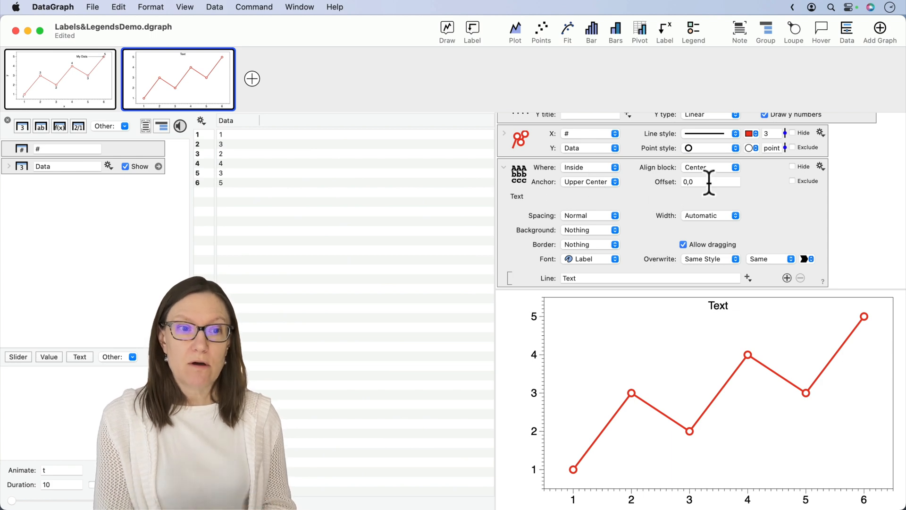
pyautogui.moveTo(664, 219)
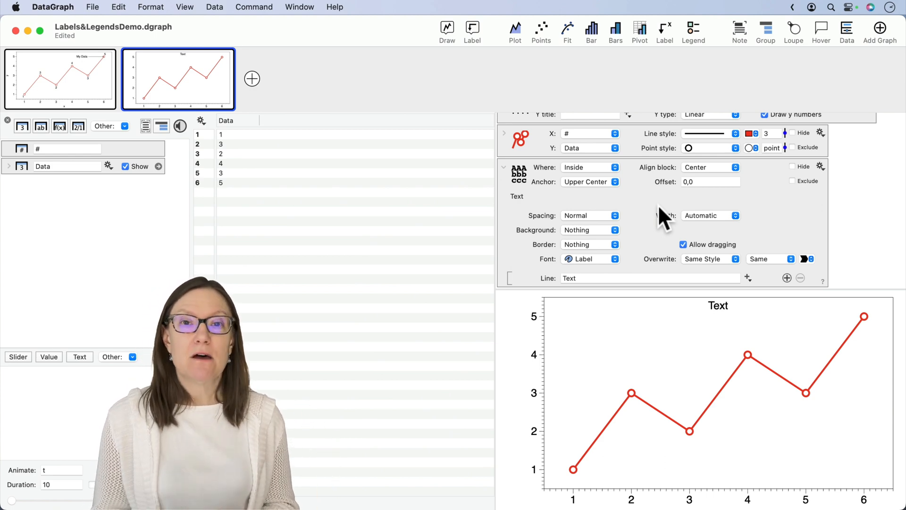
pyautogui.moveTo(627, 373)
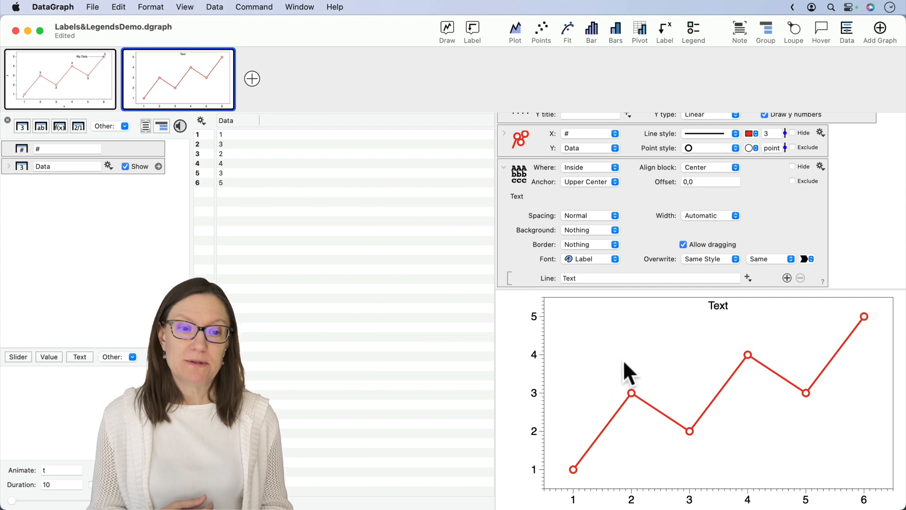
pyautogui.moveTo(636, 340)
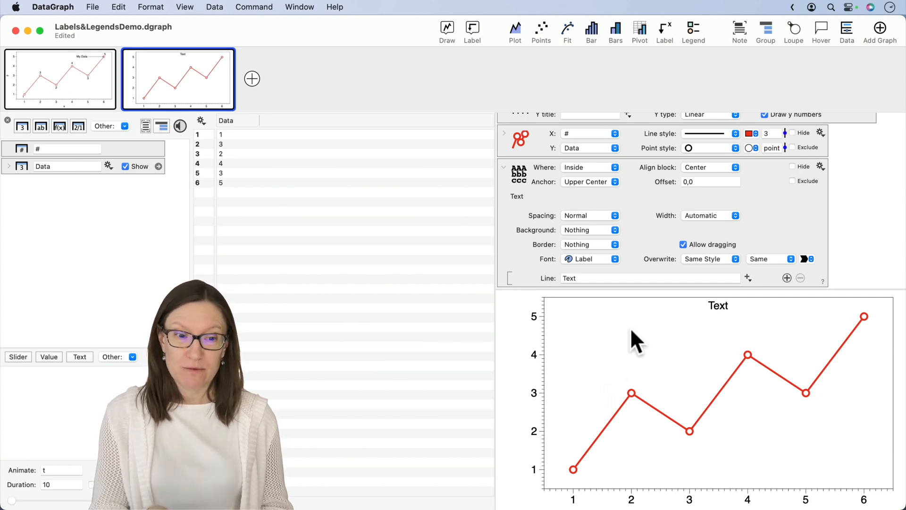
pyautogui.moveTo(630, 384)
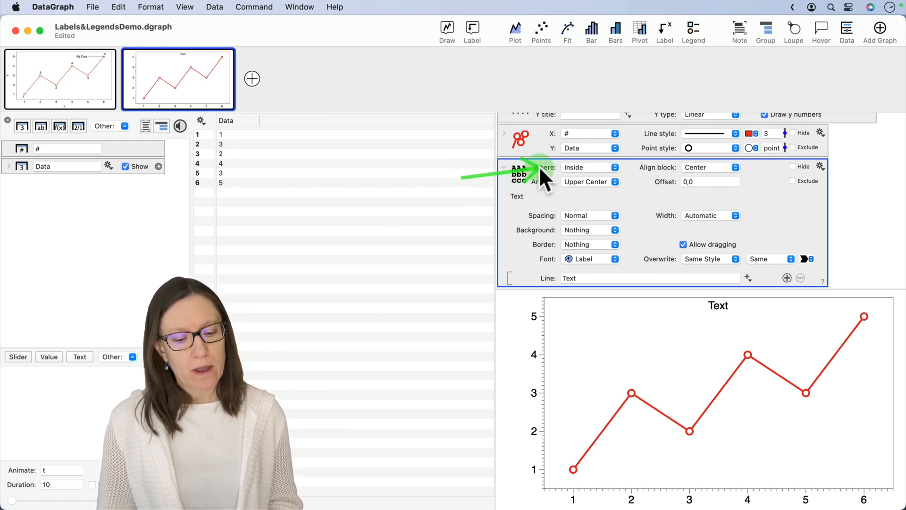
# - Show the Where pop-up's placement options for the Text label, leaving Inside selected
pyautogui.click(590, 167)
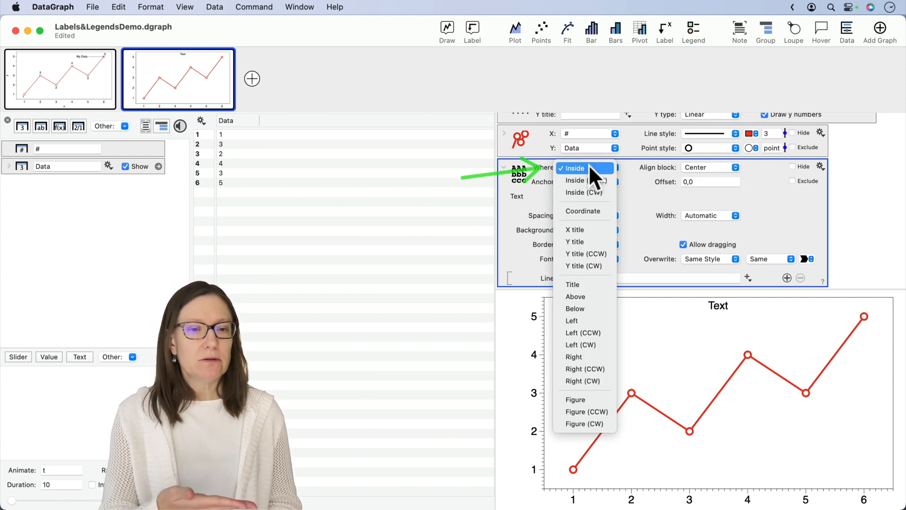
pyautogui.moveTo(591, 211)
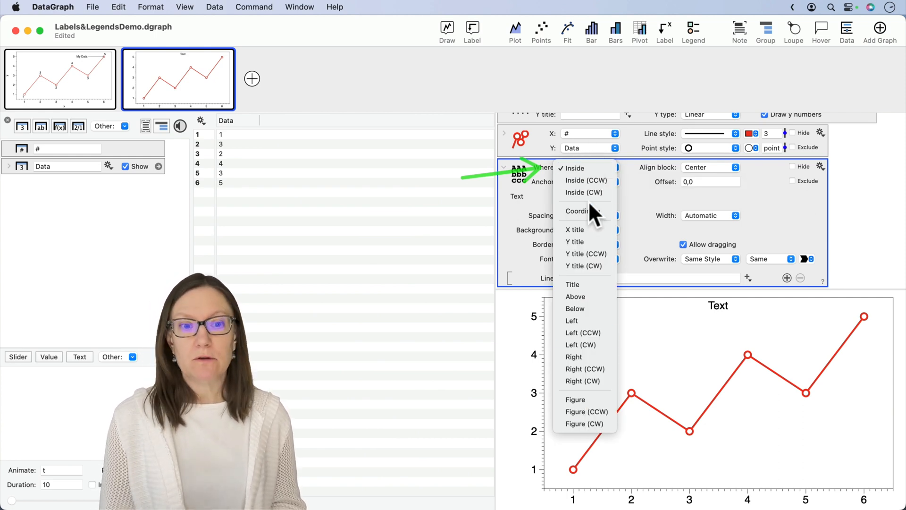
pyautogui.moveTo(584, 229)
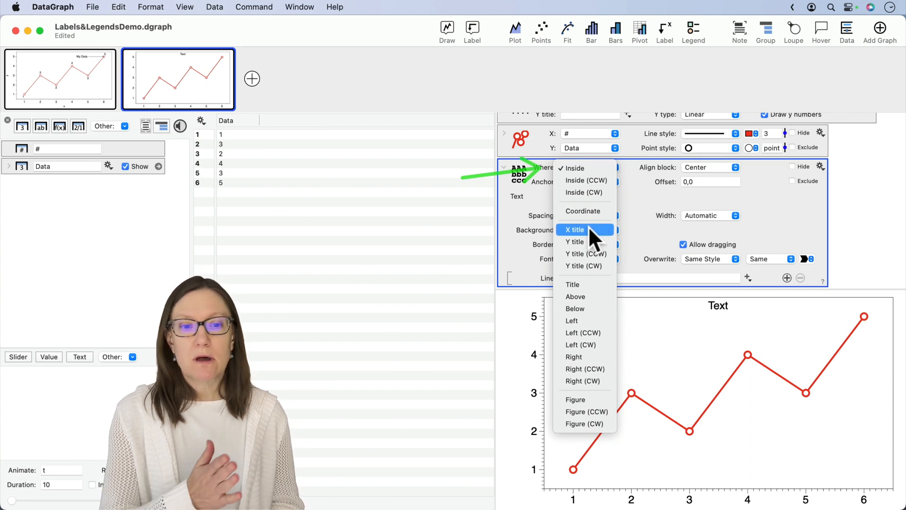
pyautogui.moveTo(584, 296)
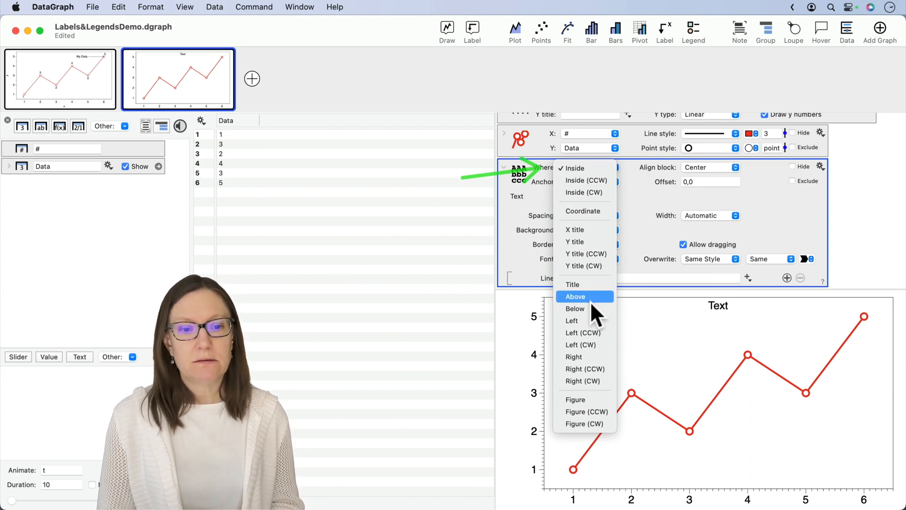
pyautogui.moveTo(586, 399)
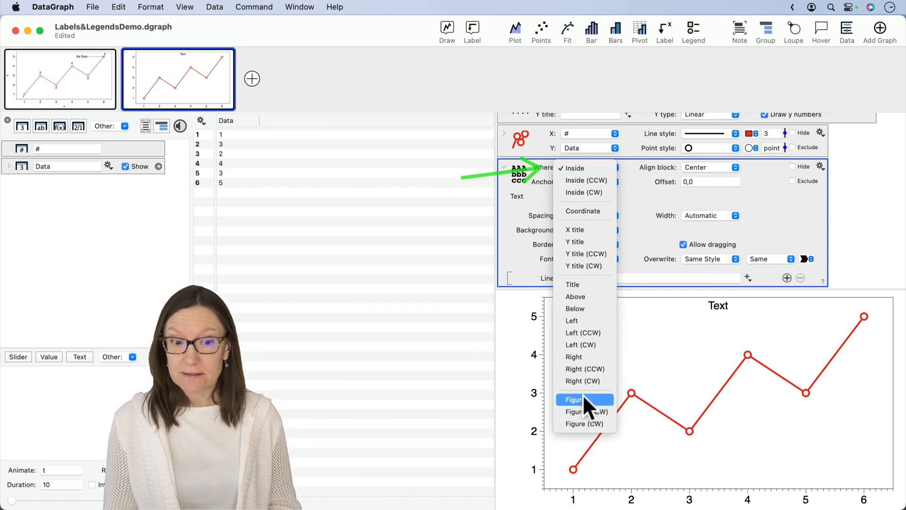
pyautogui.moveTo(585, 399)
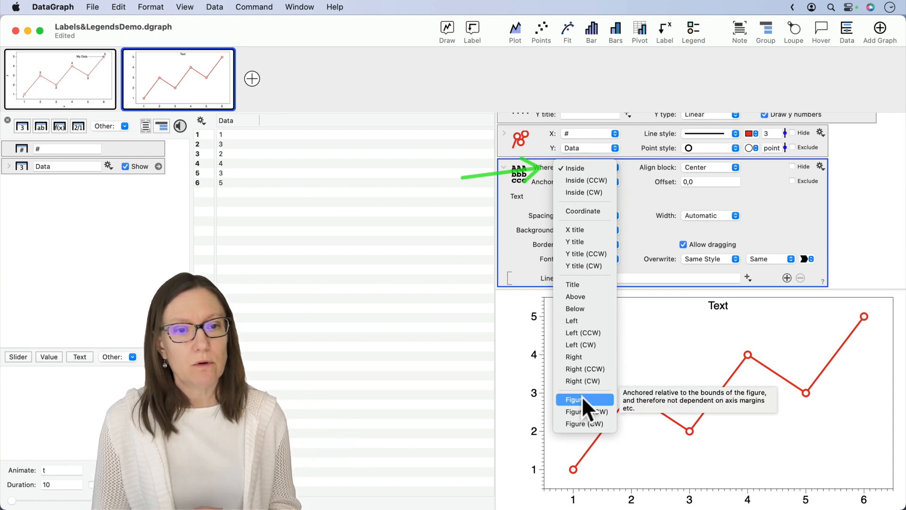
pyautogui.moveTo(584, 210)
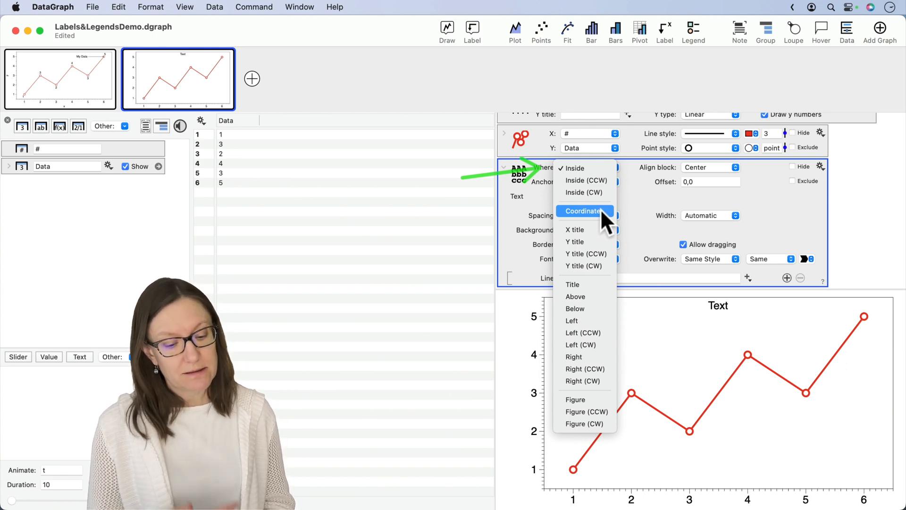
# - Position the Text label by data coordinate at 2,3.5, just above the x = 2 point
pyautogui.click(584, 211)
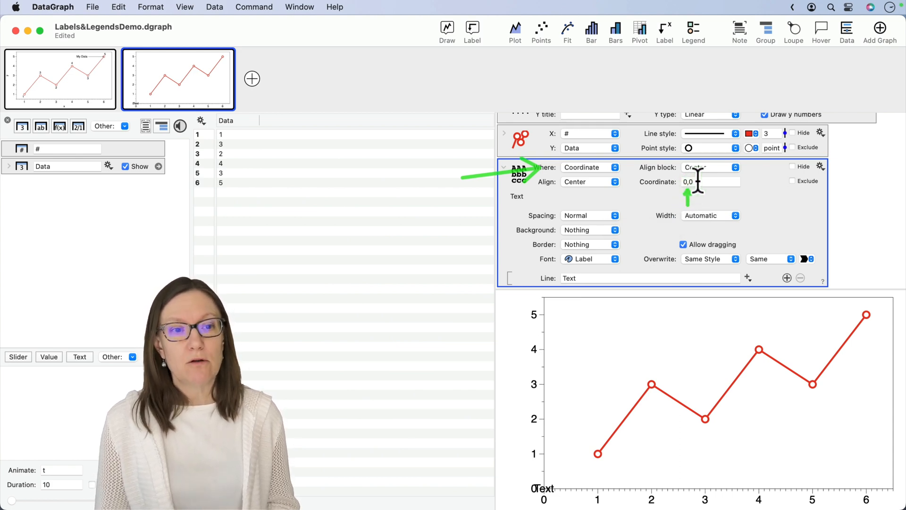
pyautogui.moveTo(702, 188)
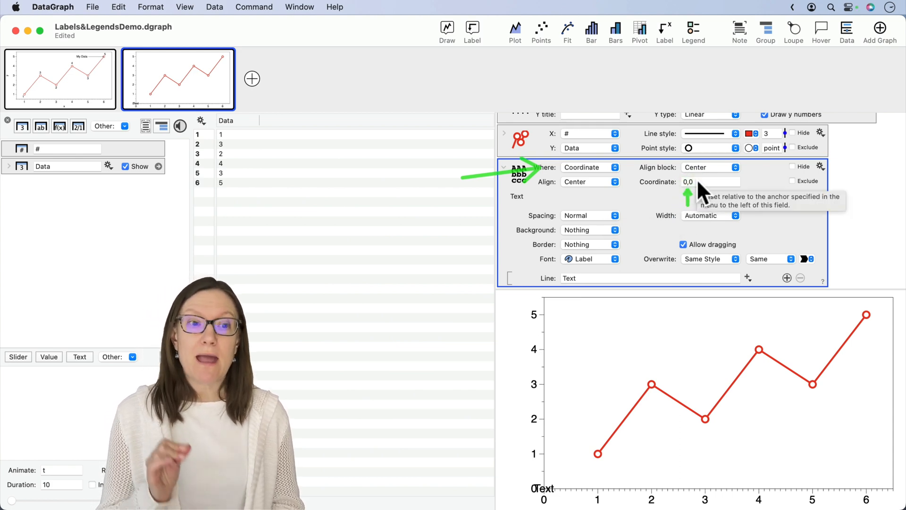
pyautogui.click(711, 182)
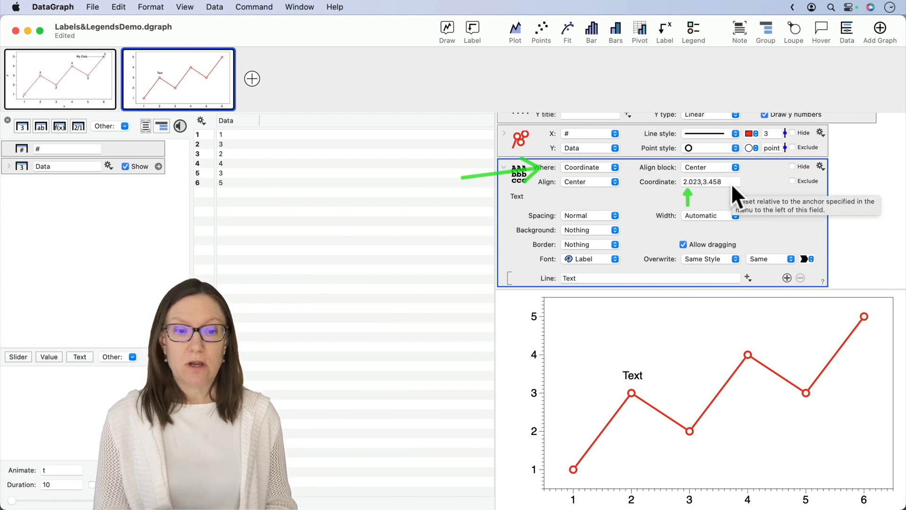
pyautogui.moveTo(647, 376)
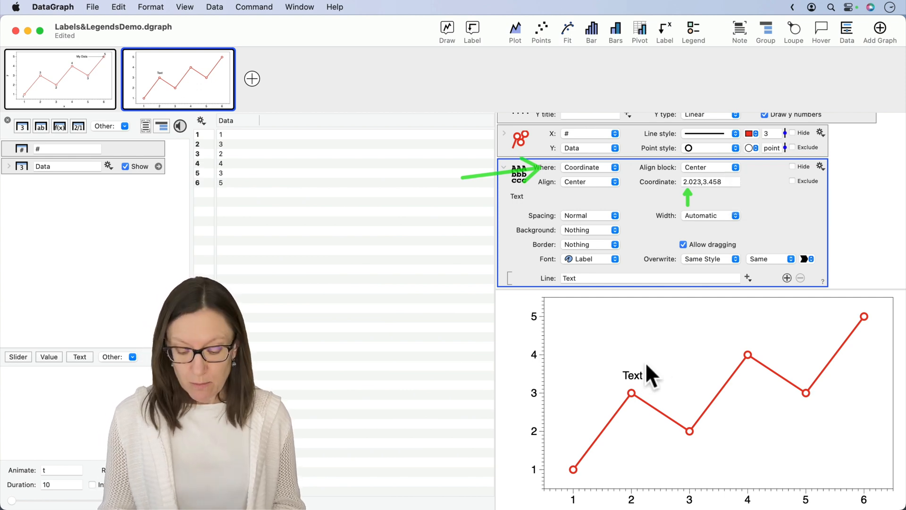
pyautogui.click(631, 396)
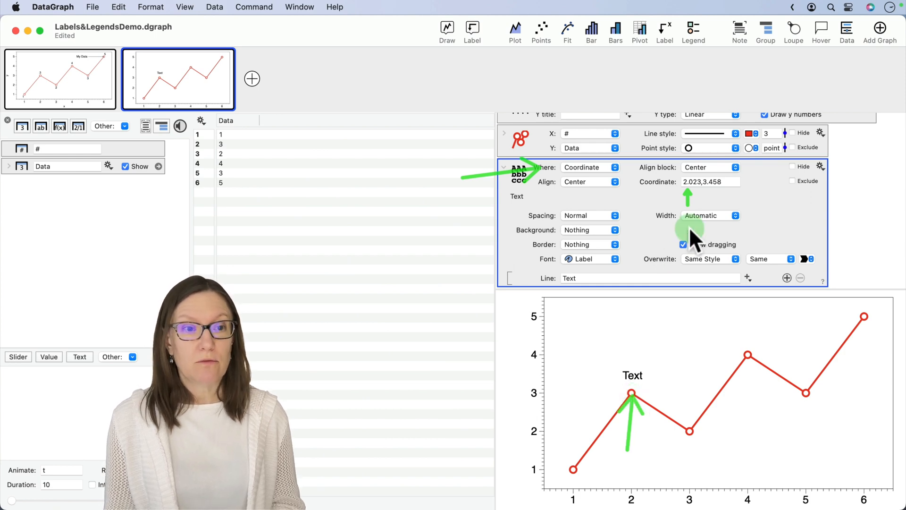
pyautogui.click(710, 181)
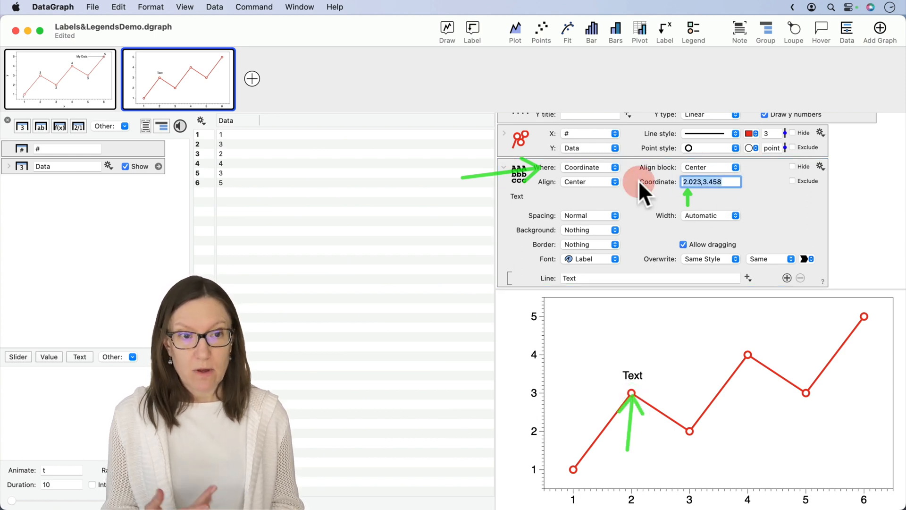
pyautogui.moveTo(635, 394)
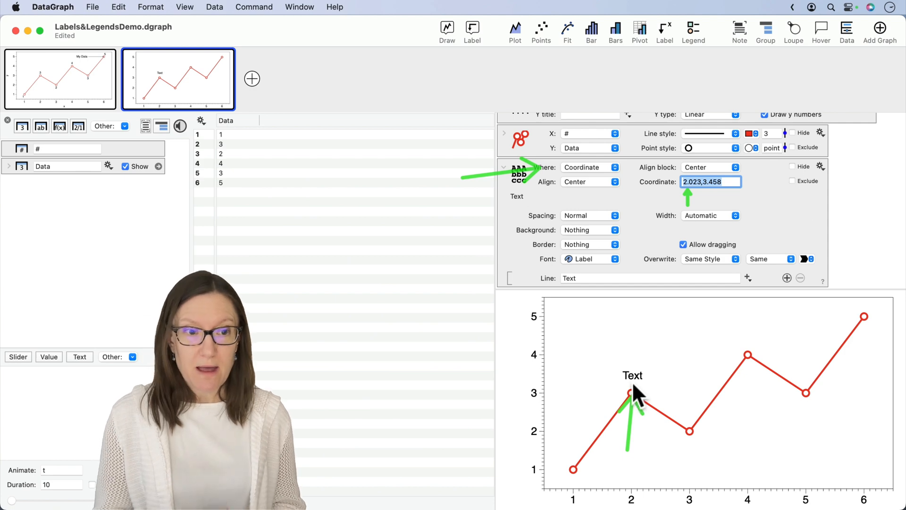
pyautogui.moveTo(670, 300)
pyautogui.write('2')
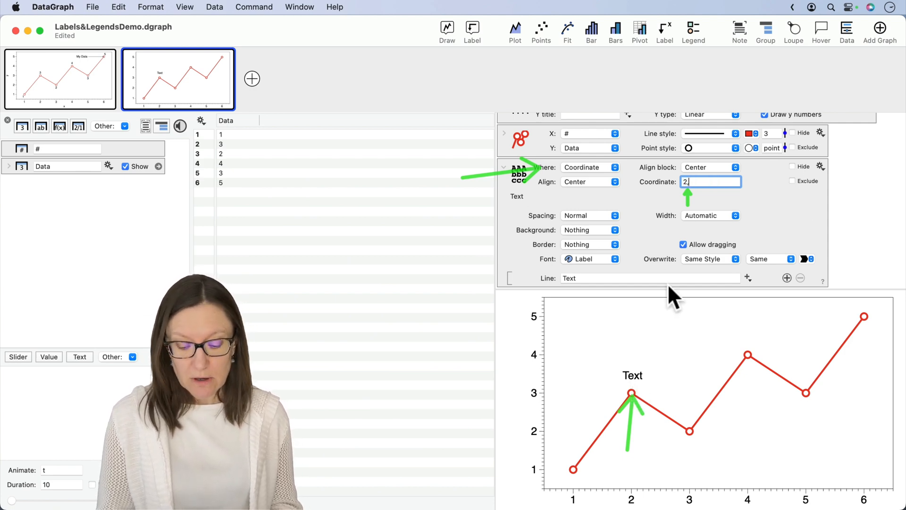
pyautogui.write(',3.5')
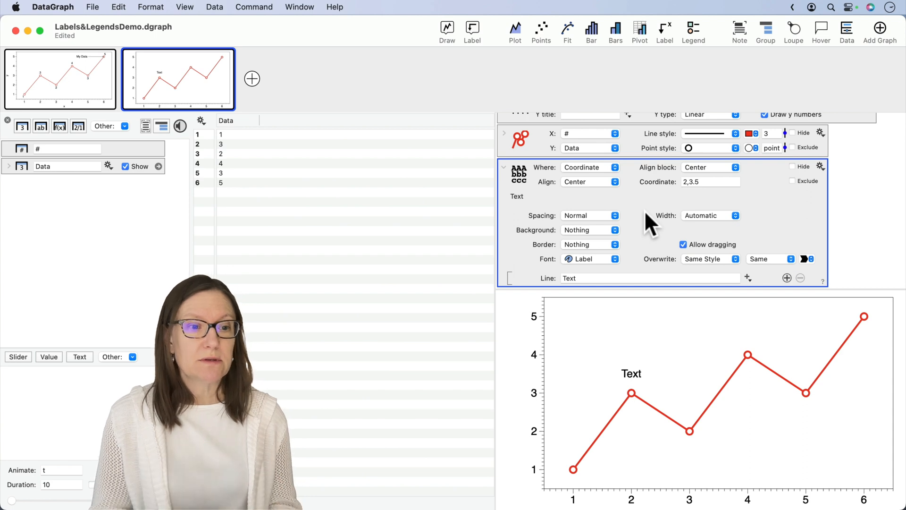
pyautogui.moveTo(797, 289)
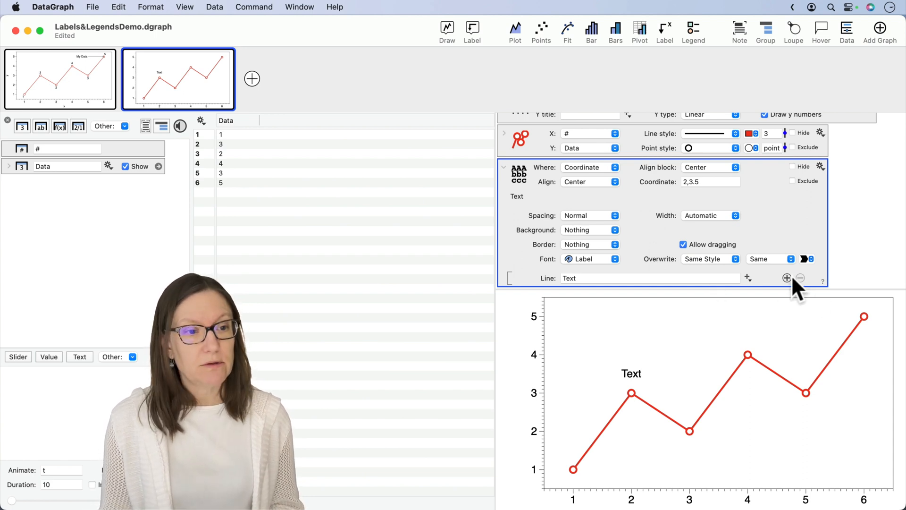
# - Add a second label line reading 'Here is more text' beneath 'Text'
pyautogui.click(786, 278)
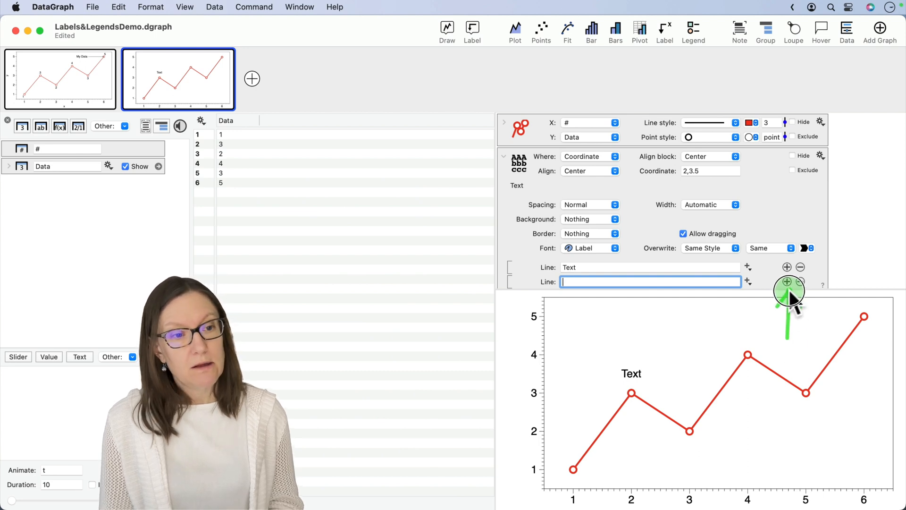
pyautogui.moveTo(595, 286)
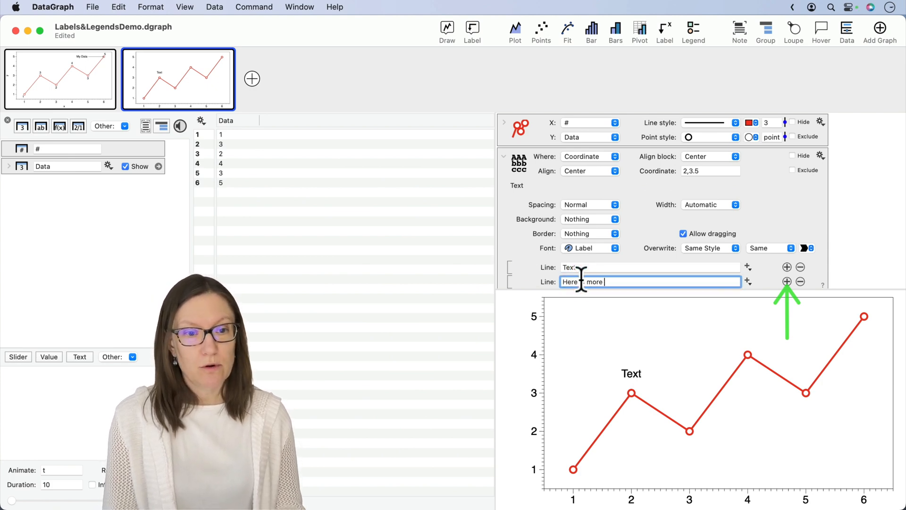
pyautogui.write('Here is more text')
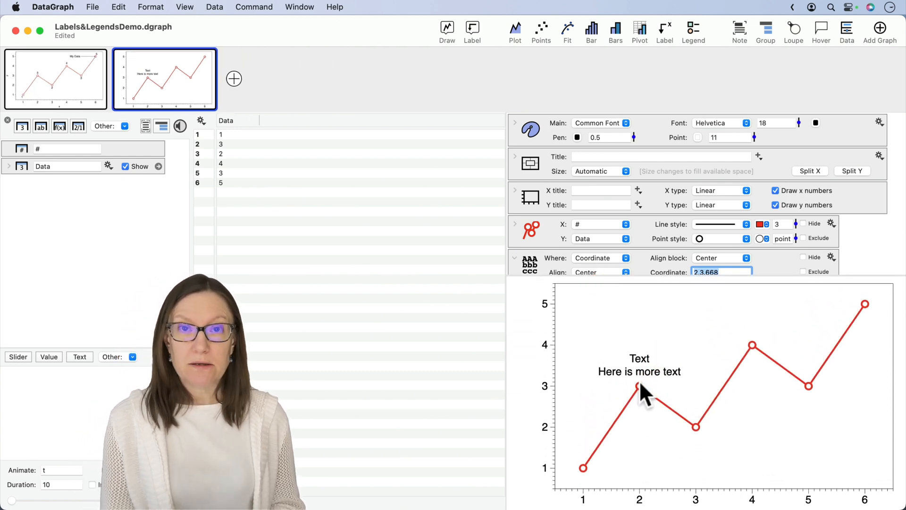
pyautogui.moveTo(504, 397)
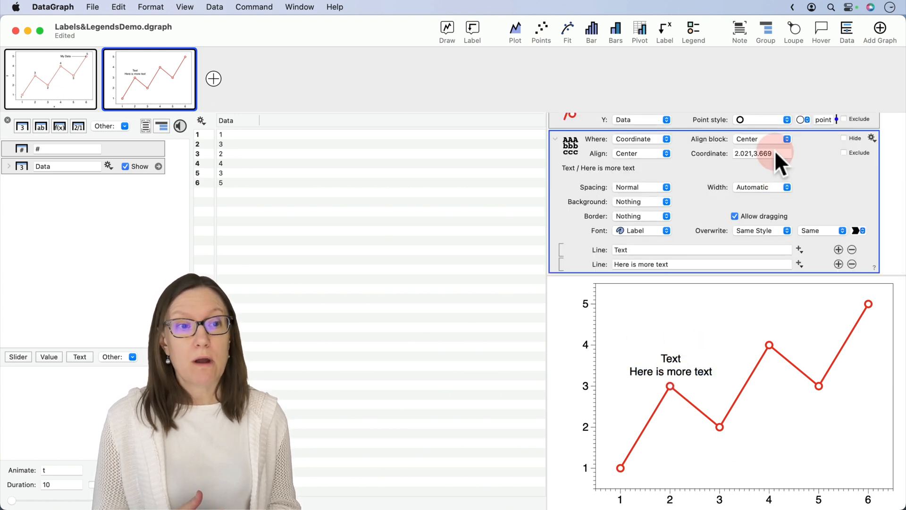
pyautogui.click(762, 153)
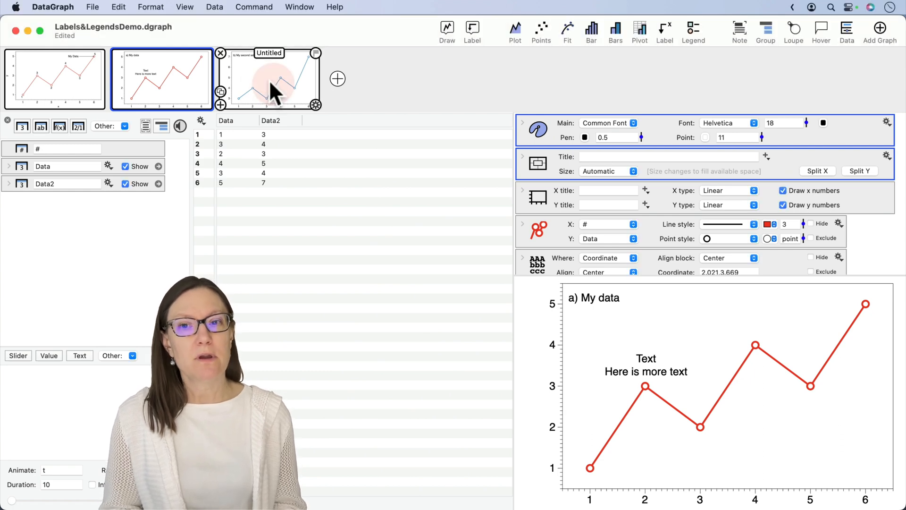
pyautogui.click(268, 79)
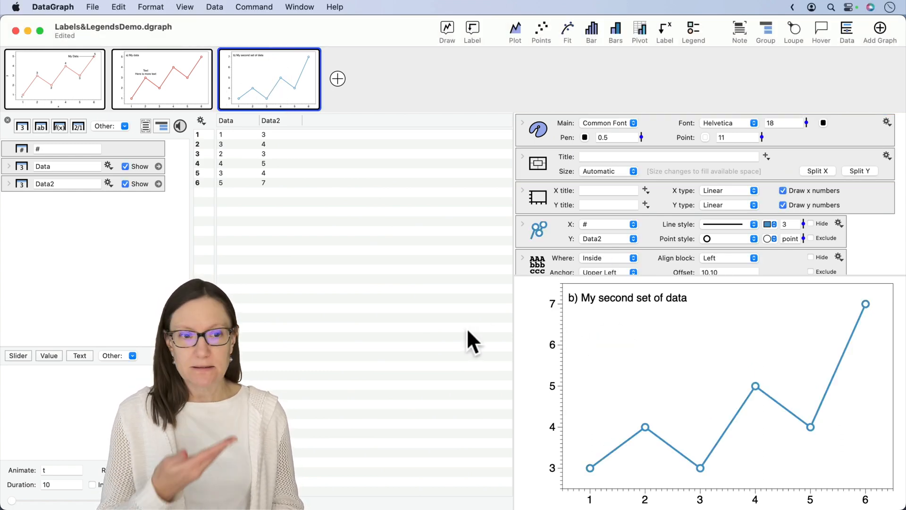
pyautogui.scroll(-3)
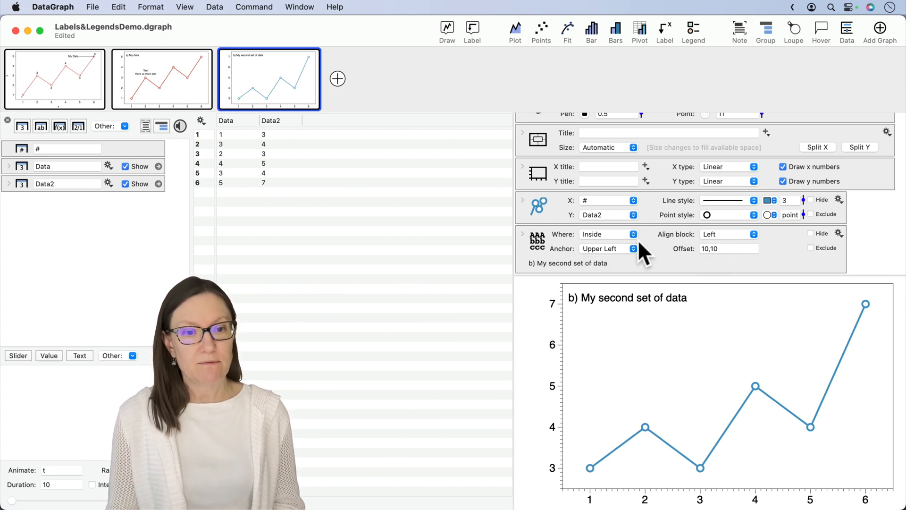
pyautogui.moveTo(670, 255)
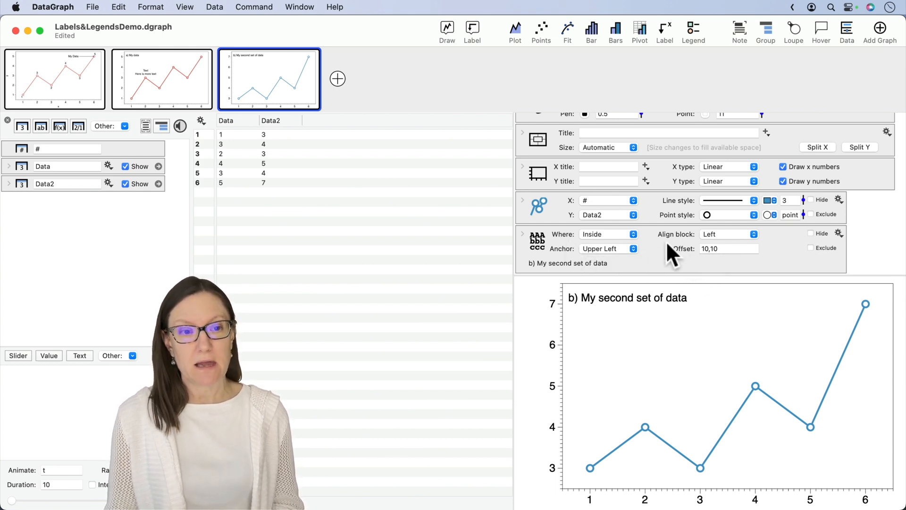
pyautogui.click(162, 79)
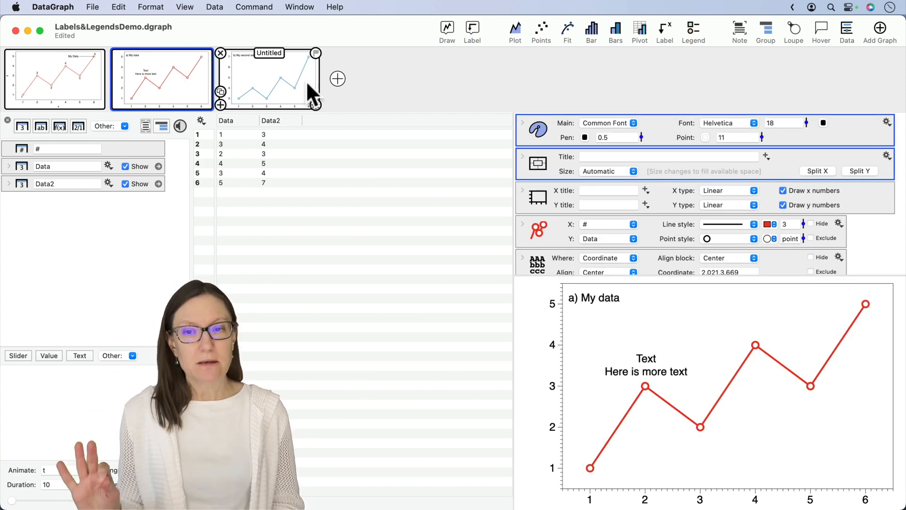
pyautogui.click(268, 80)
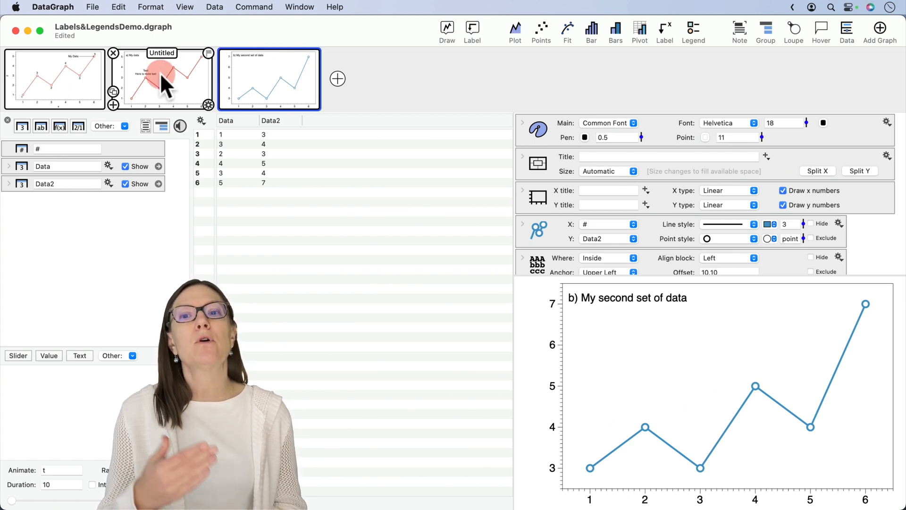
# - Give the a) My data graph a specified 5 × 3 inch size and select its canvas and font settings
pyautogui.click(162, 79)
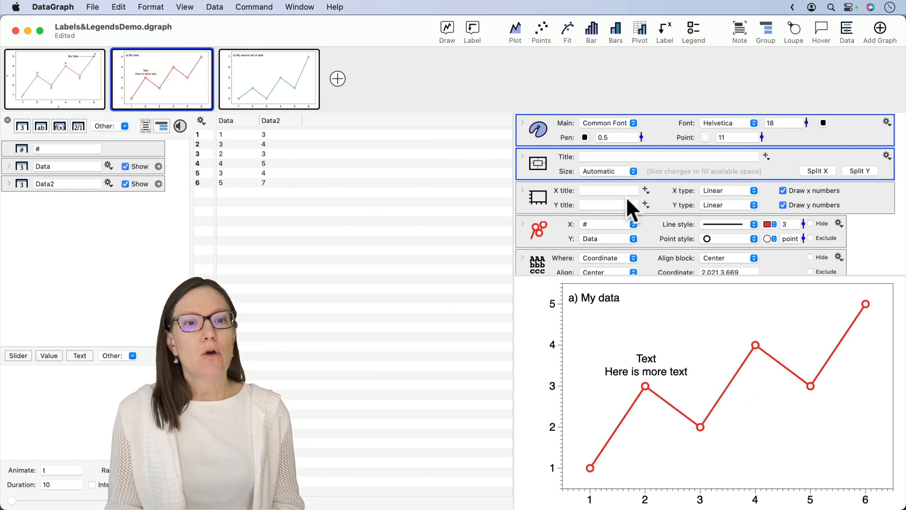
pyautogui.moveTo(606, 171)
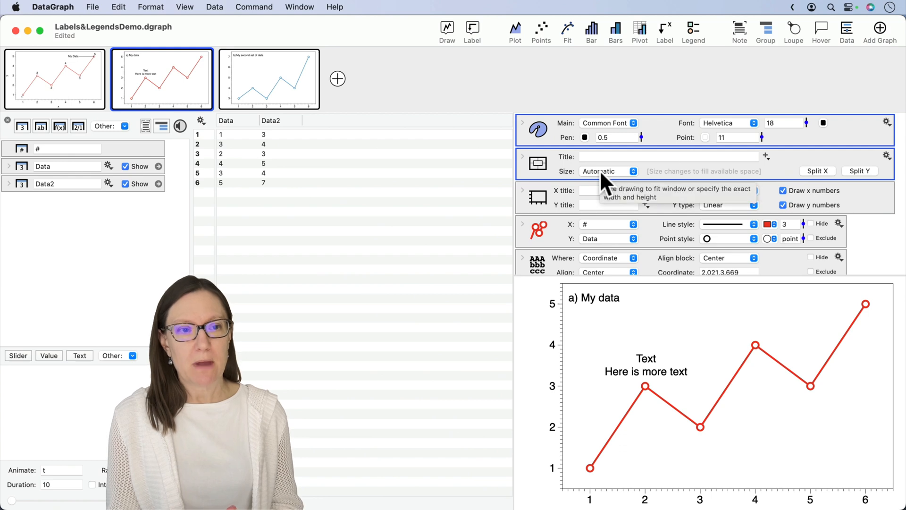
pyautogui.click(610, 171)
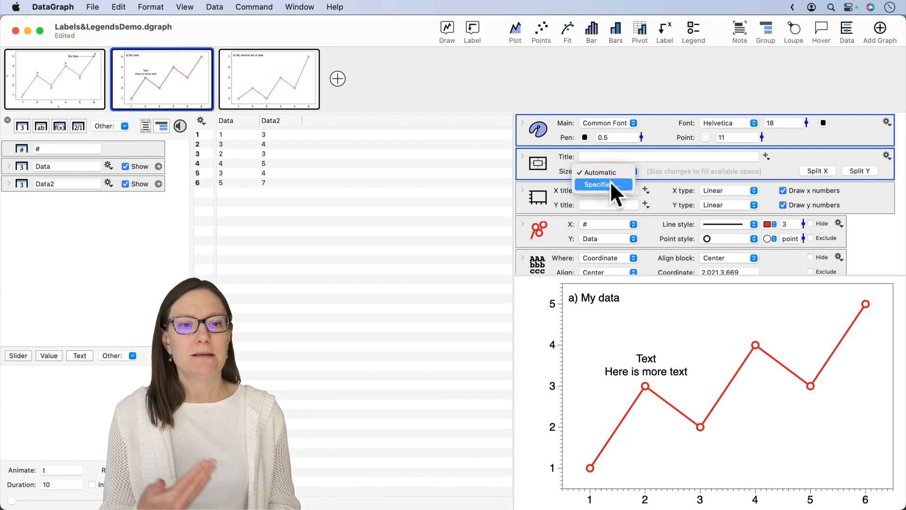
pyautogui.click(600, 184)
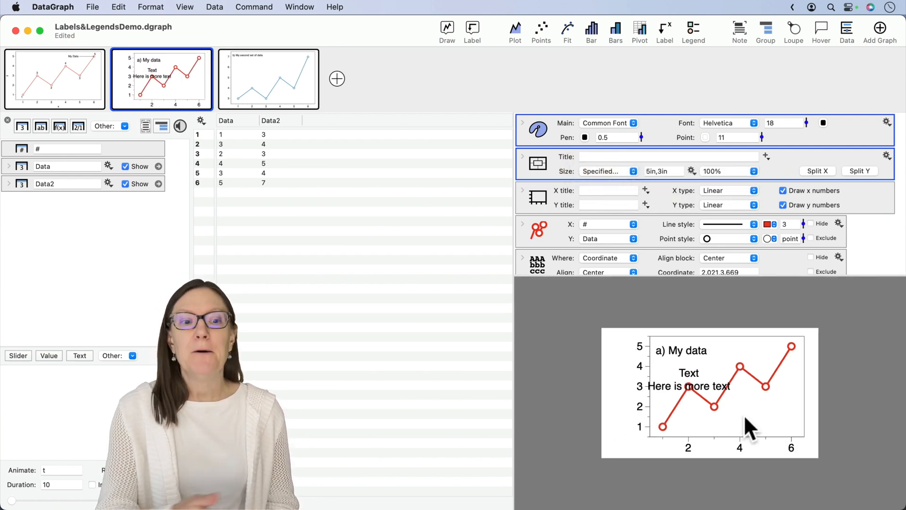
pyautogui.moveTo(785, 186)
pyautogui.write('10')
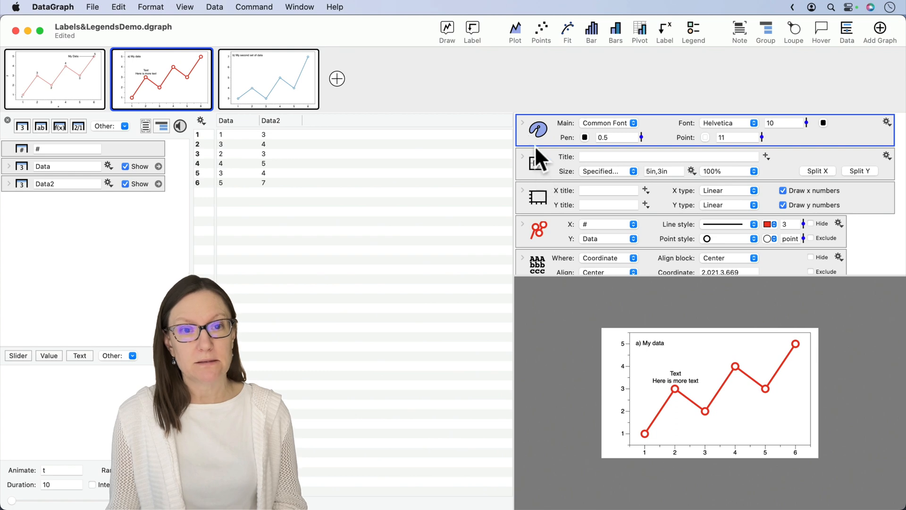
pyautogui.moveTo(538, 164)
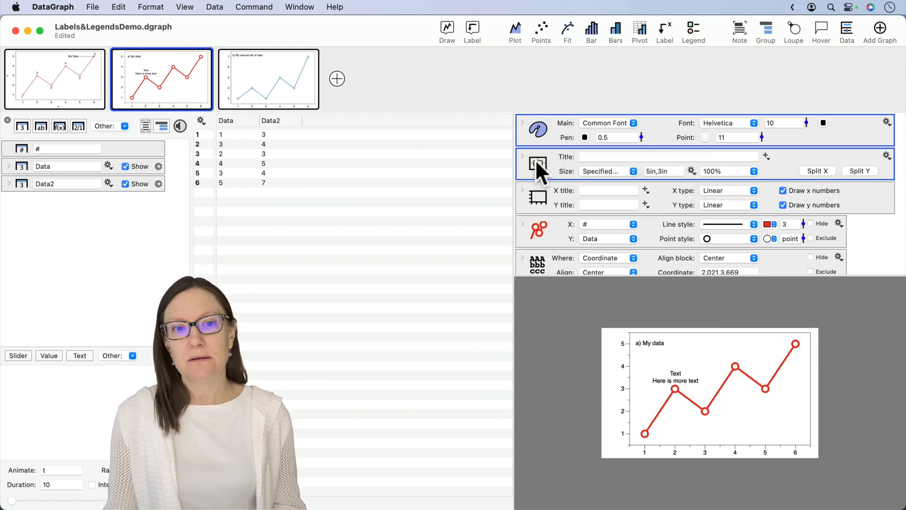
pyautogui.click(118, 7)
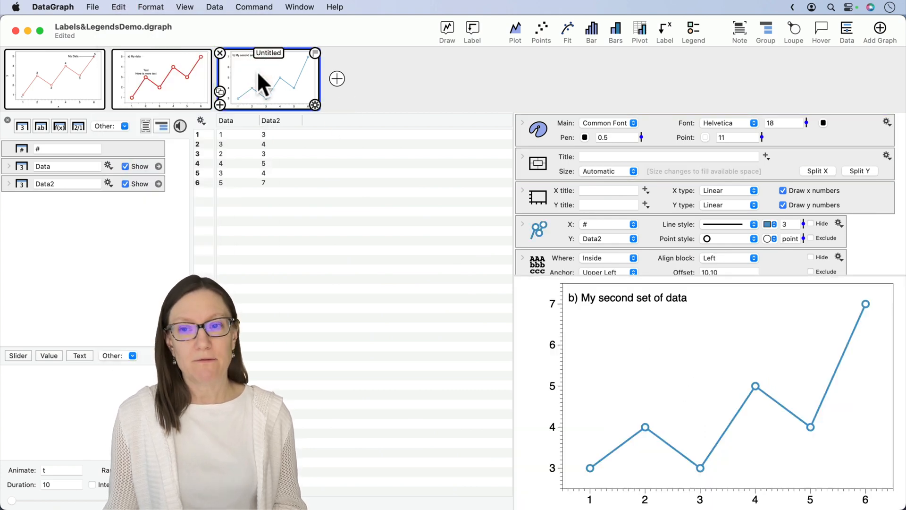
# - Paste the copied 5 × 3 inch, 10-point settings onto graph b and compare it with graph a
pyautogui.click(118, 7)
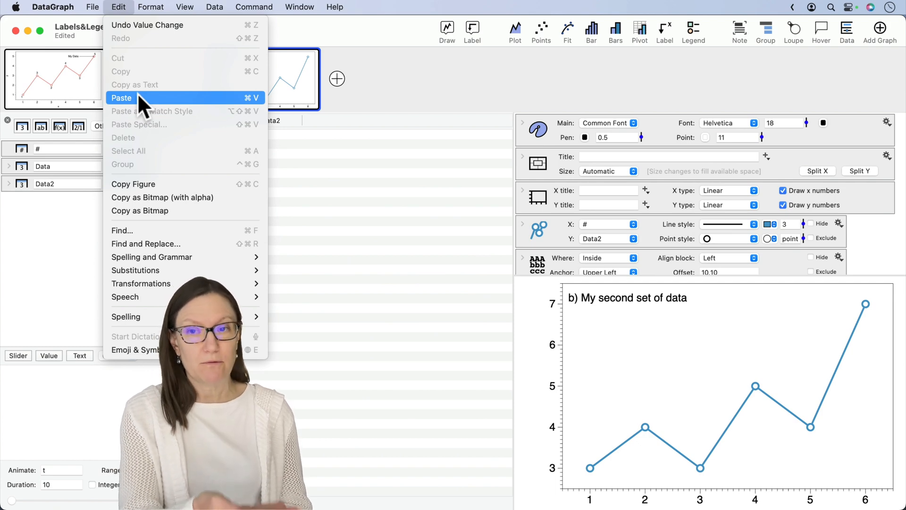
pyautogui.click(122, 98)
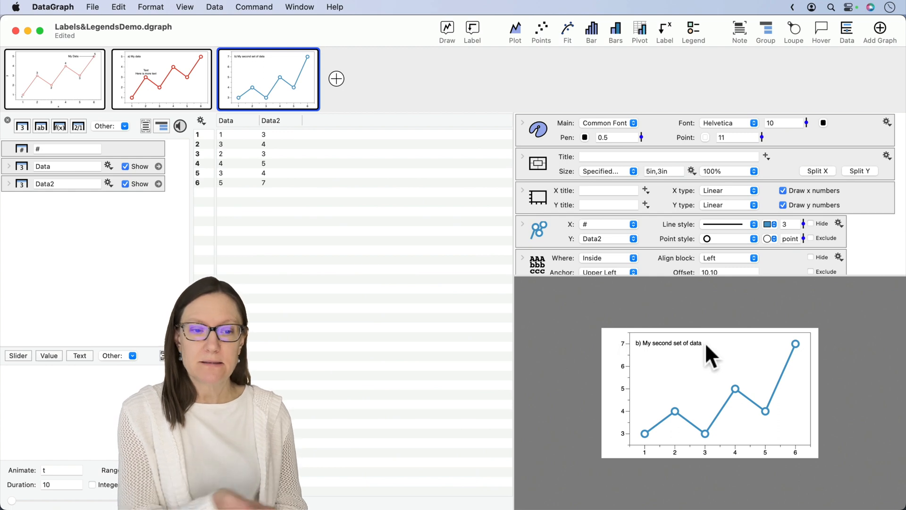
pyautogui.click(160, 79)
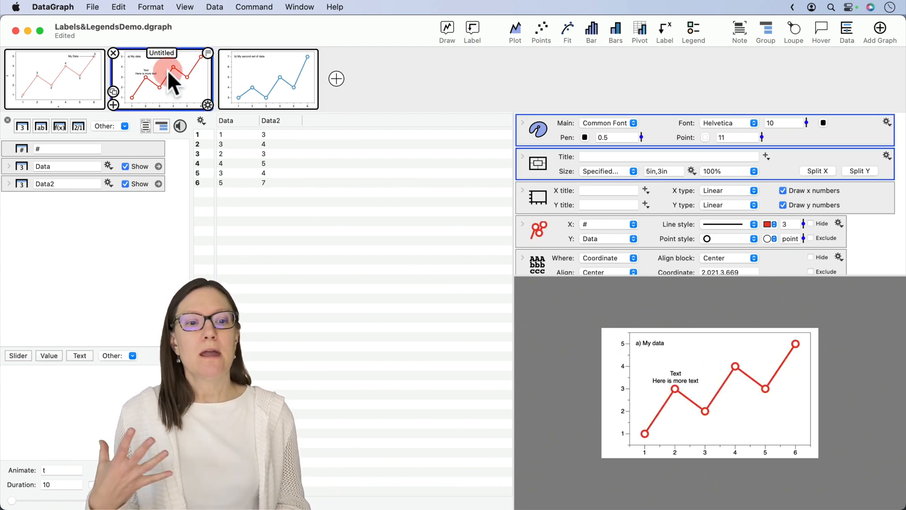
pyautogui.click(267, 79)
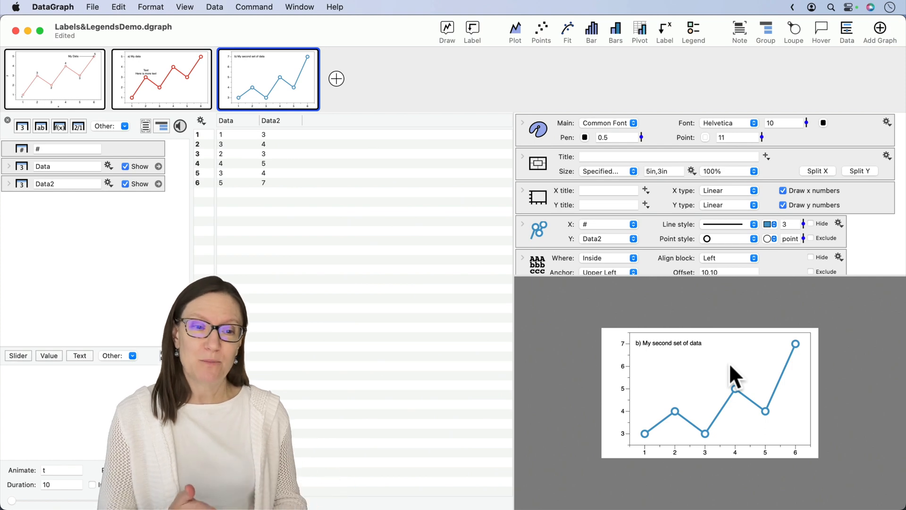
pyautogui.click(161, 79)
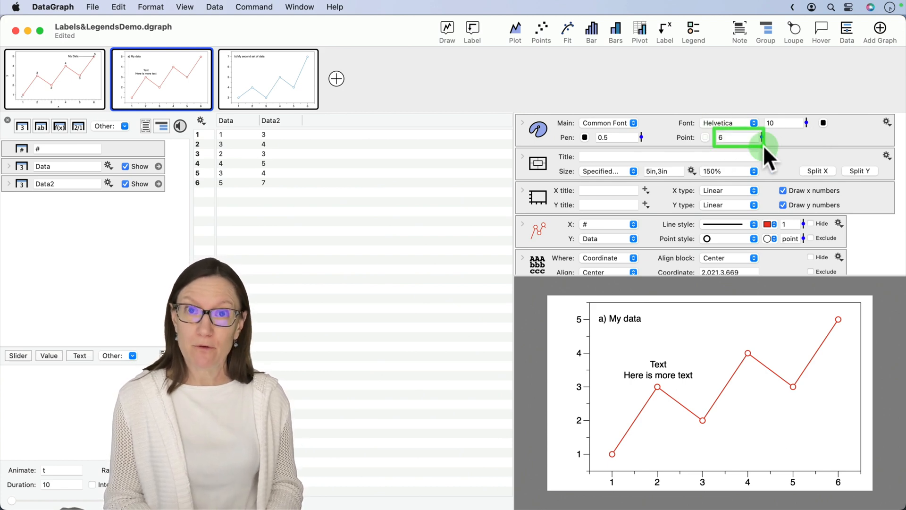
pyautogui.moveTo(783, 226)
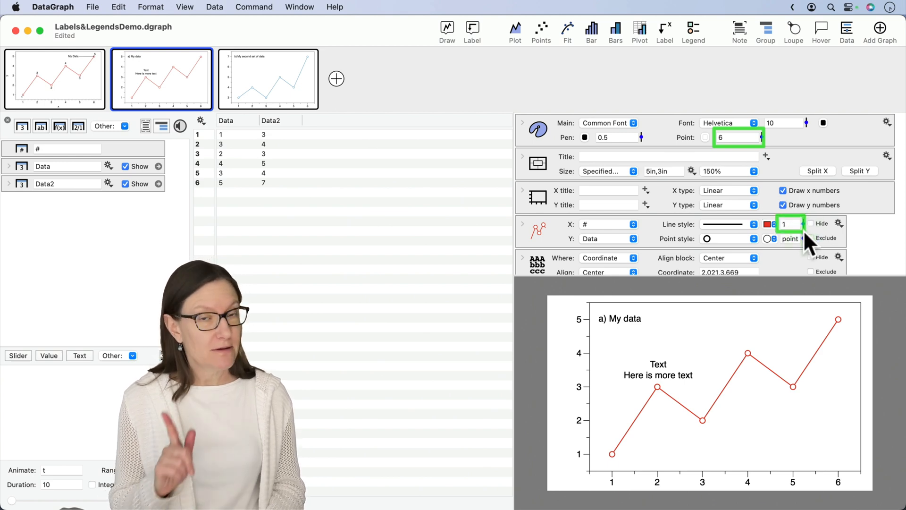
pyautogui.moveTo(725, 187)
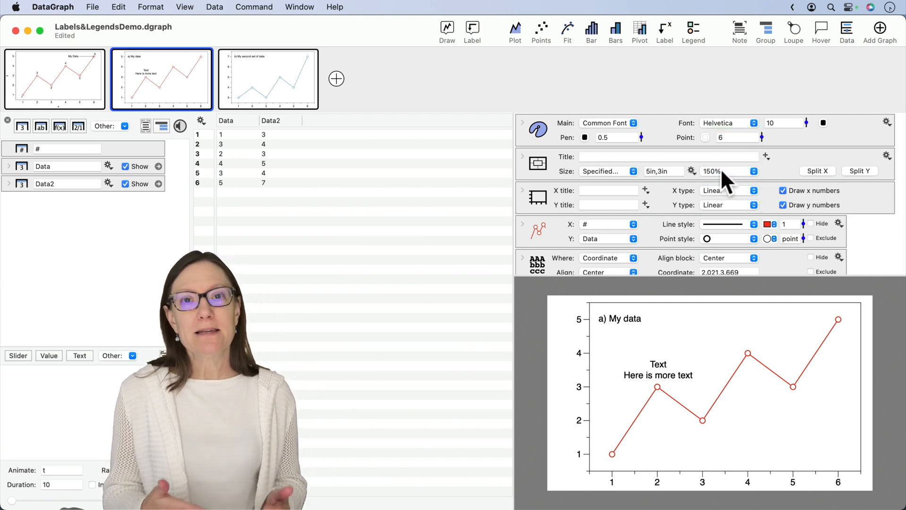
pyautogui.moveTo(728, 179)
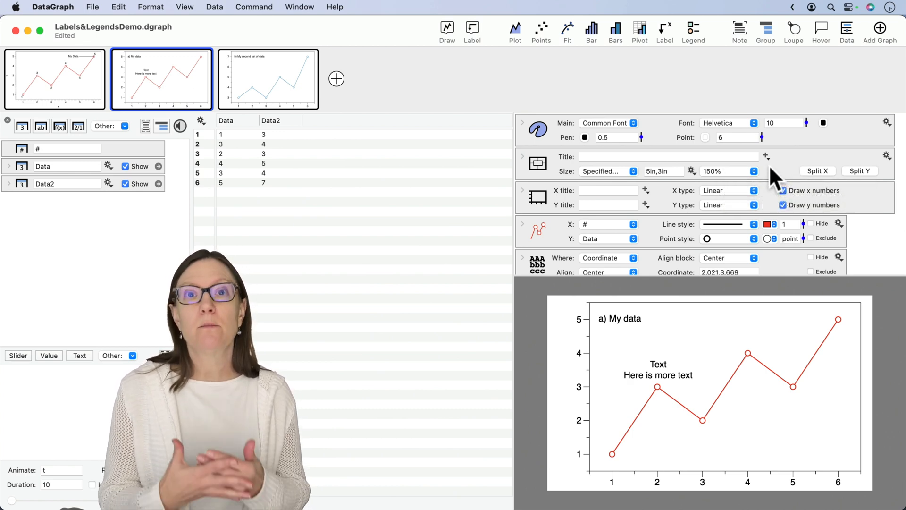
pyautogui.moveTo(754, 153)
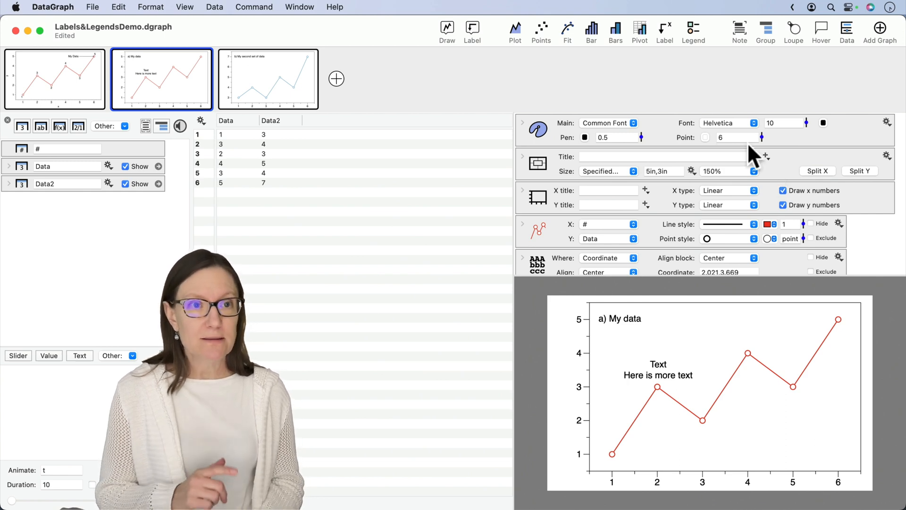
pyautogui.moveTo(702, 98)
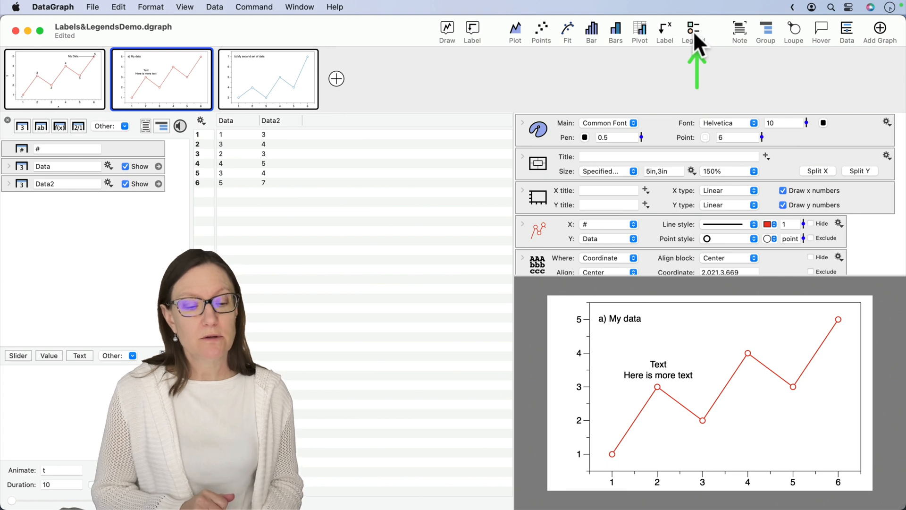
# - Add the Data legend and inspect the line plot's Legend name setting
pyautogui.click(692, 27)
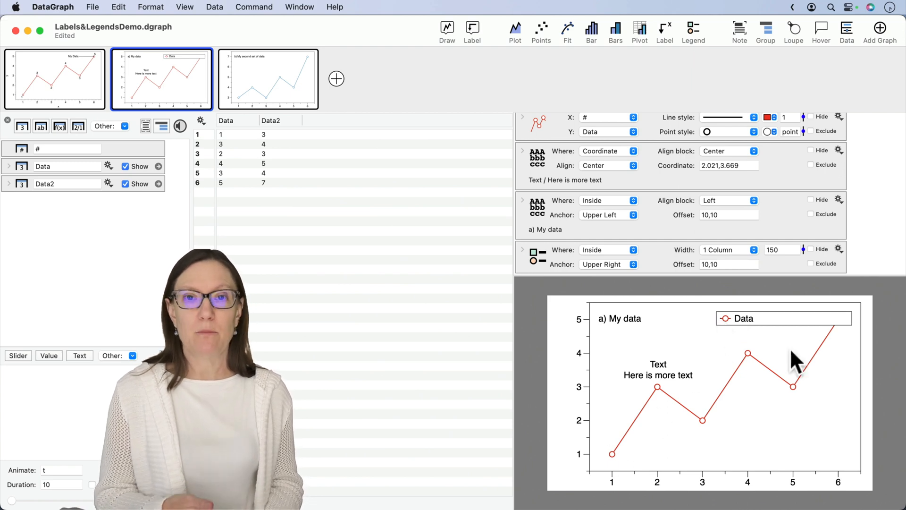
pyautogui.moveTo(729, 329)
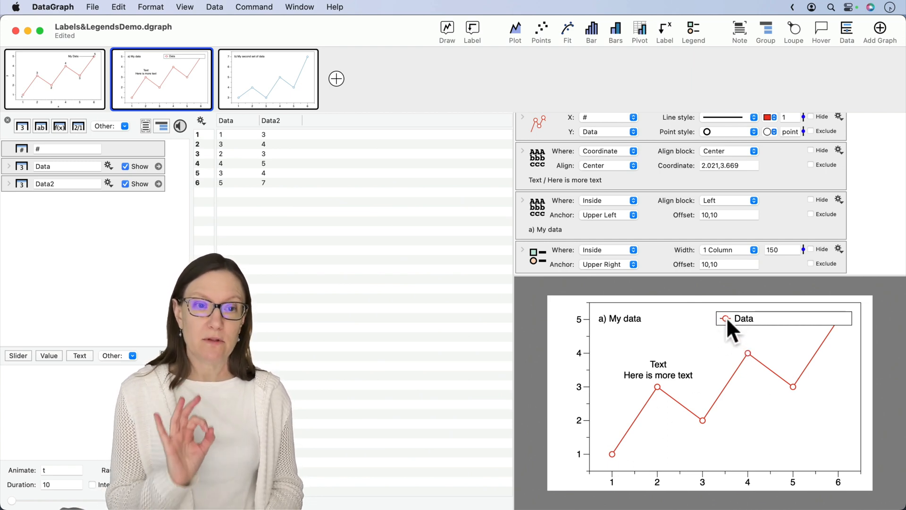
pyautogui.scroll(3)
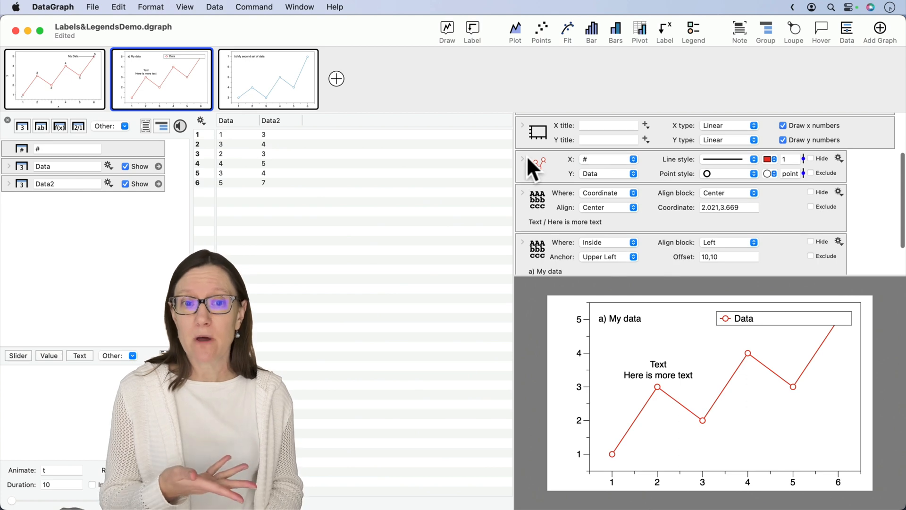
pyautogui.click(523, 159)
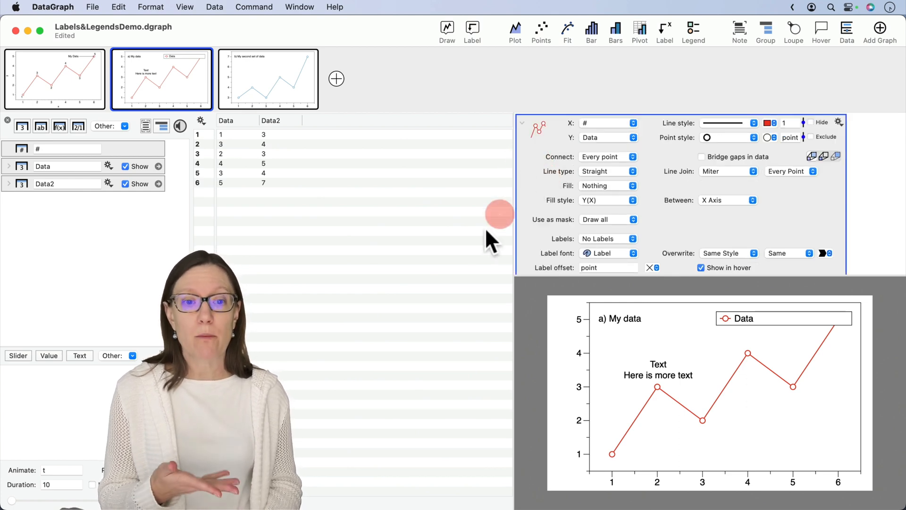
pyautogui.scroll(-3)
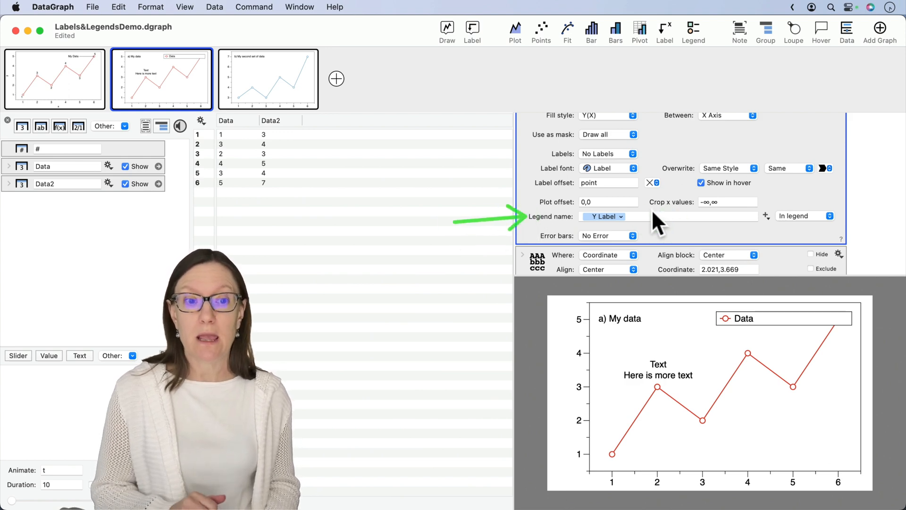
pyautogui.click(699, 216)
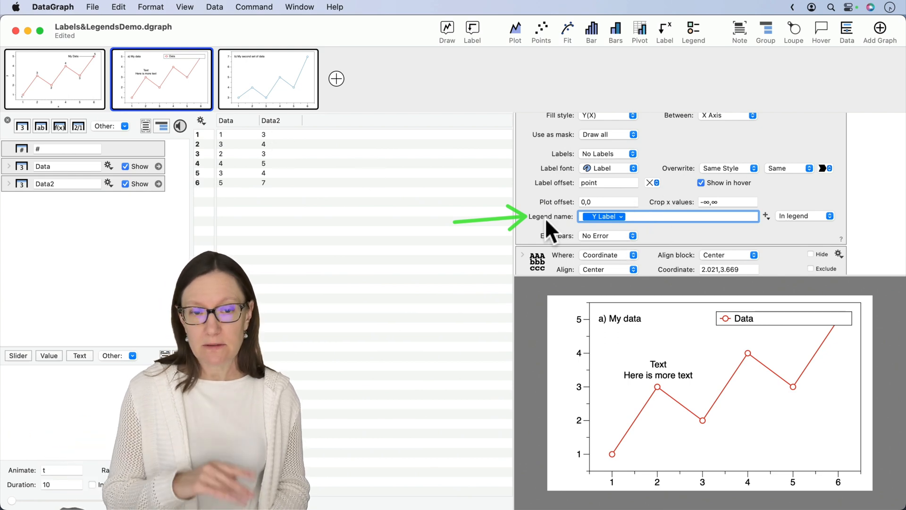
pyautogui.scroll(3)
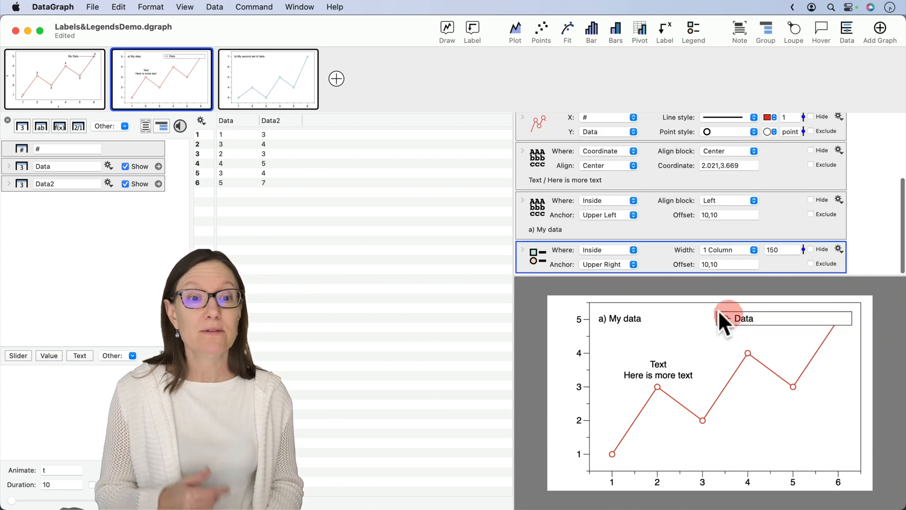
pyautogui.moveTo(618, 263)
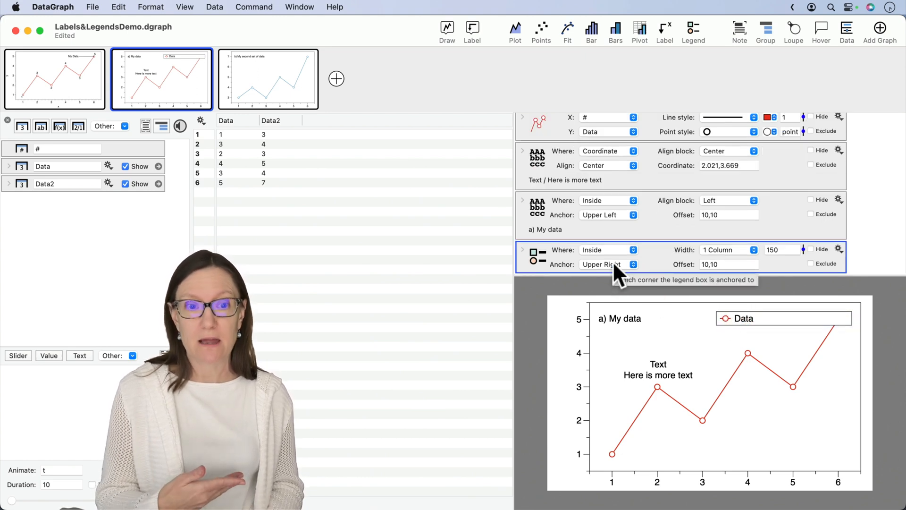
pyautogui.click(608, 265)
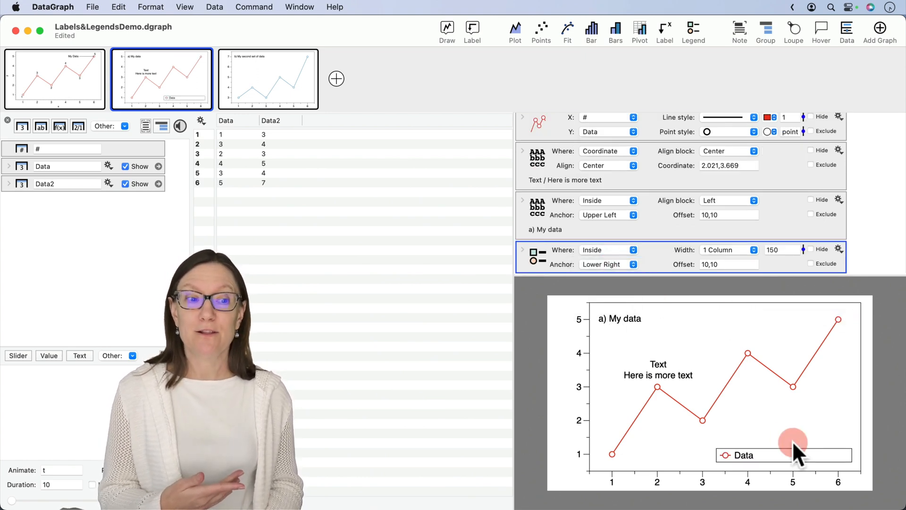
pyautogui.moveTo(729, 468)
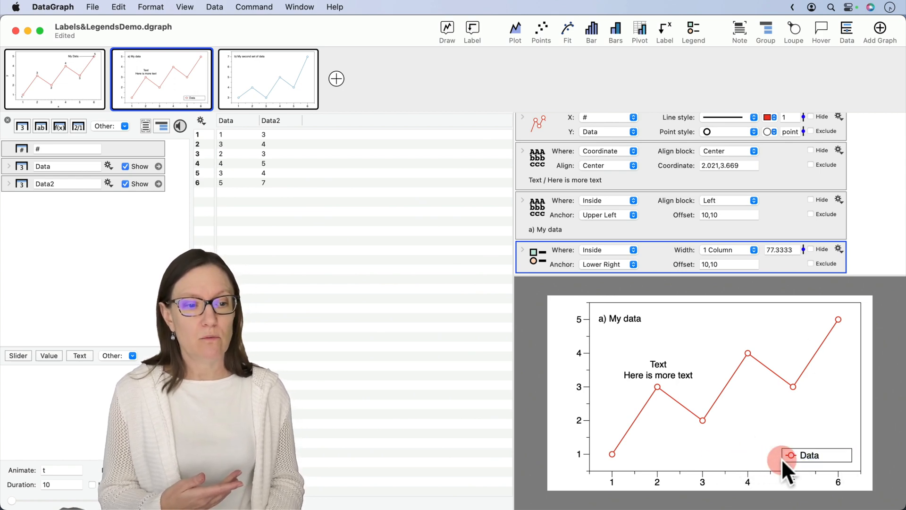
pyautogui.moveTo(806, 492)
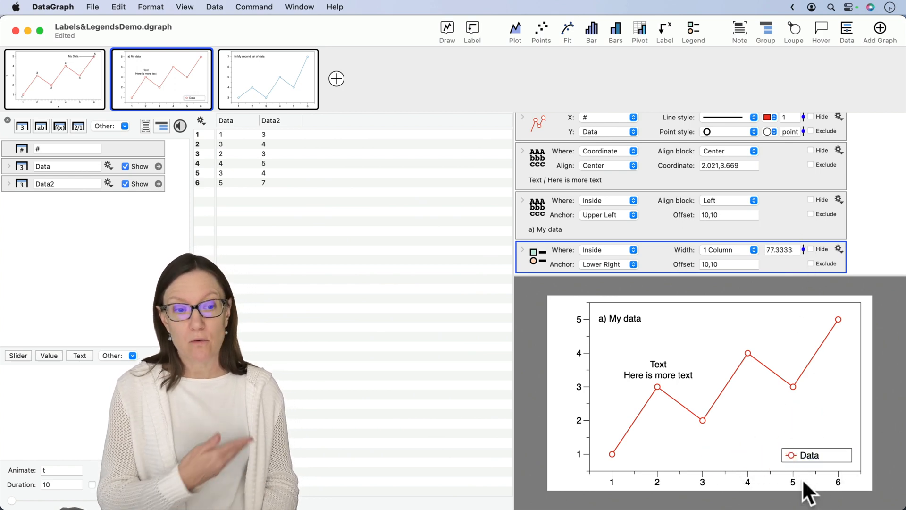
pyautogui.moveTo(553, 269)
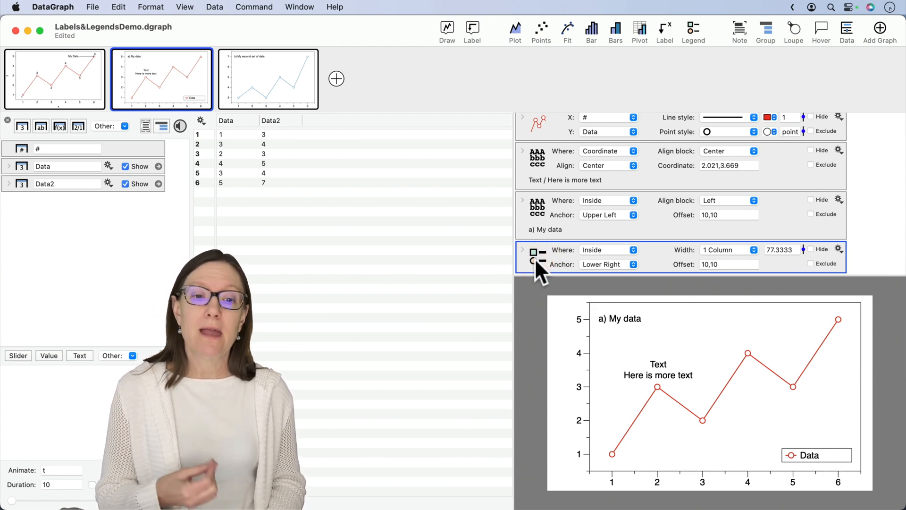
pyautogui.moveTo(538, 148)
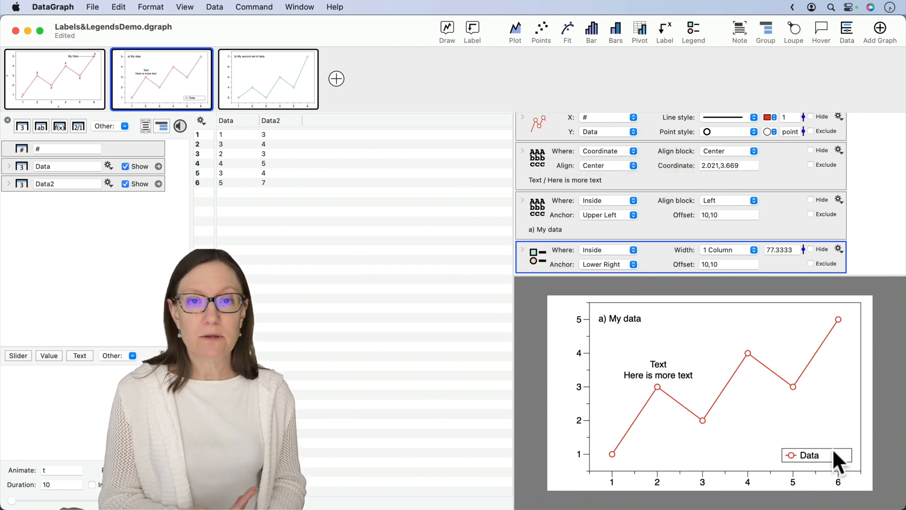
pyautogui.moveTo(566, 277)
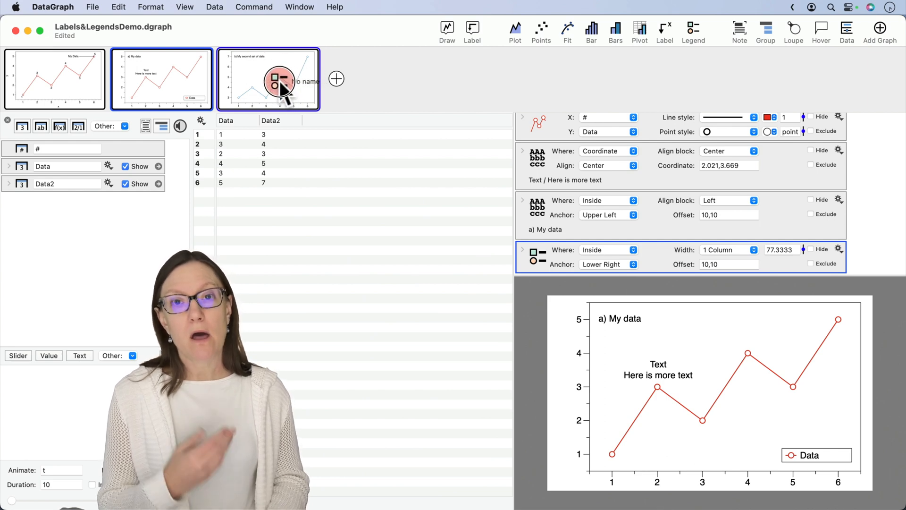
pyautogui.click(267, 79)
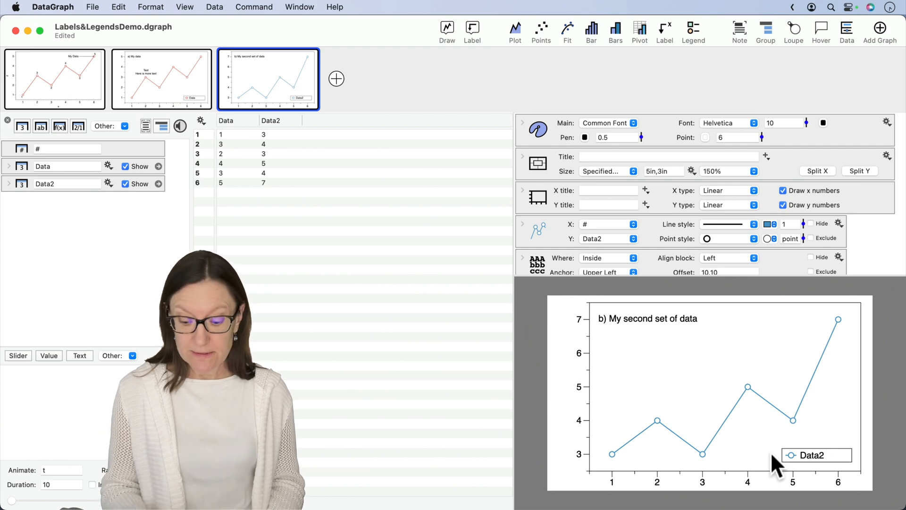
pyautogui.click(777, 455)
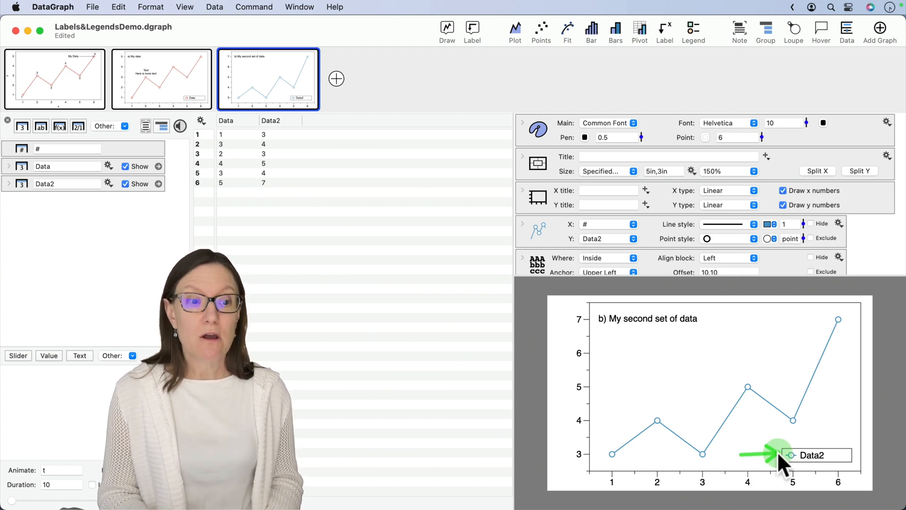
pyautogui.moveTo(757, 459)
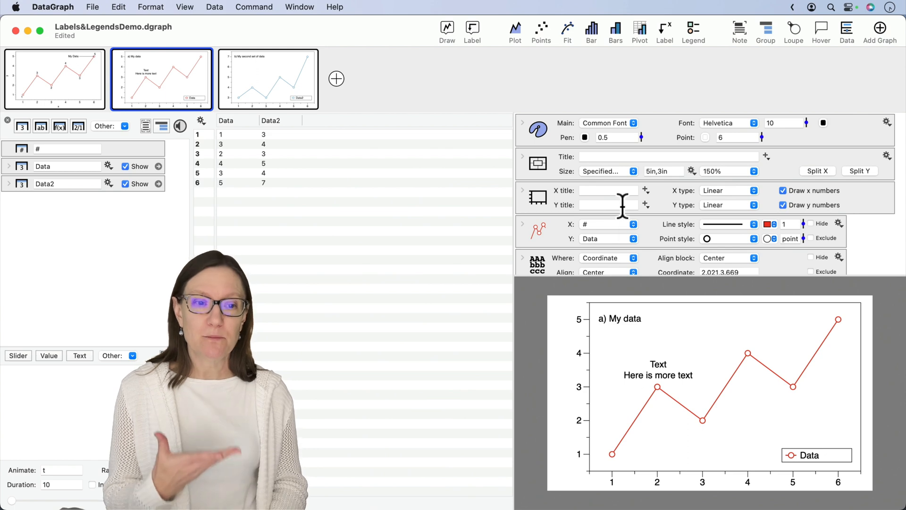
# - Add a Custom Legend command from the annotation commands and hide the default Data legend
pyautogui.scroll(-3)
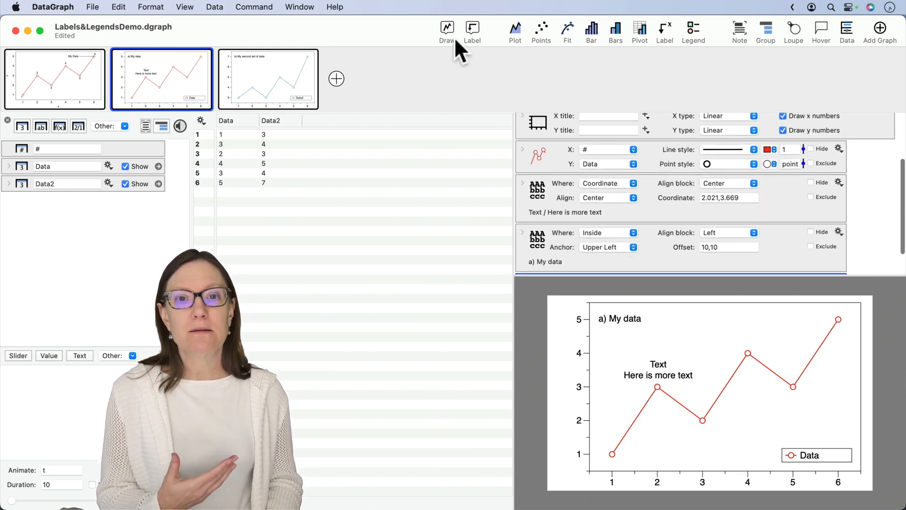
pyautogui.click(447, 27)
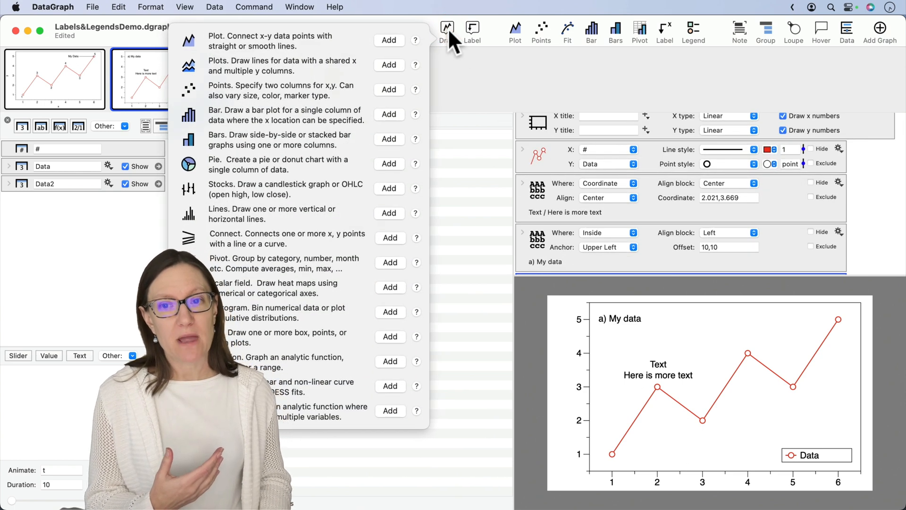
pyautogui.click(472, 28)
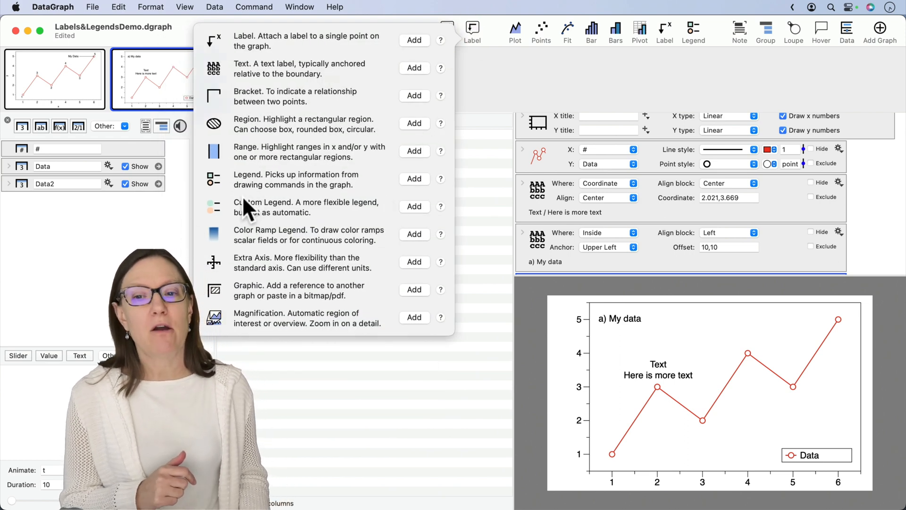
pyautogui.moveTo(301, 214)
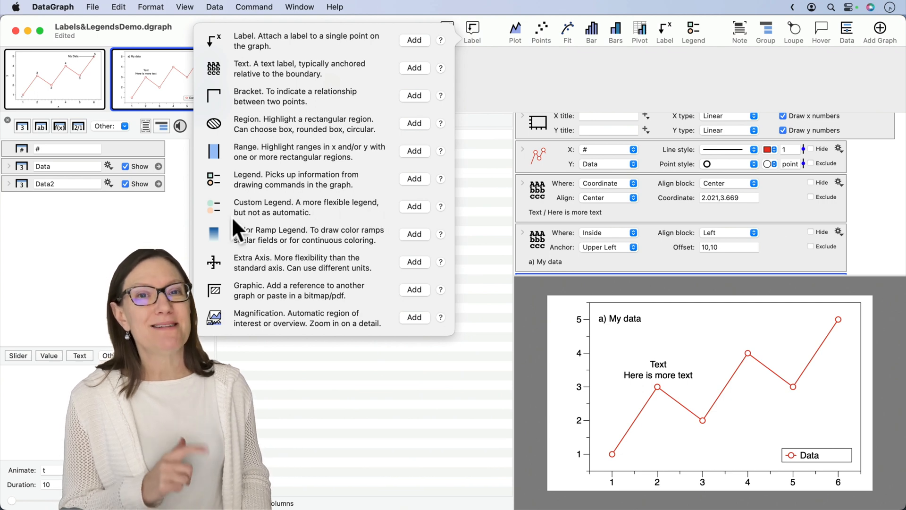
pyautogui.moveTo(332, 230)
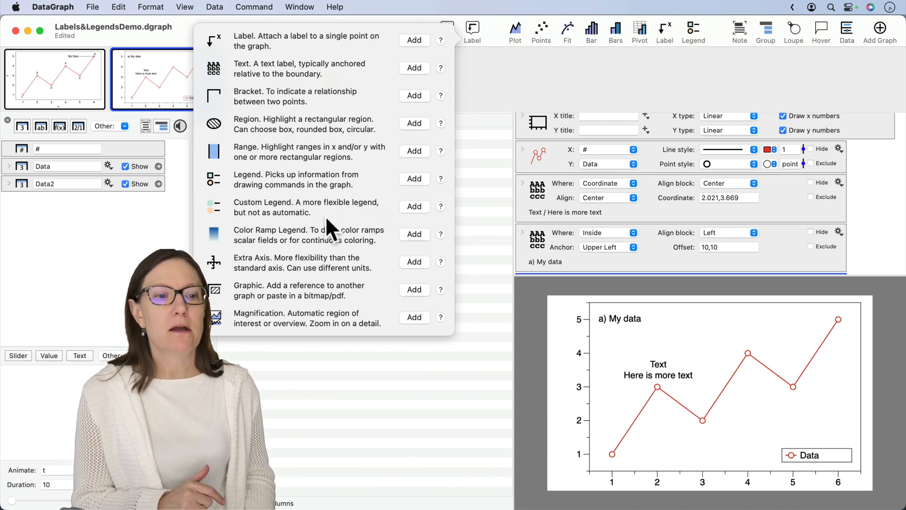
pyautogui.moveTo(425, 222)
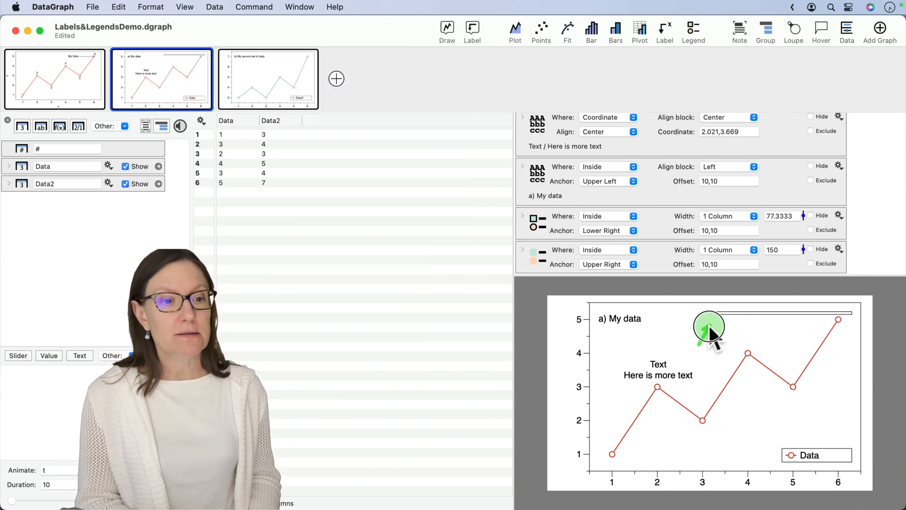
pyautogui.moveTo(772, 355)
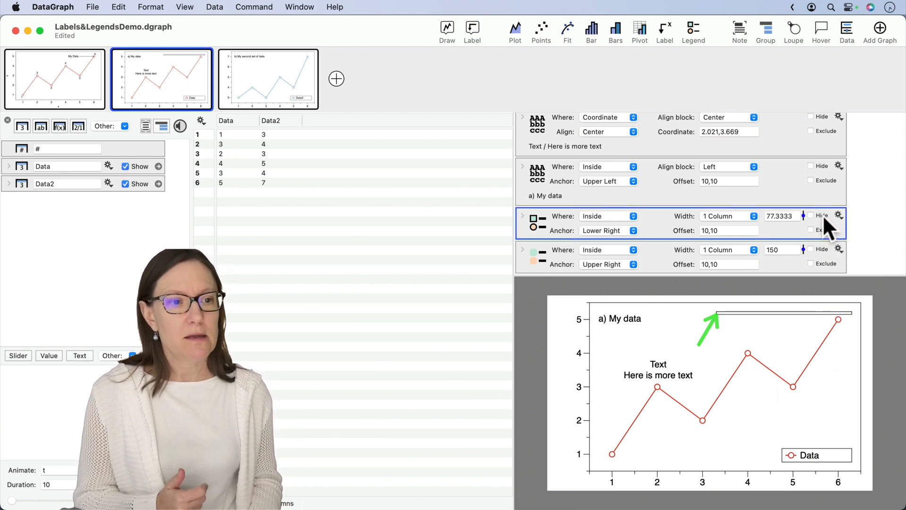
pyautogui.click(811, 216)
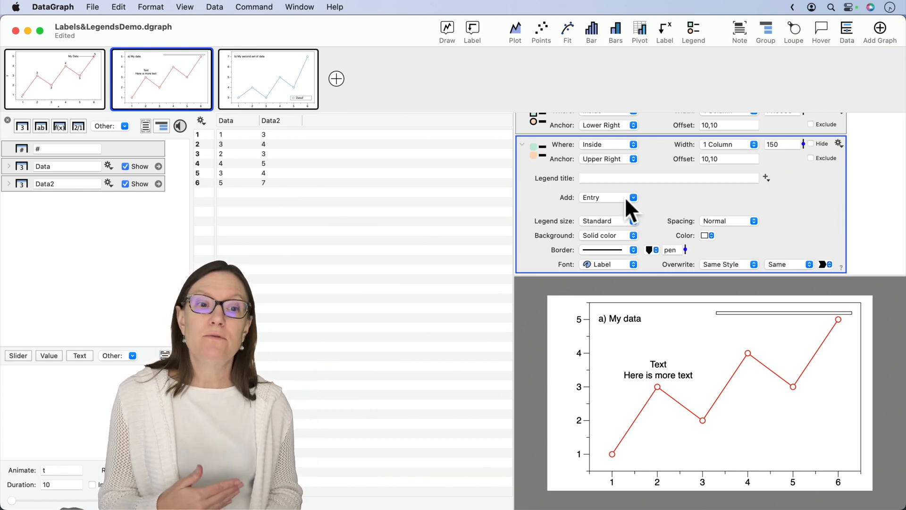
# - Add a black color entry to the custom legend labelled 'My data'
pyautogui.click(633, 197)
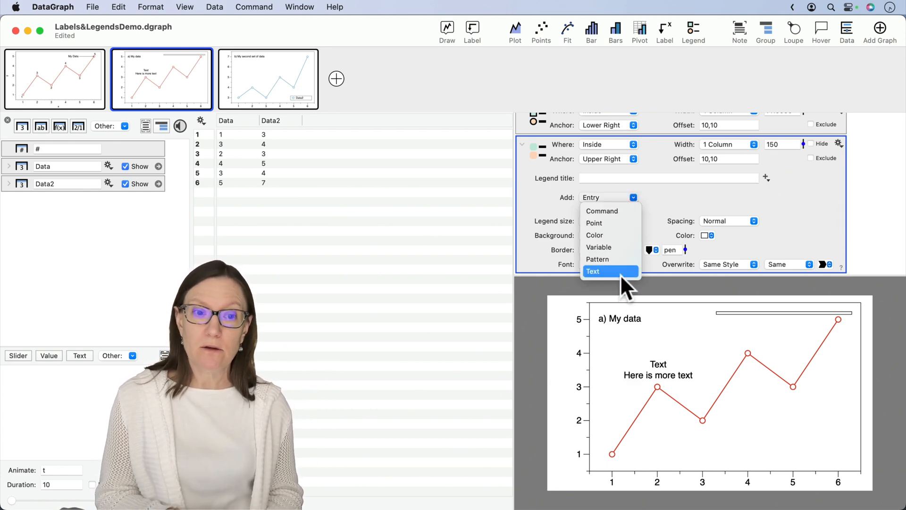
pyautogui.moveTo(612, 234)
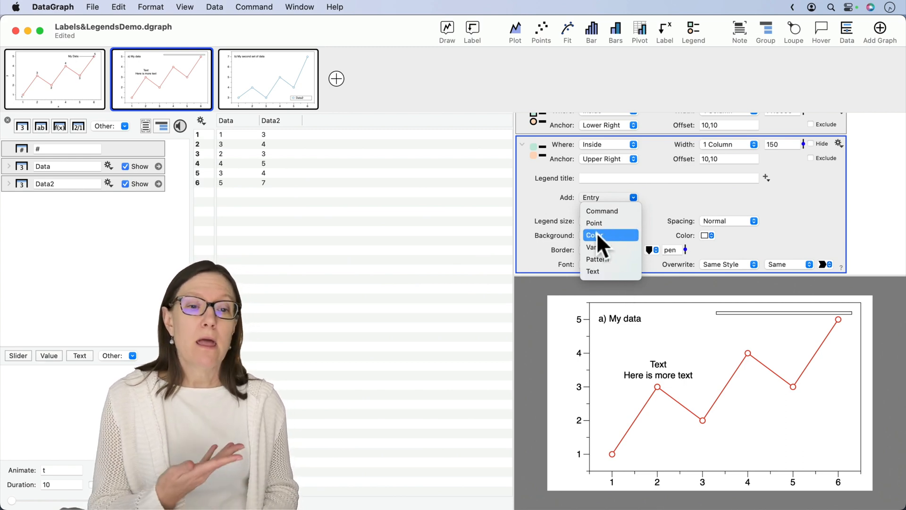
pyautogui.click(595, 234)
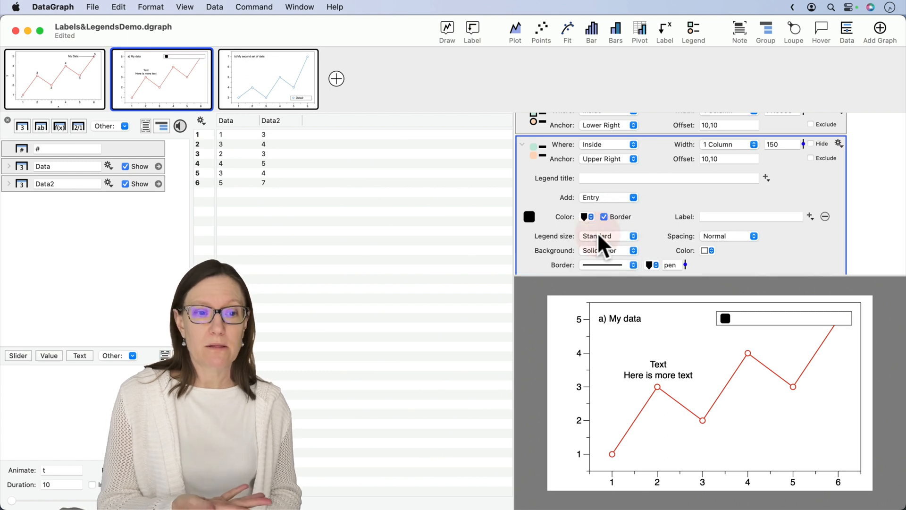
pyautogui.click(700, 216)
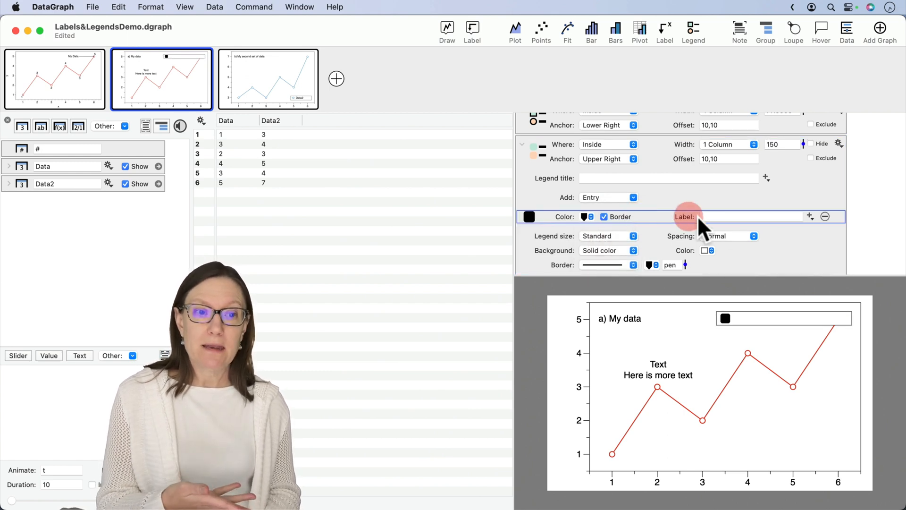
pyautogui.click(752, 216)
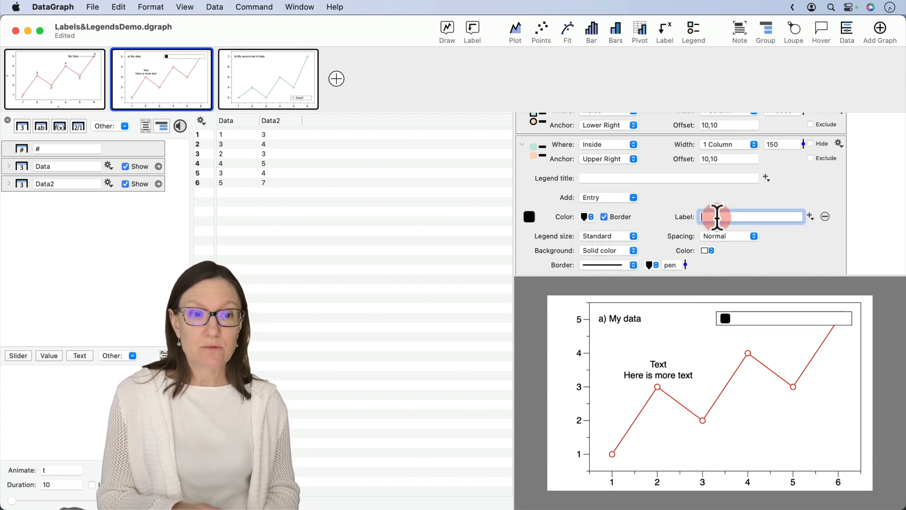
pyautogui.write('My data')
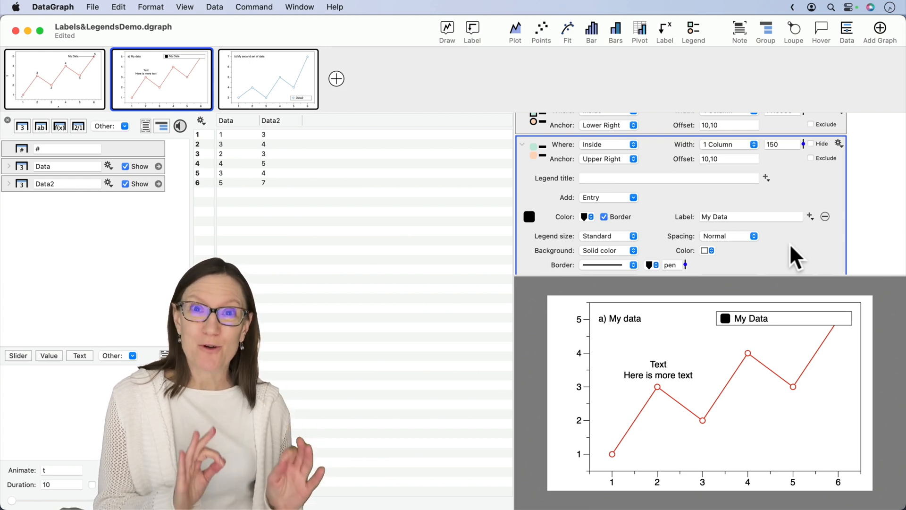
pyautogui.moveTo(630, 269)
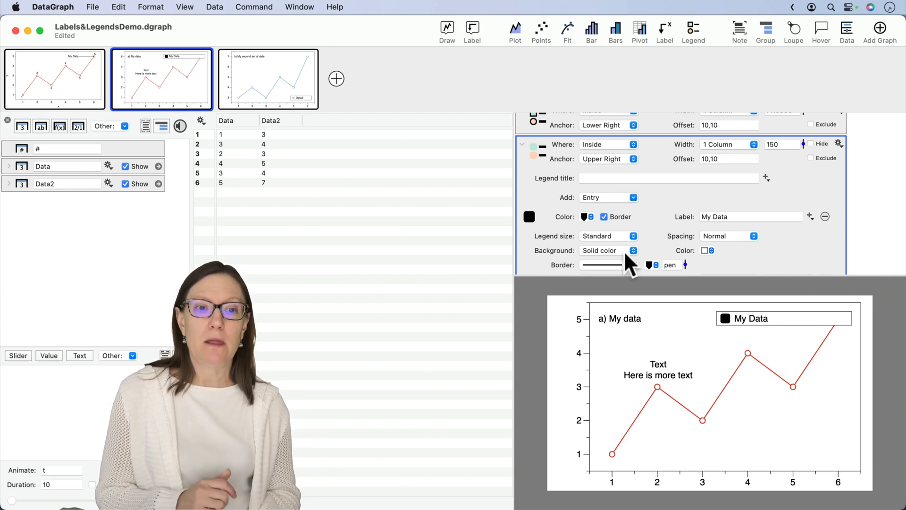
# - Add a second color entry to the custom legend and make it red
pyautogui.click(607, 197)
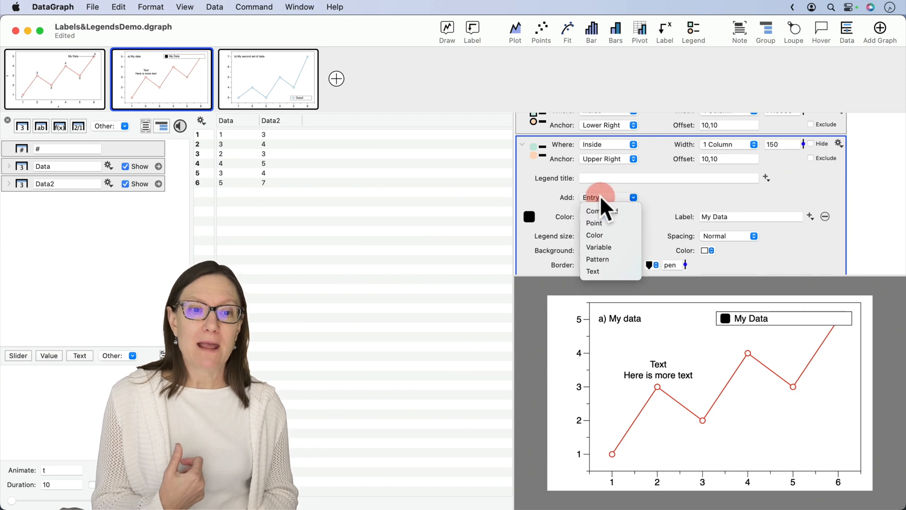
pyautogui.click(591, 197)
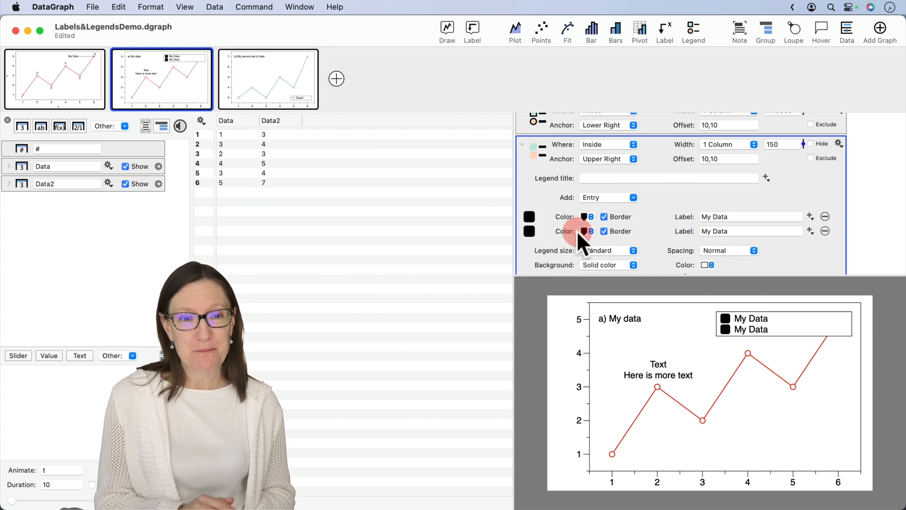
pyautogui.click(584, 231)
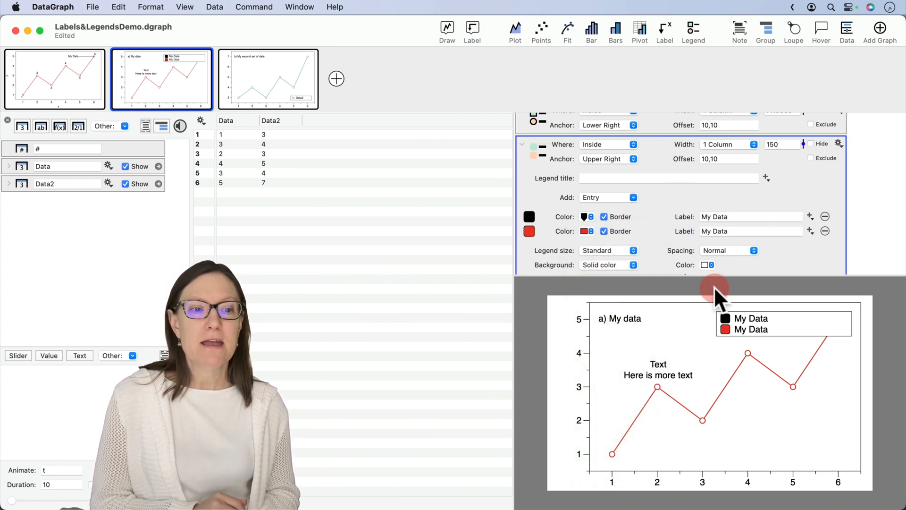
pyautogui.click(633, 197)
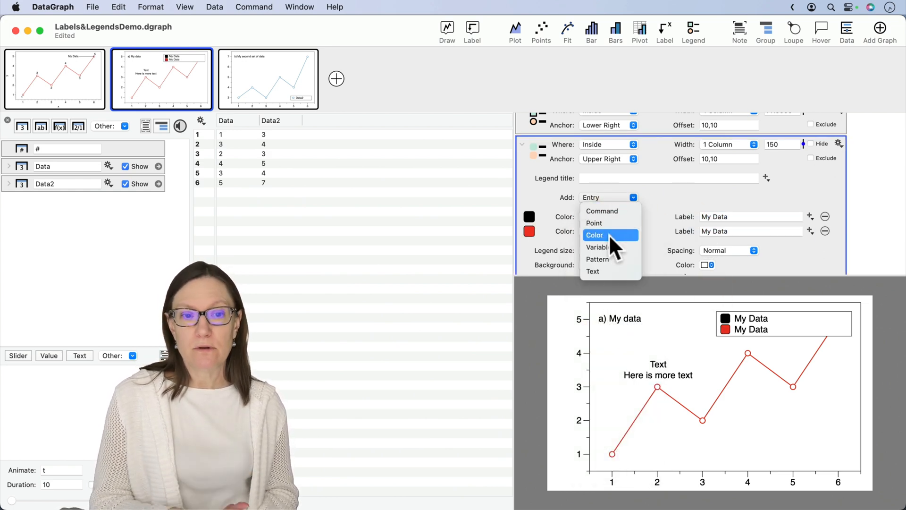
pyautogui.moveTo(612, 247)
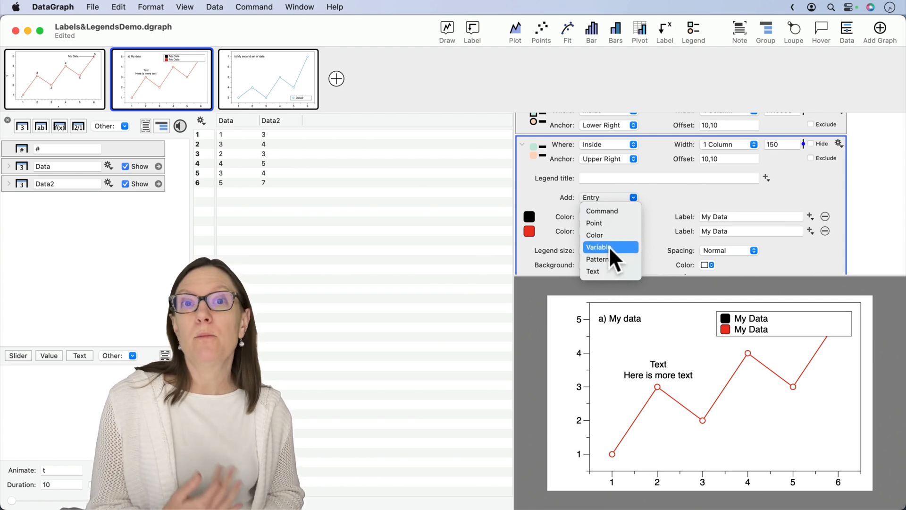
pyautogui.click(653, 196)
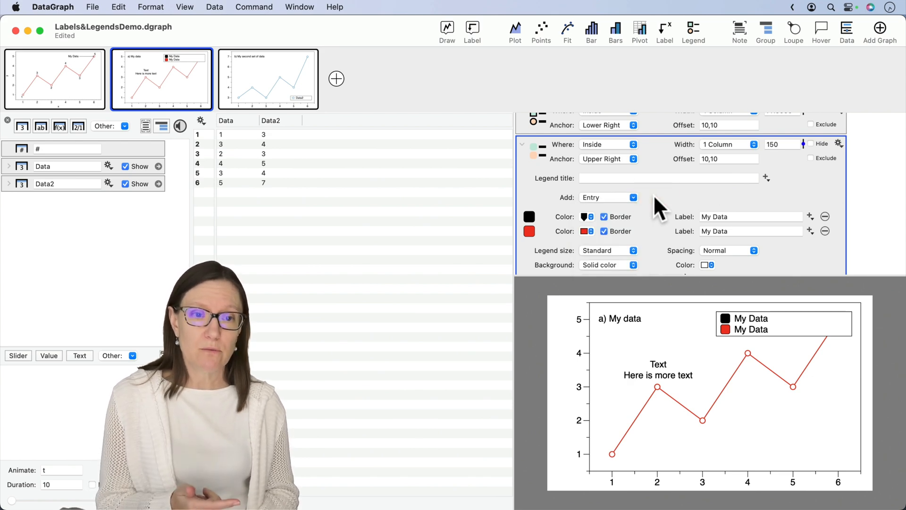
pyautogui.moveTo(636, 240)
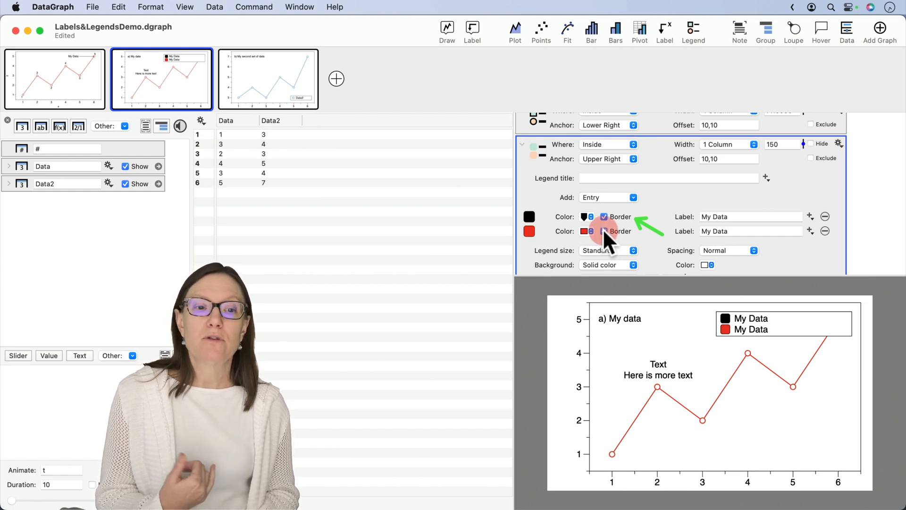
pyautogui.click(587, 216)
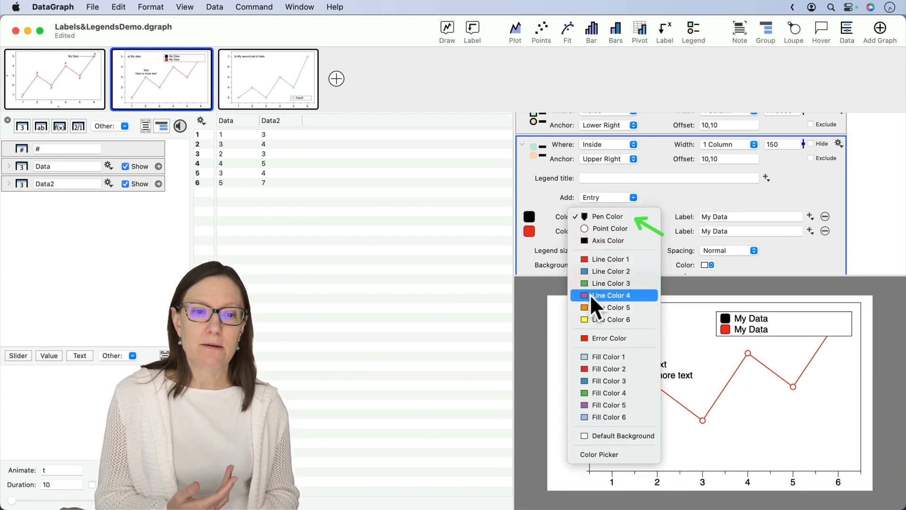
pyautogui.click(610, 295)
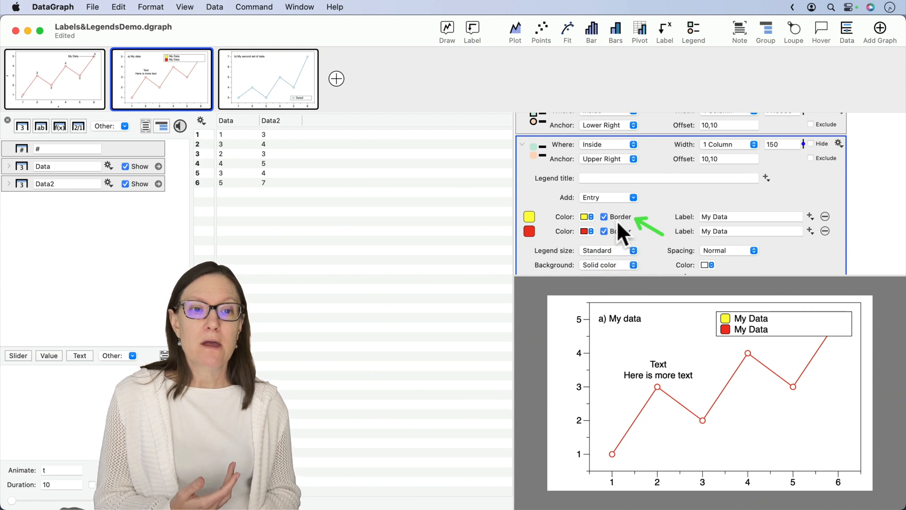
pyautogui.click(604, 216)
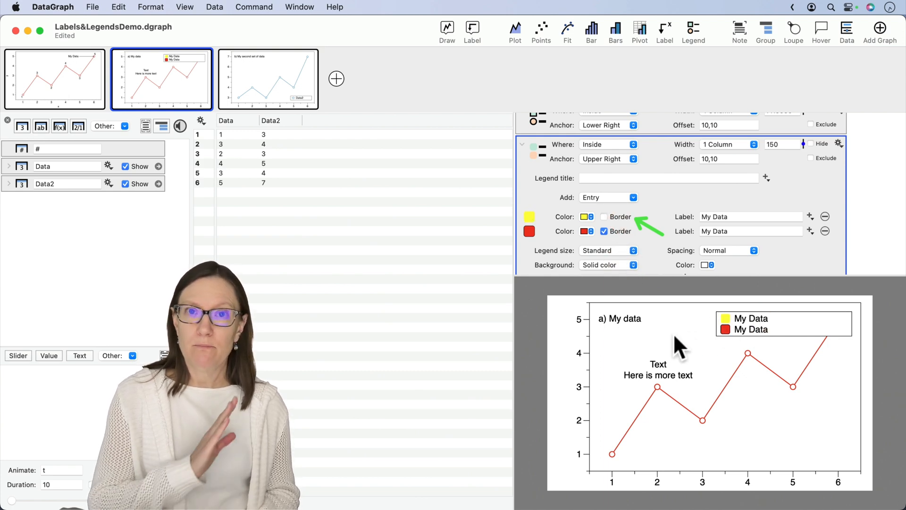
pyautogui.moveTo(621, 225)
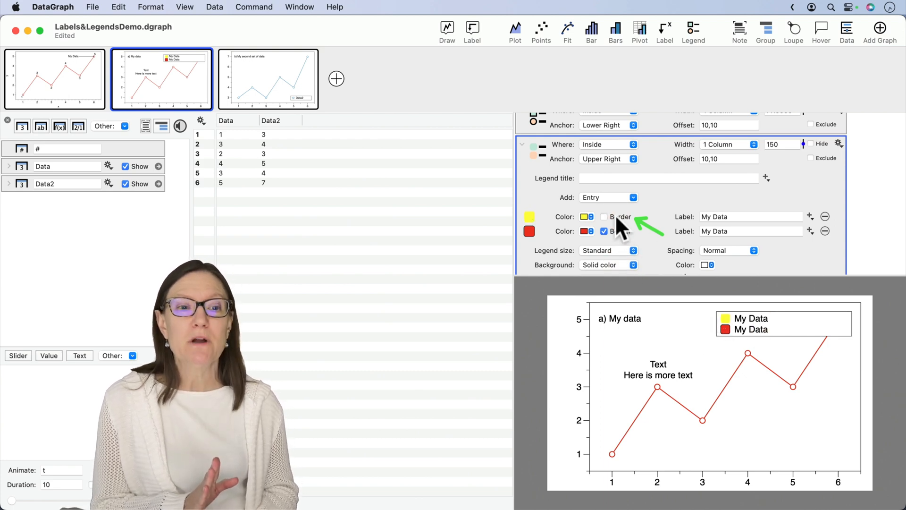
pyautogui.click(604, 216)
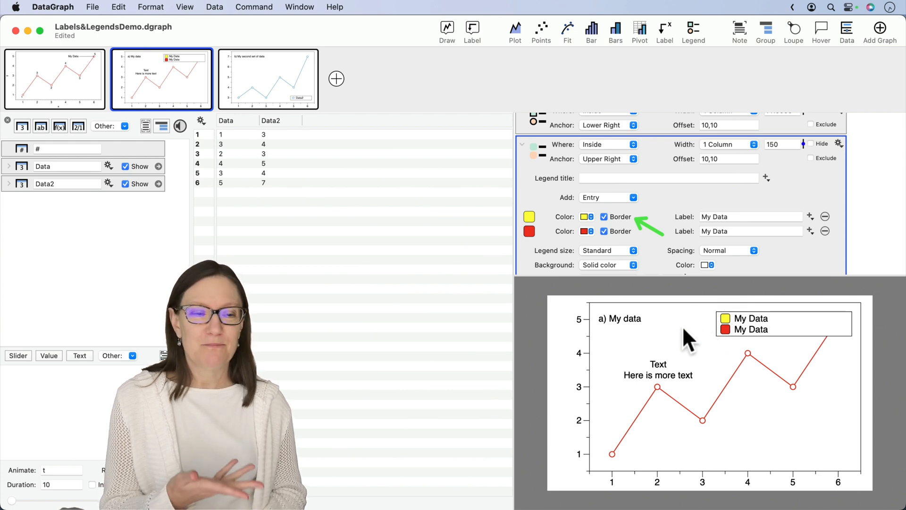
pyautogui.moveTo(710, 332)
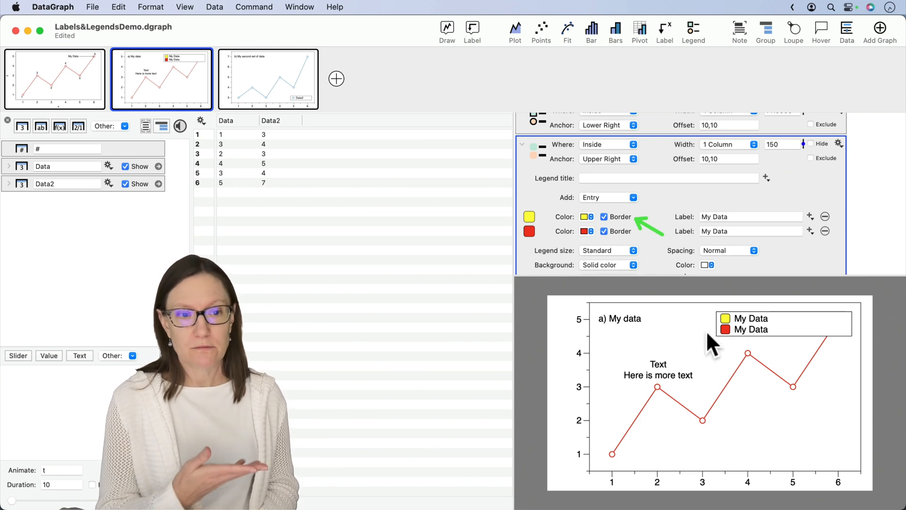
pyautogui.moveTo(702, 197)
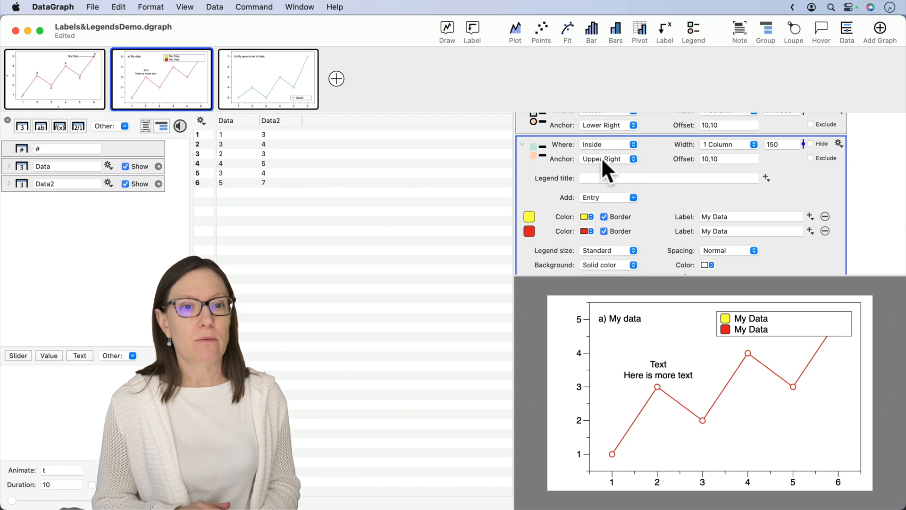
# - Anchor the custom legend at lower right and delete its yellow entry
pyautogui.click(607, 158)
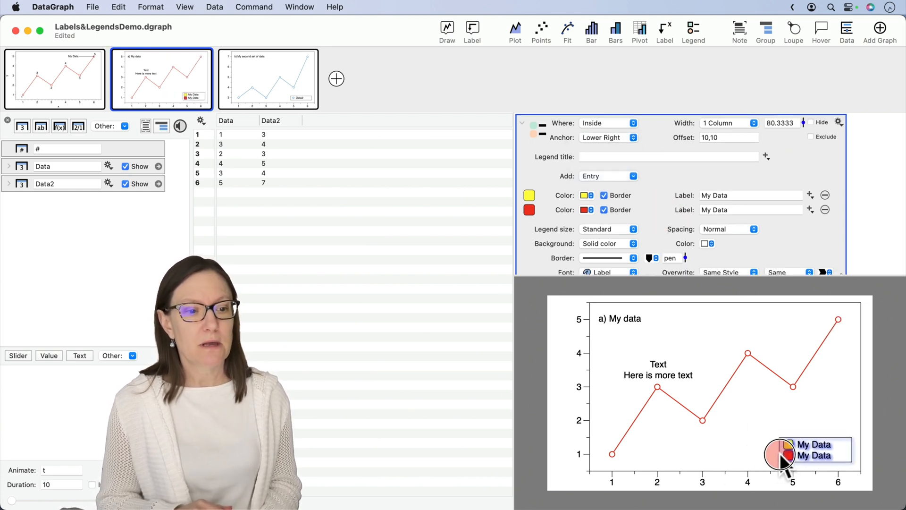
pyautogui.click(564, 195)
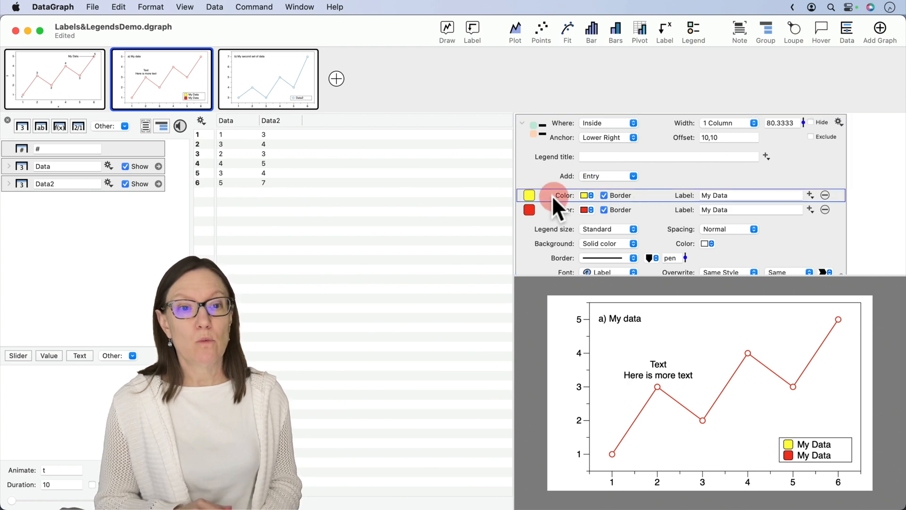
pyautogui.moveTo(763, 196)
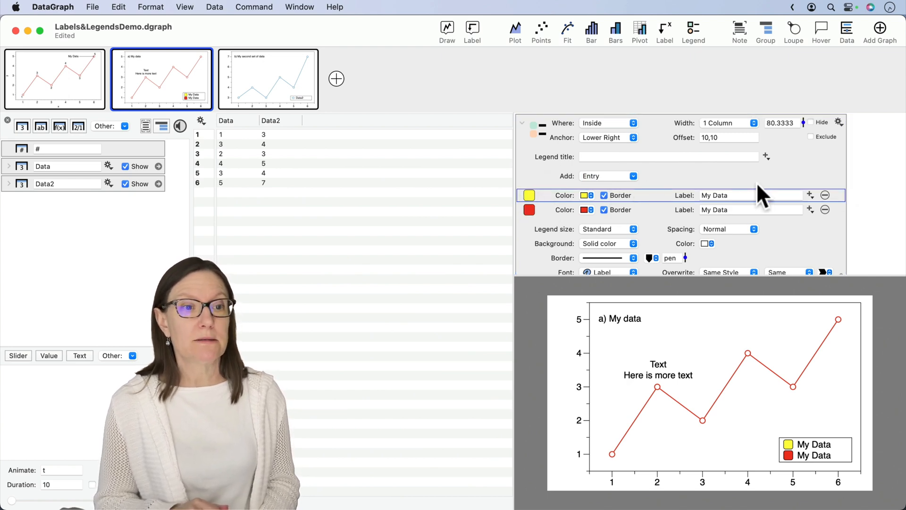
pyautogui.moveTo(687, 210)
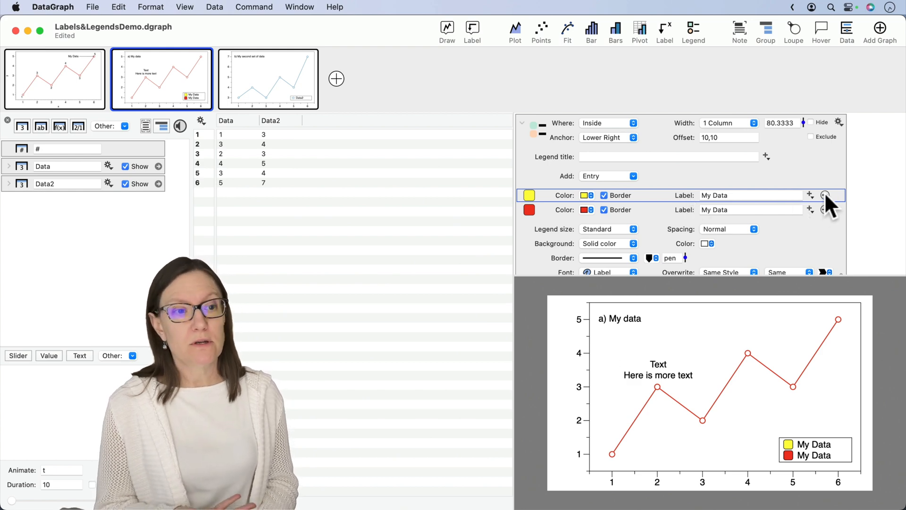
pyautogui.click(826, 194)
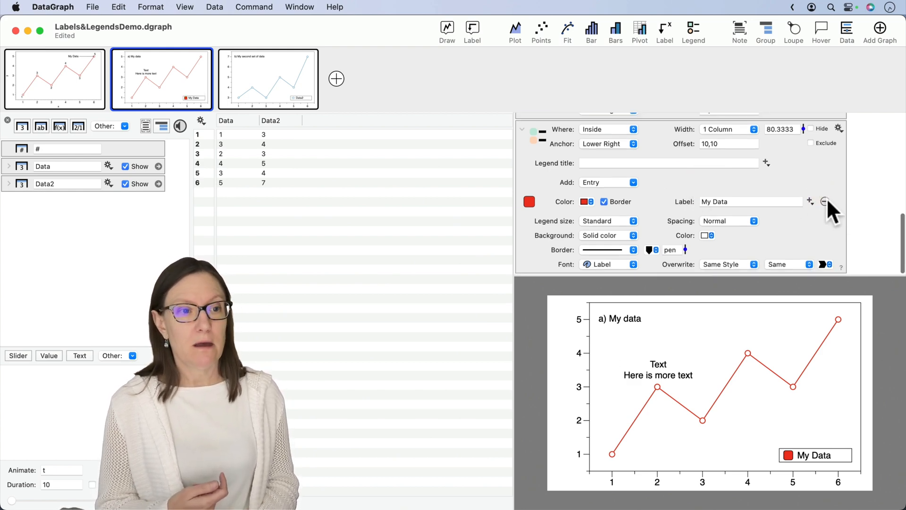
pyautogui.moveTo(635, 217)
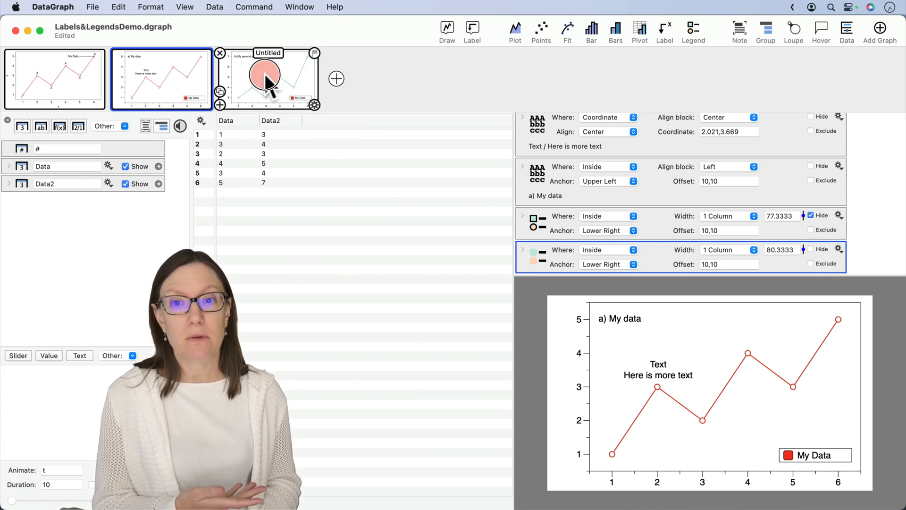
# - On the second data set's graph, recolour the pasted My Data legend entry to blue Line Color 2
pyautogui.click(267, 79)
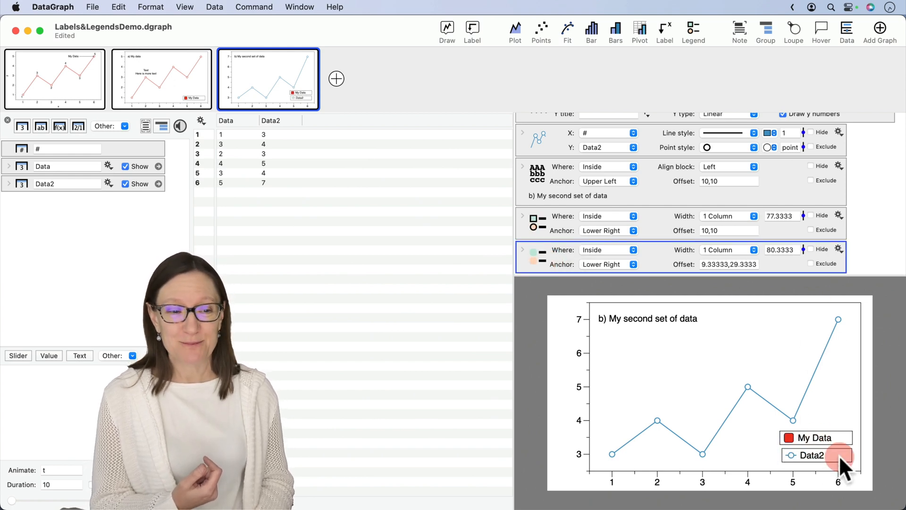
pyautogui.moveTo(769, 454)
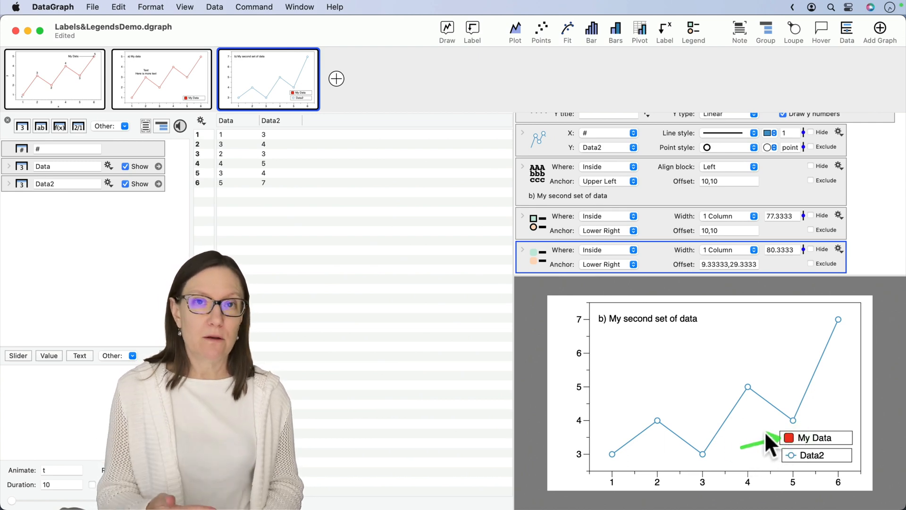
pyautogui.moveTo(595, 283)
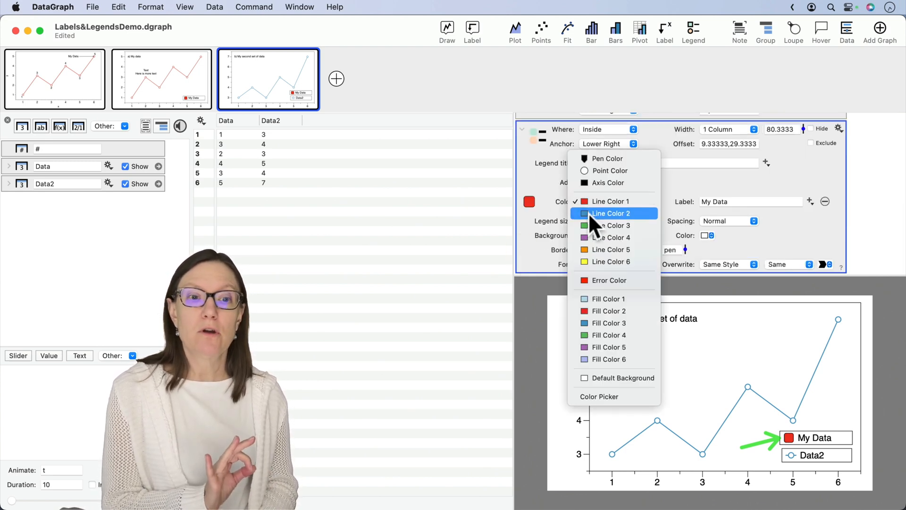
pyautogui.click(610, 213)
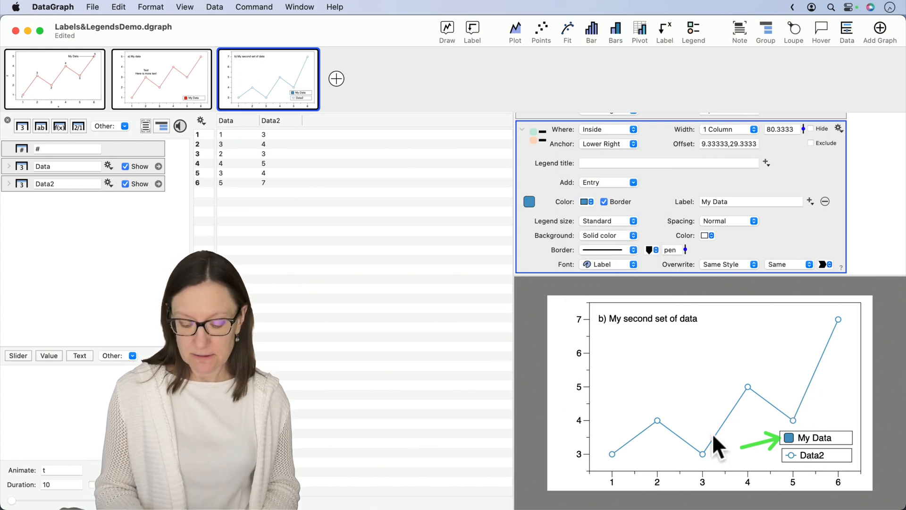
pyautogui.moveTo(725, 309)
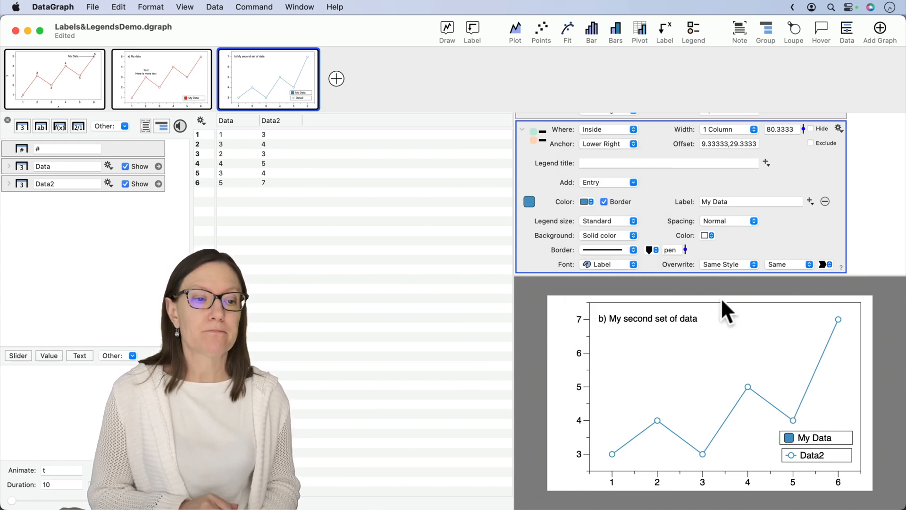
pyautogui.click(816, 438)
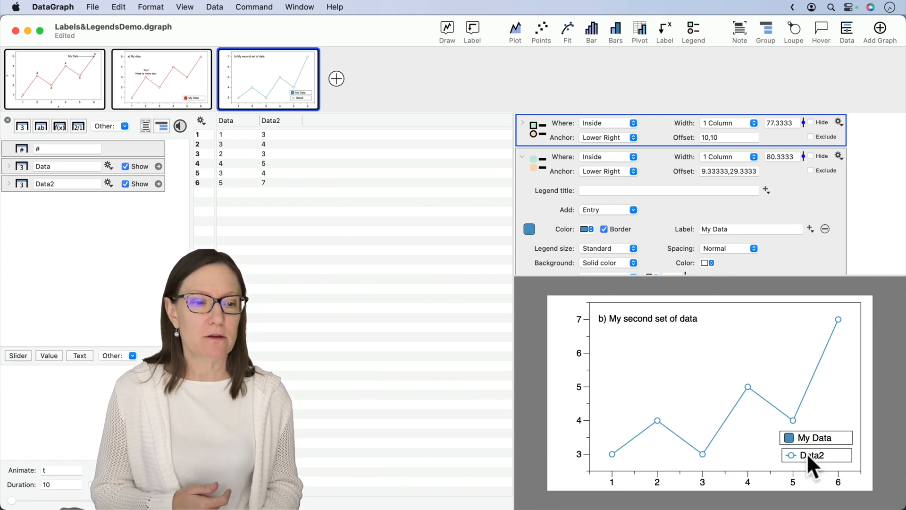
pyautogui.moveTo(726, 445)
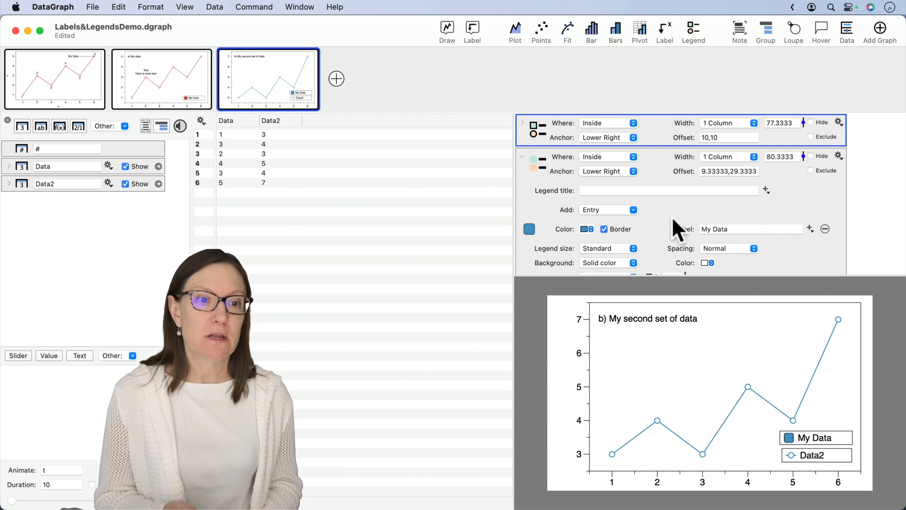
pyautogui.click(632, 209)
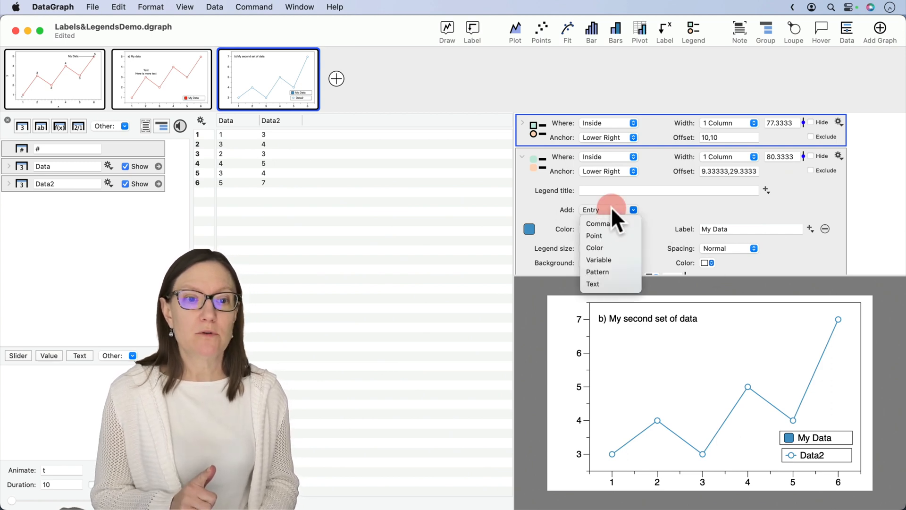
pyautogui.moveTo(601, 224)
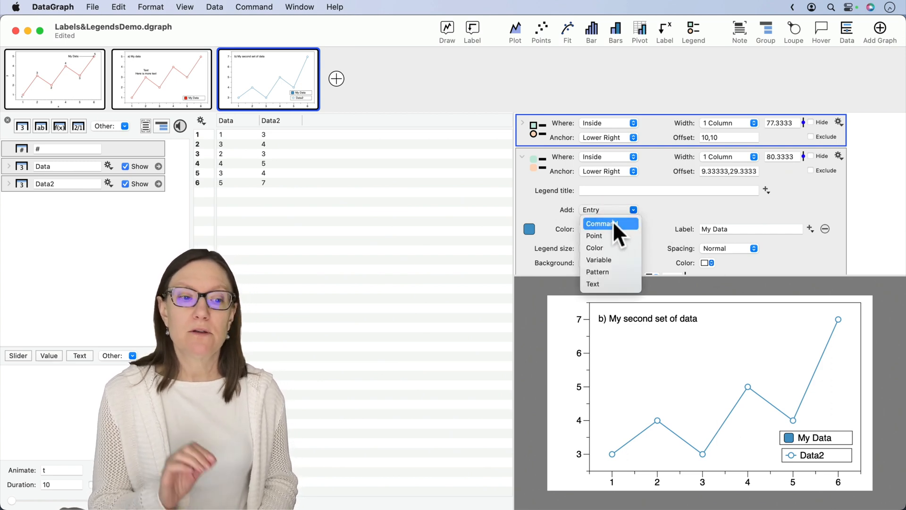
pyautogui.click(601, 224)
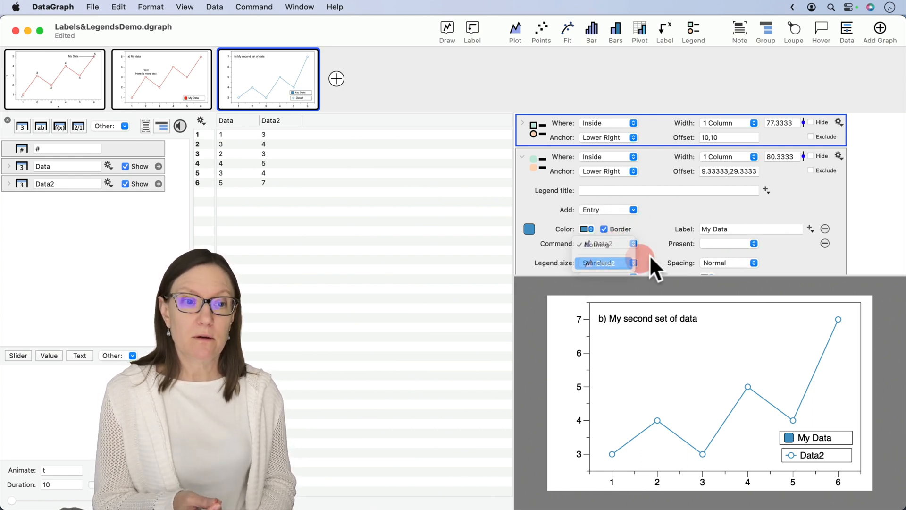
pyautogui.click(729, 243)
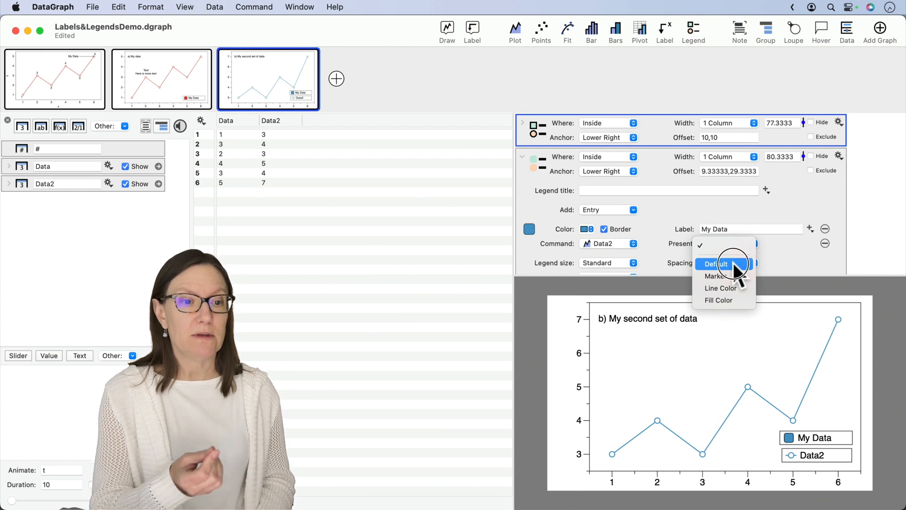
pyautogui.moveTo(725, 257)
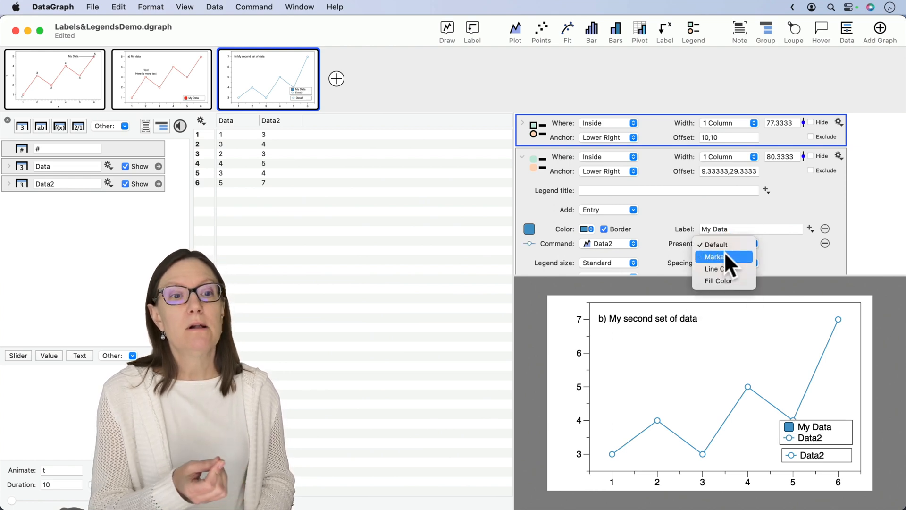
pyautogui.click(715, 257)
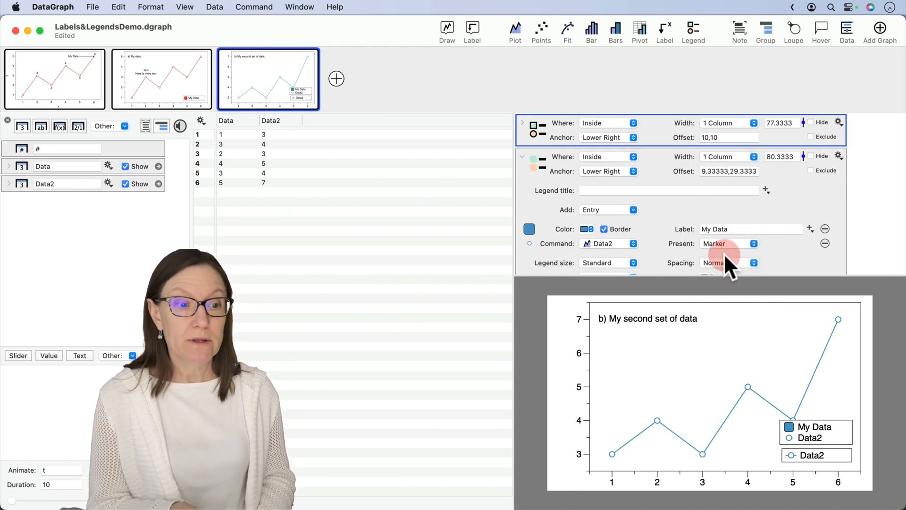
pyautogui.click(729, 244)
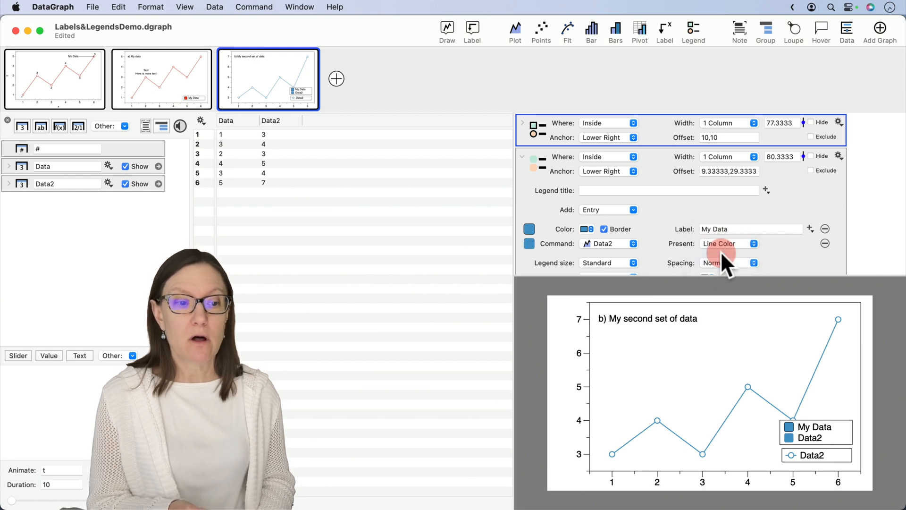
pyautogui.moveTo(667, 255)
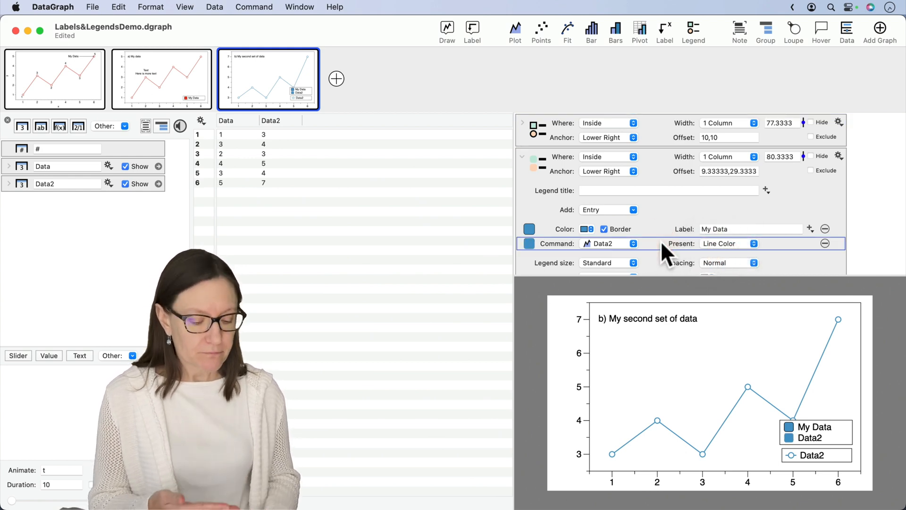
pyautogui.click(825, 243)
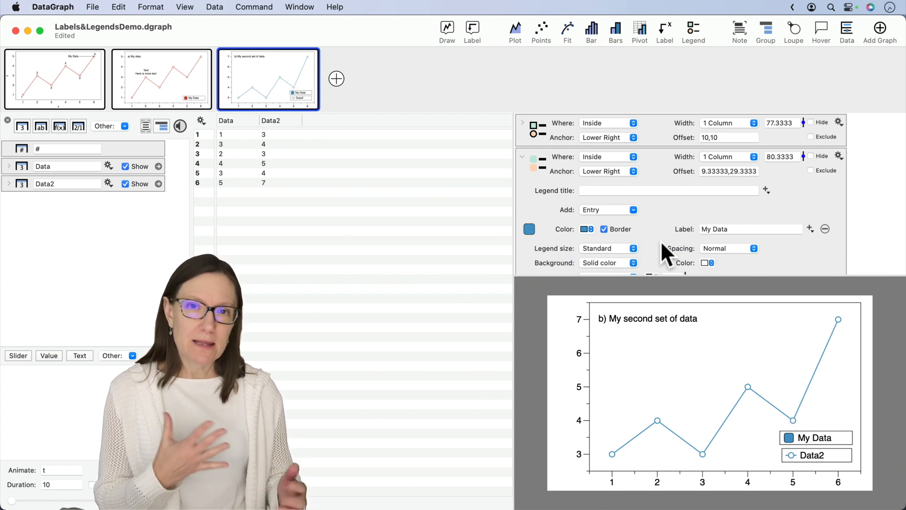